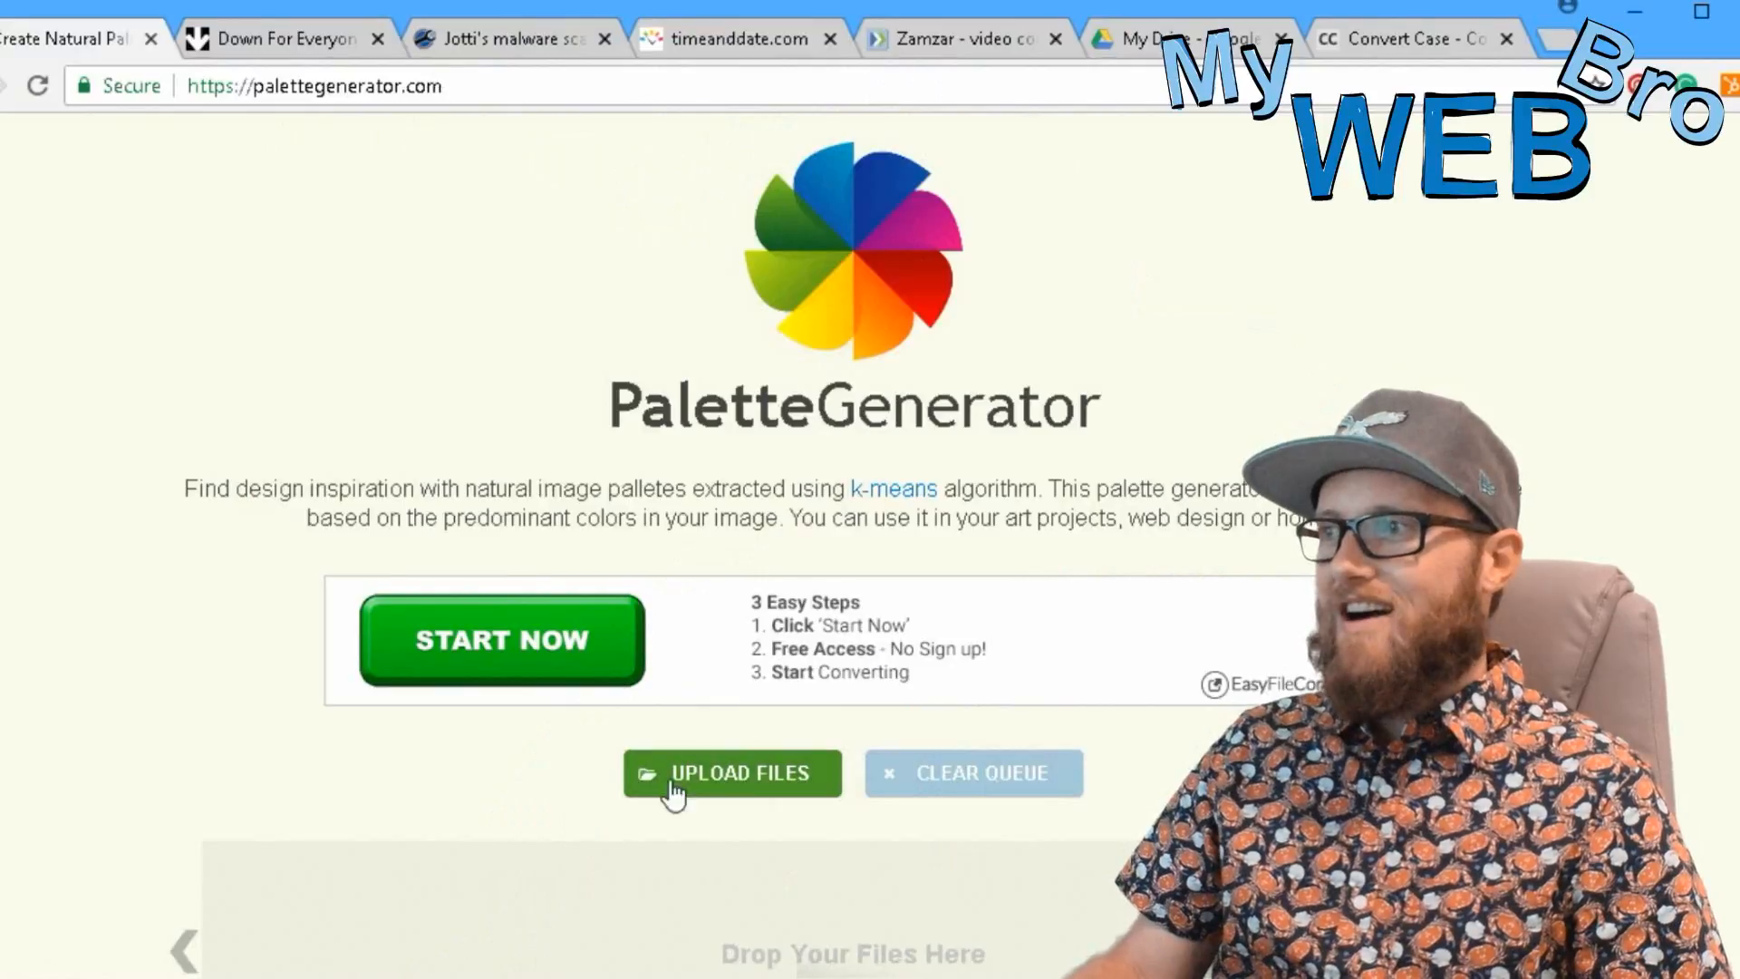
Step: Upload several thumbnails from the videothumbys folder to extract their six-colour palettes
{"action": "left_click", "coordinate": [732, 774]}
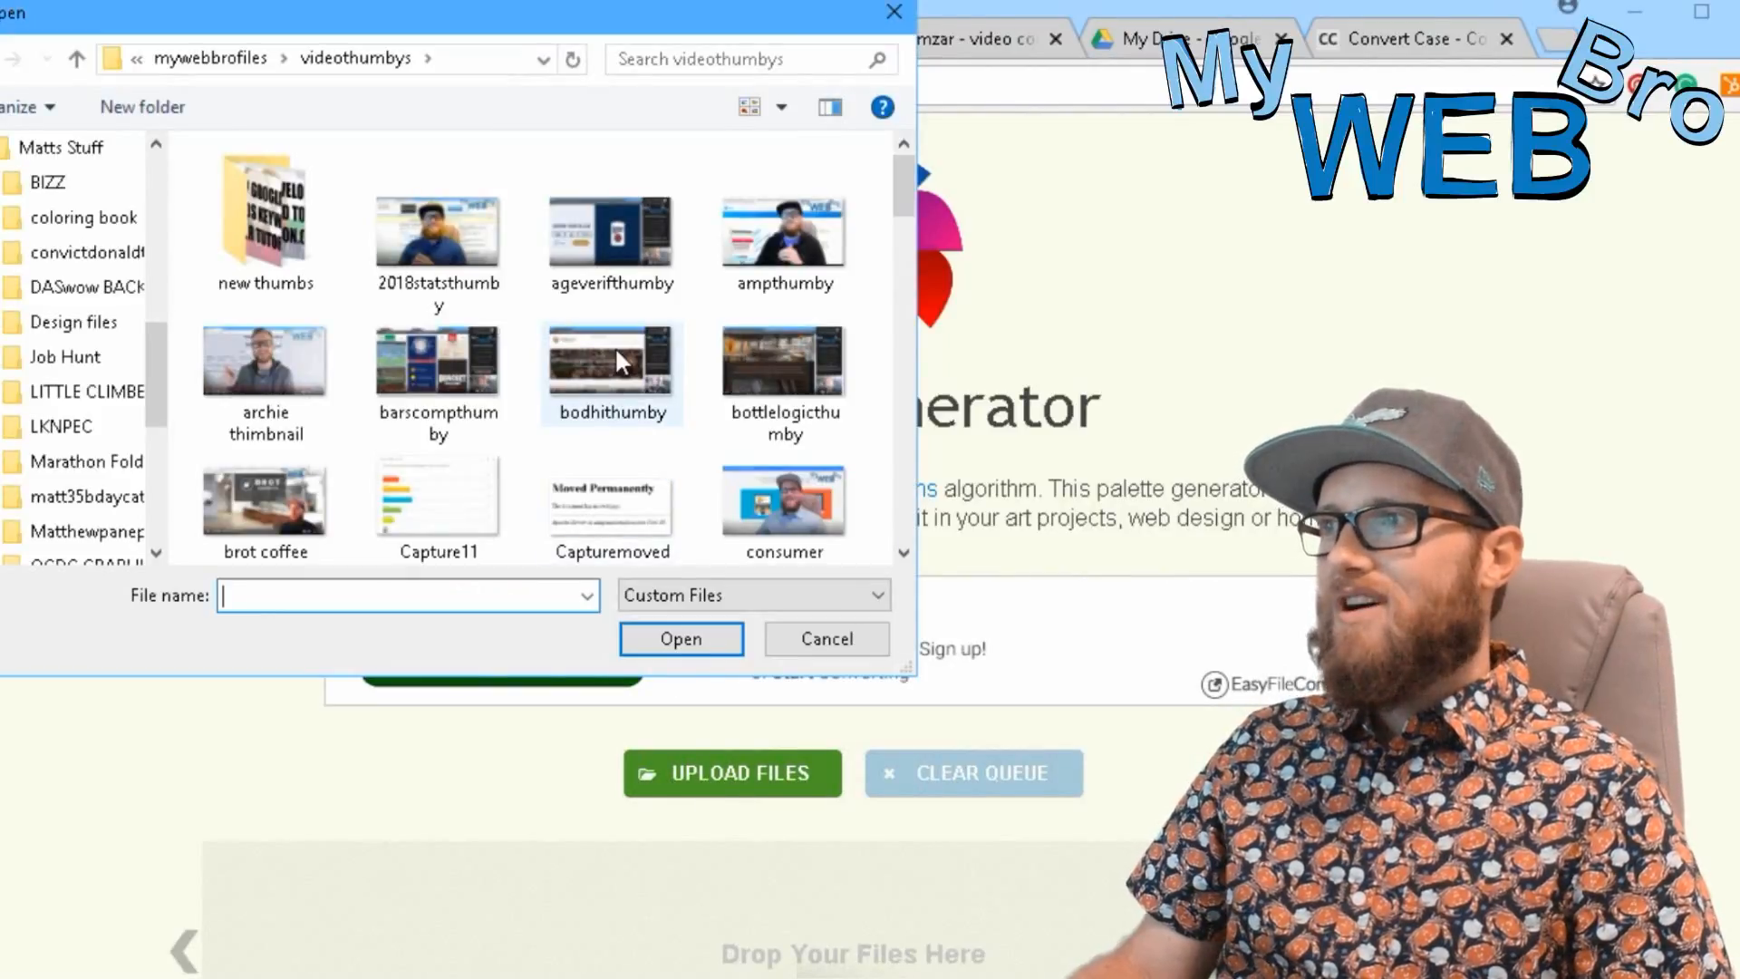
{"action": "left_click", "coordinate": [438, 232]}
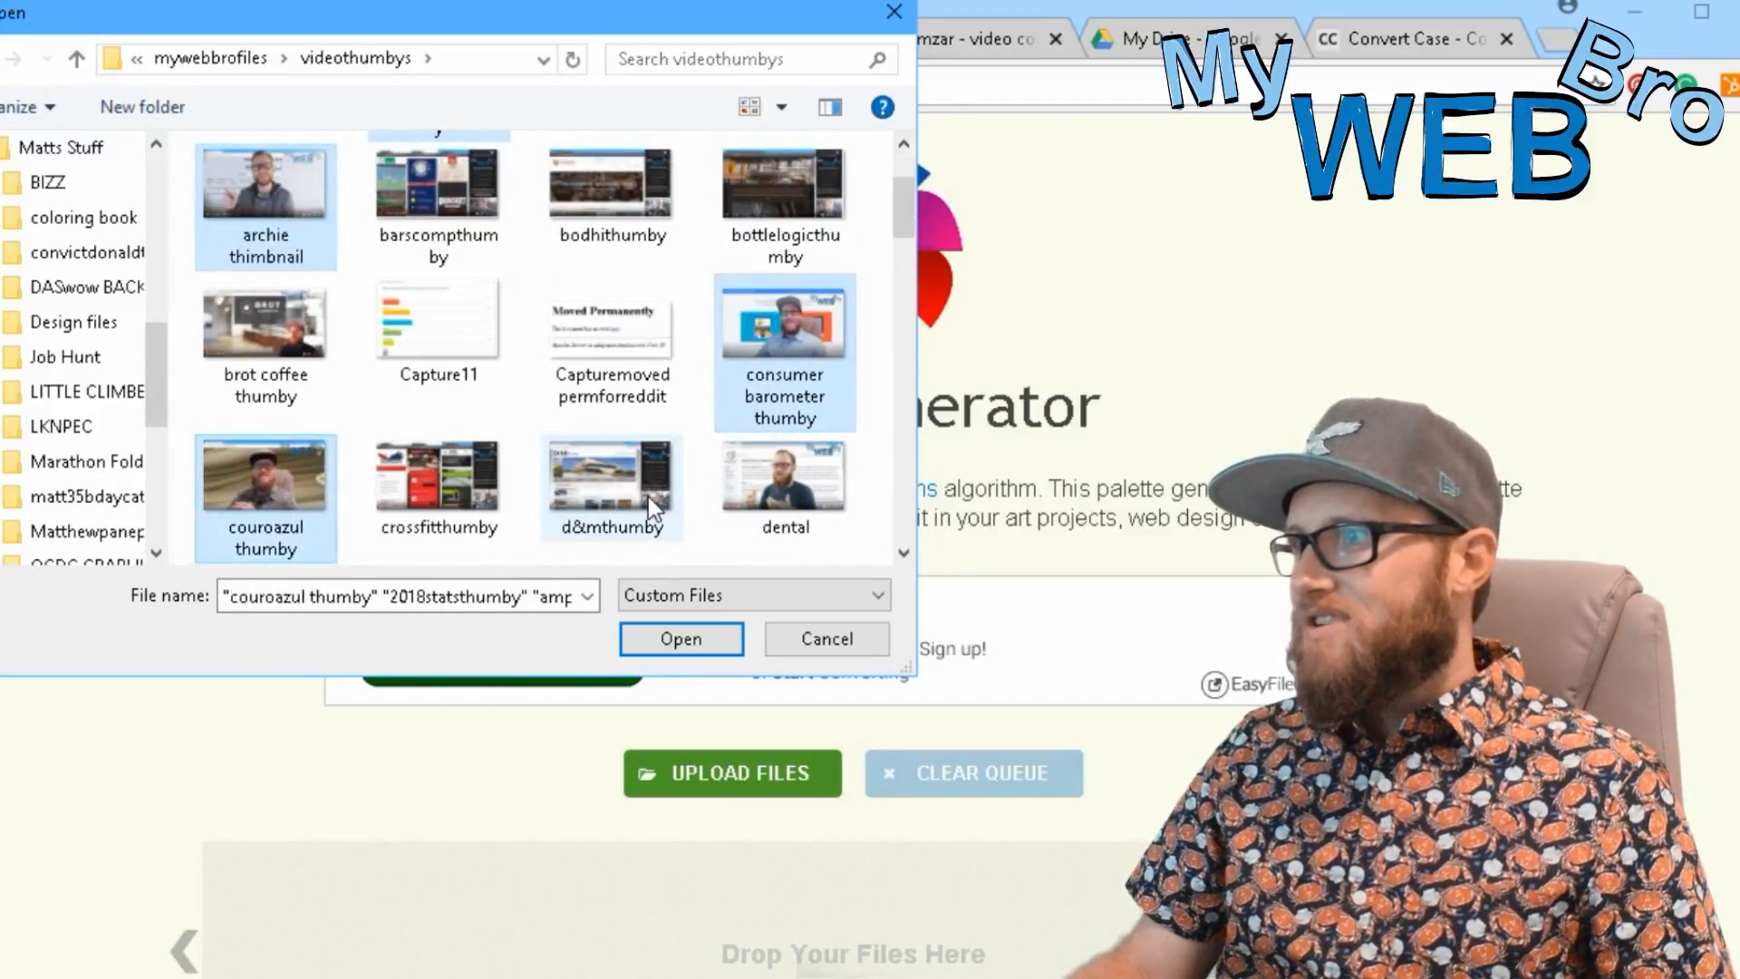
{"action": "scroll", "scroll_direction": "down", "scroll_amount": 3}
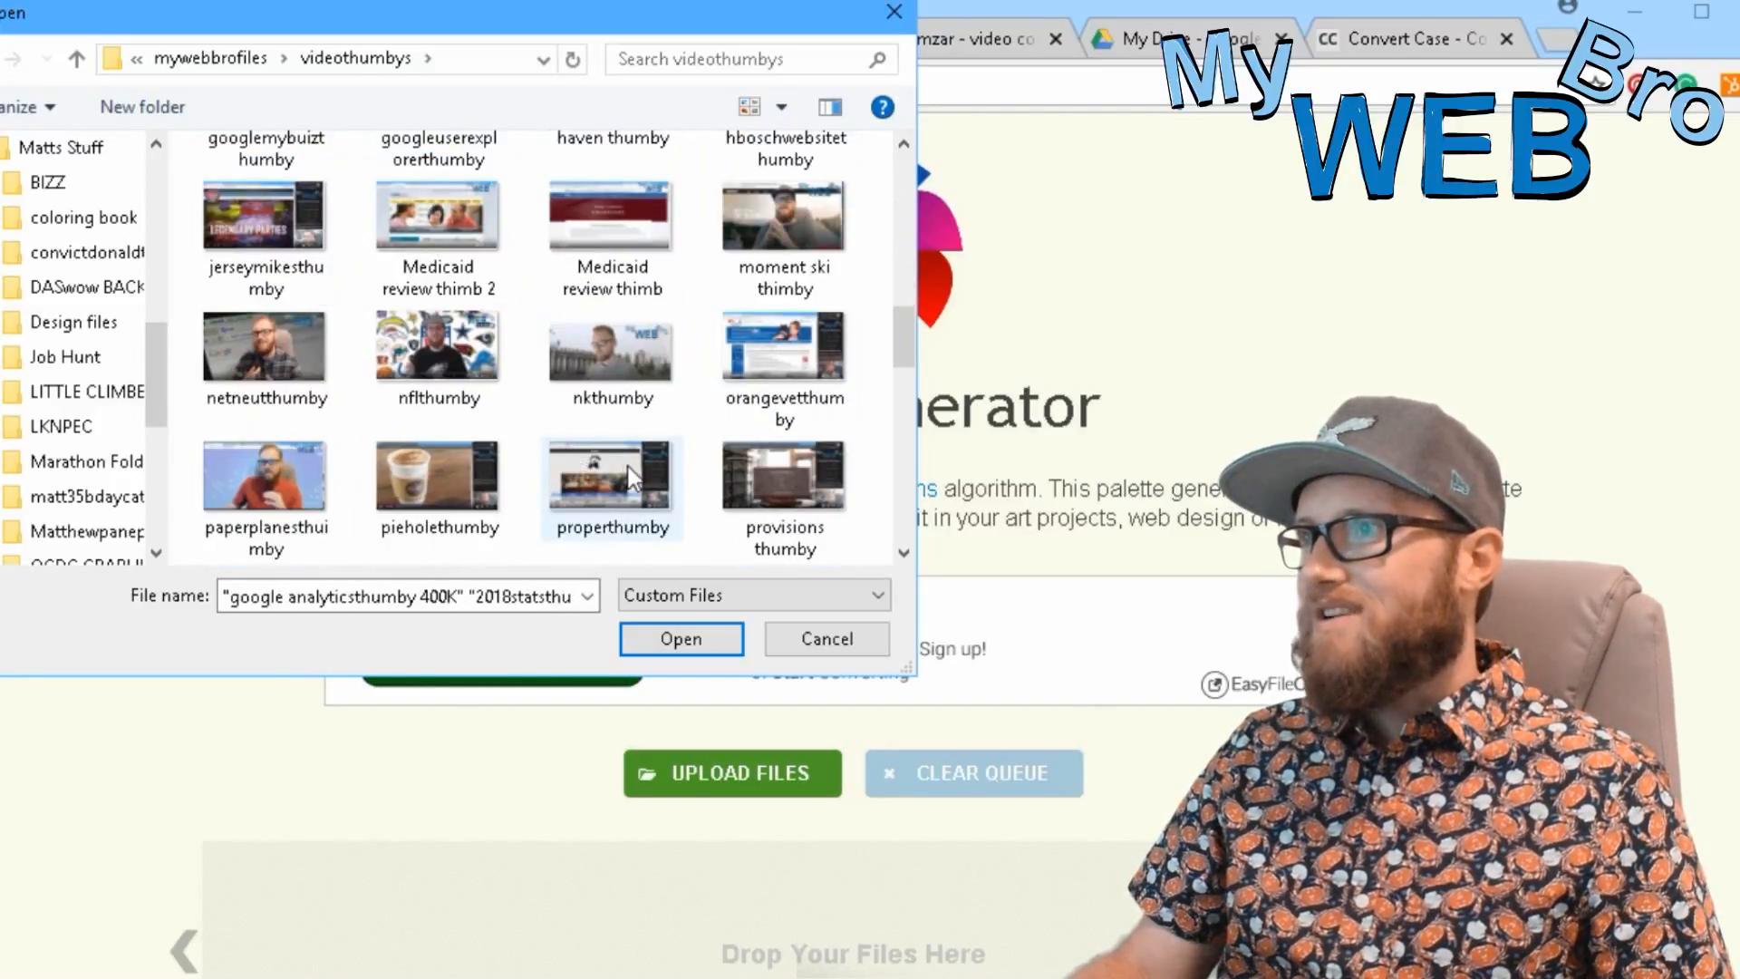
{"action": "left_click", "coordinate": [681, 638]}
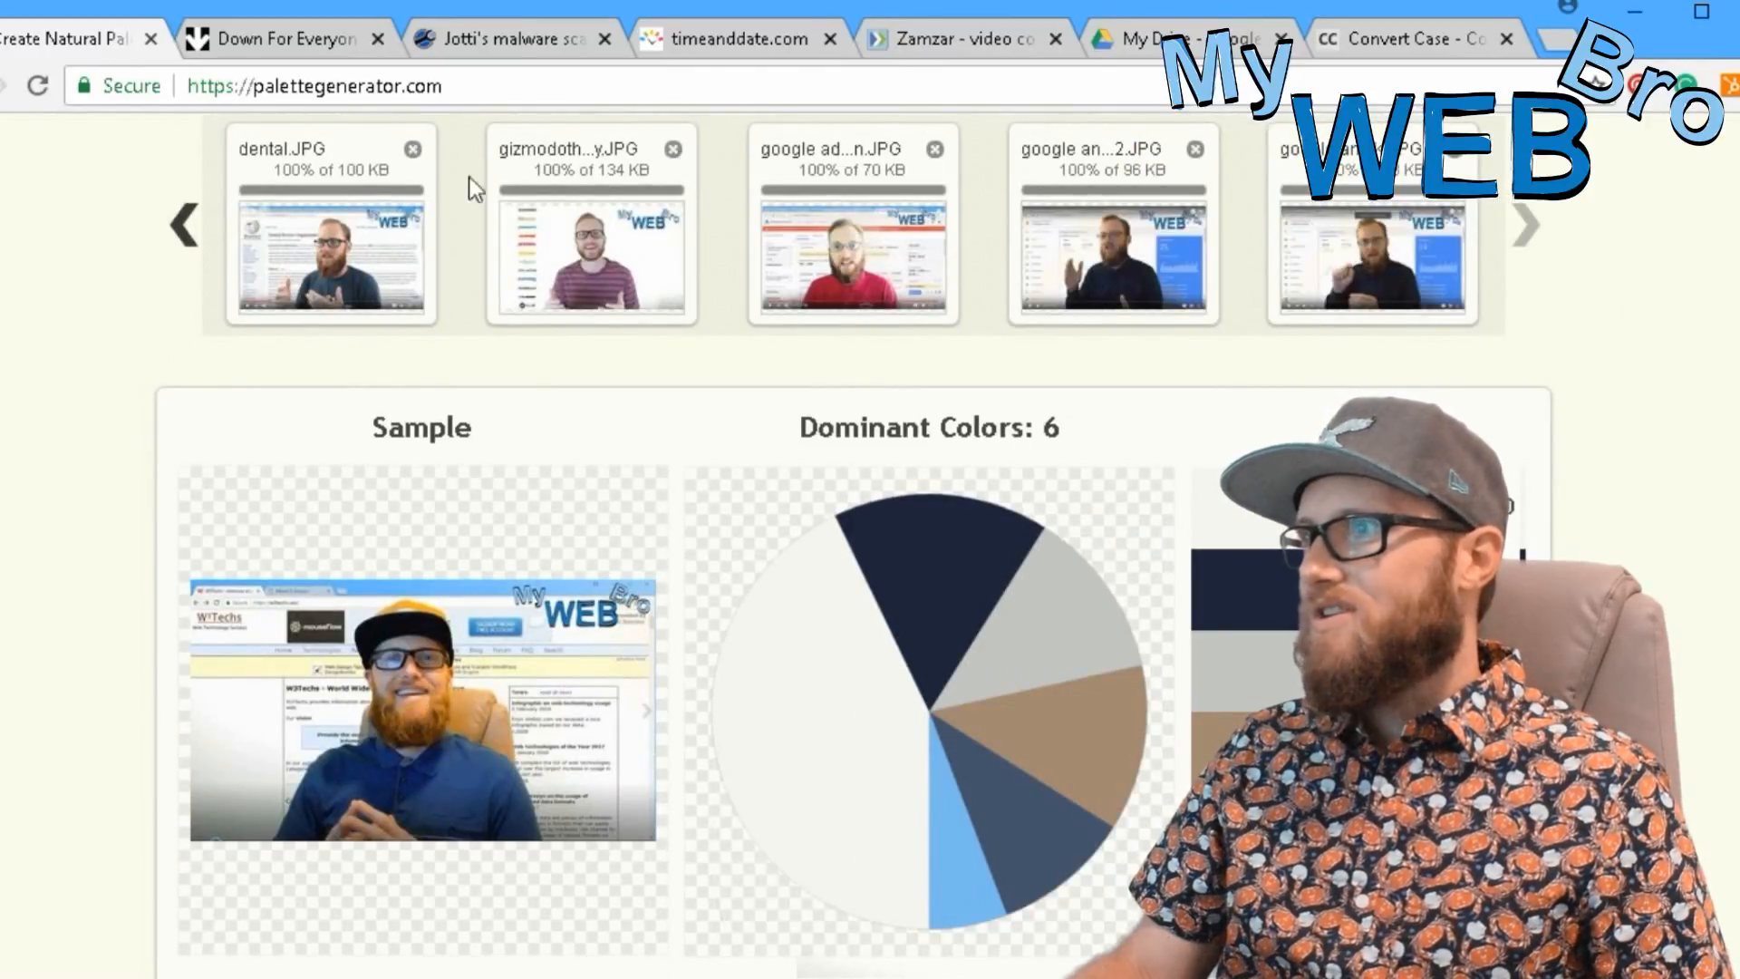
Step: Review the extracted palette results, then switch to the Down For Everyone Or Just Me tab
{"action": "scroll", "scroll_direction": "down", "scroll_amount": 3}
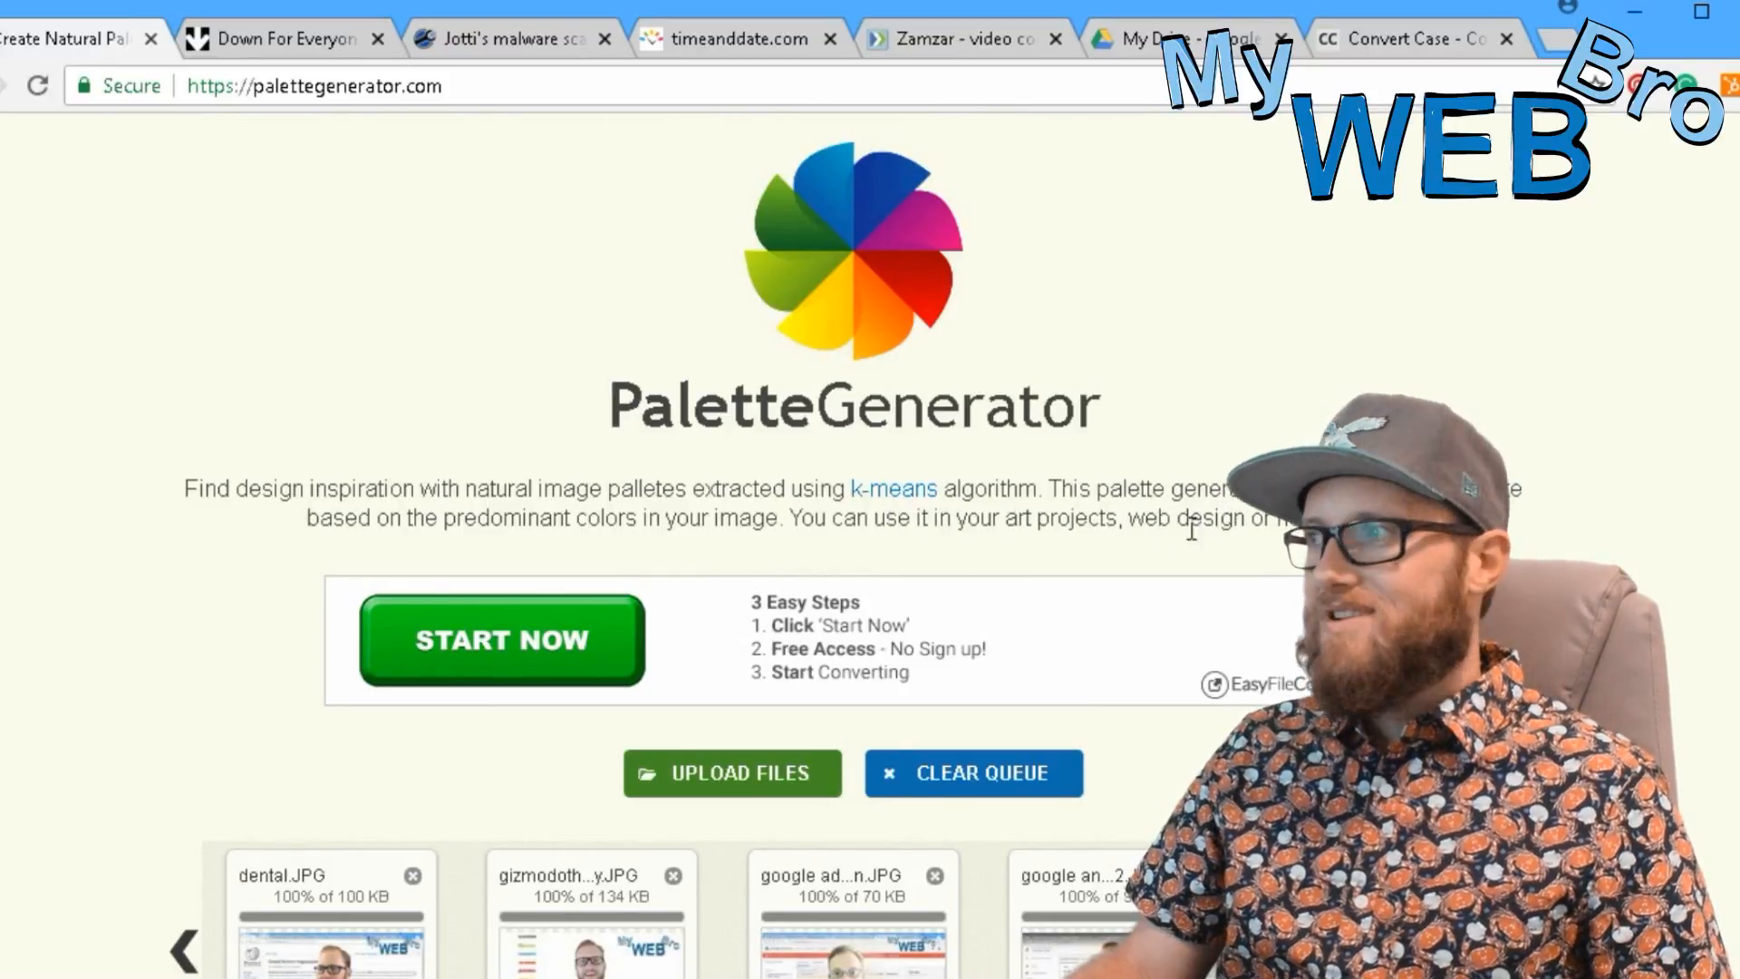
{"action": "scroll", "scroll_direction": "down", "scroll_amount": 3}
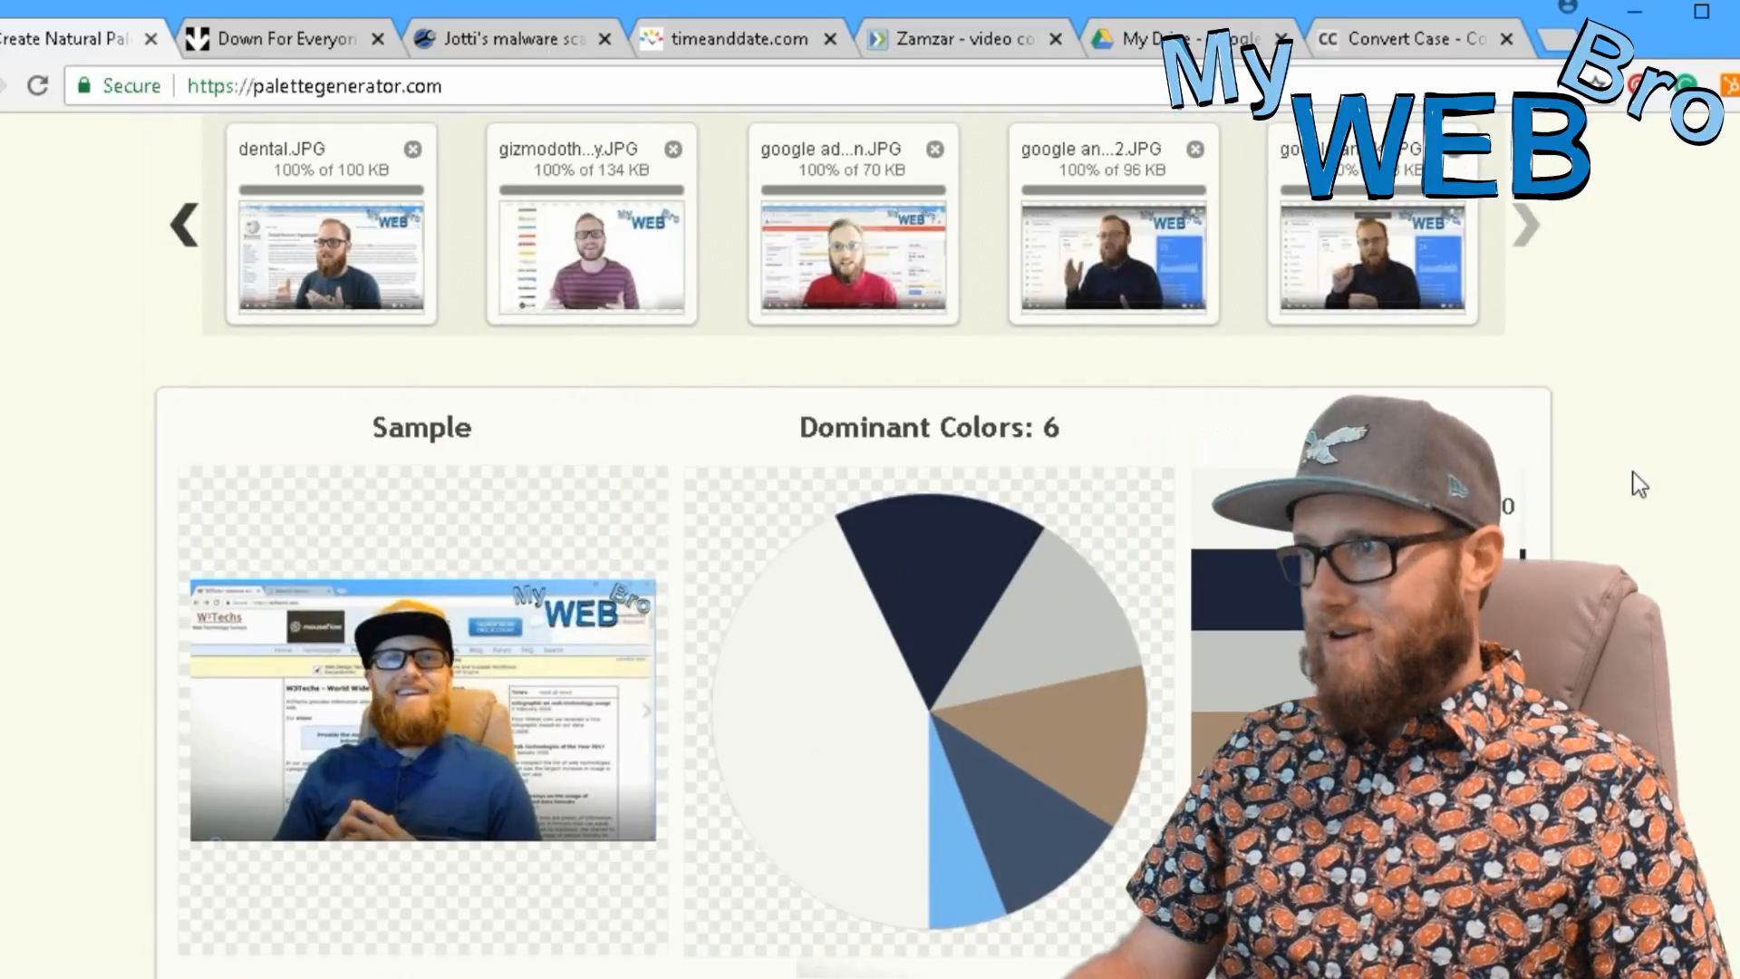
{"action": "scroll", "scroll_direction": "down", "scroll_amount": 3}
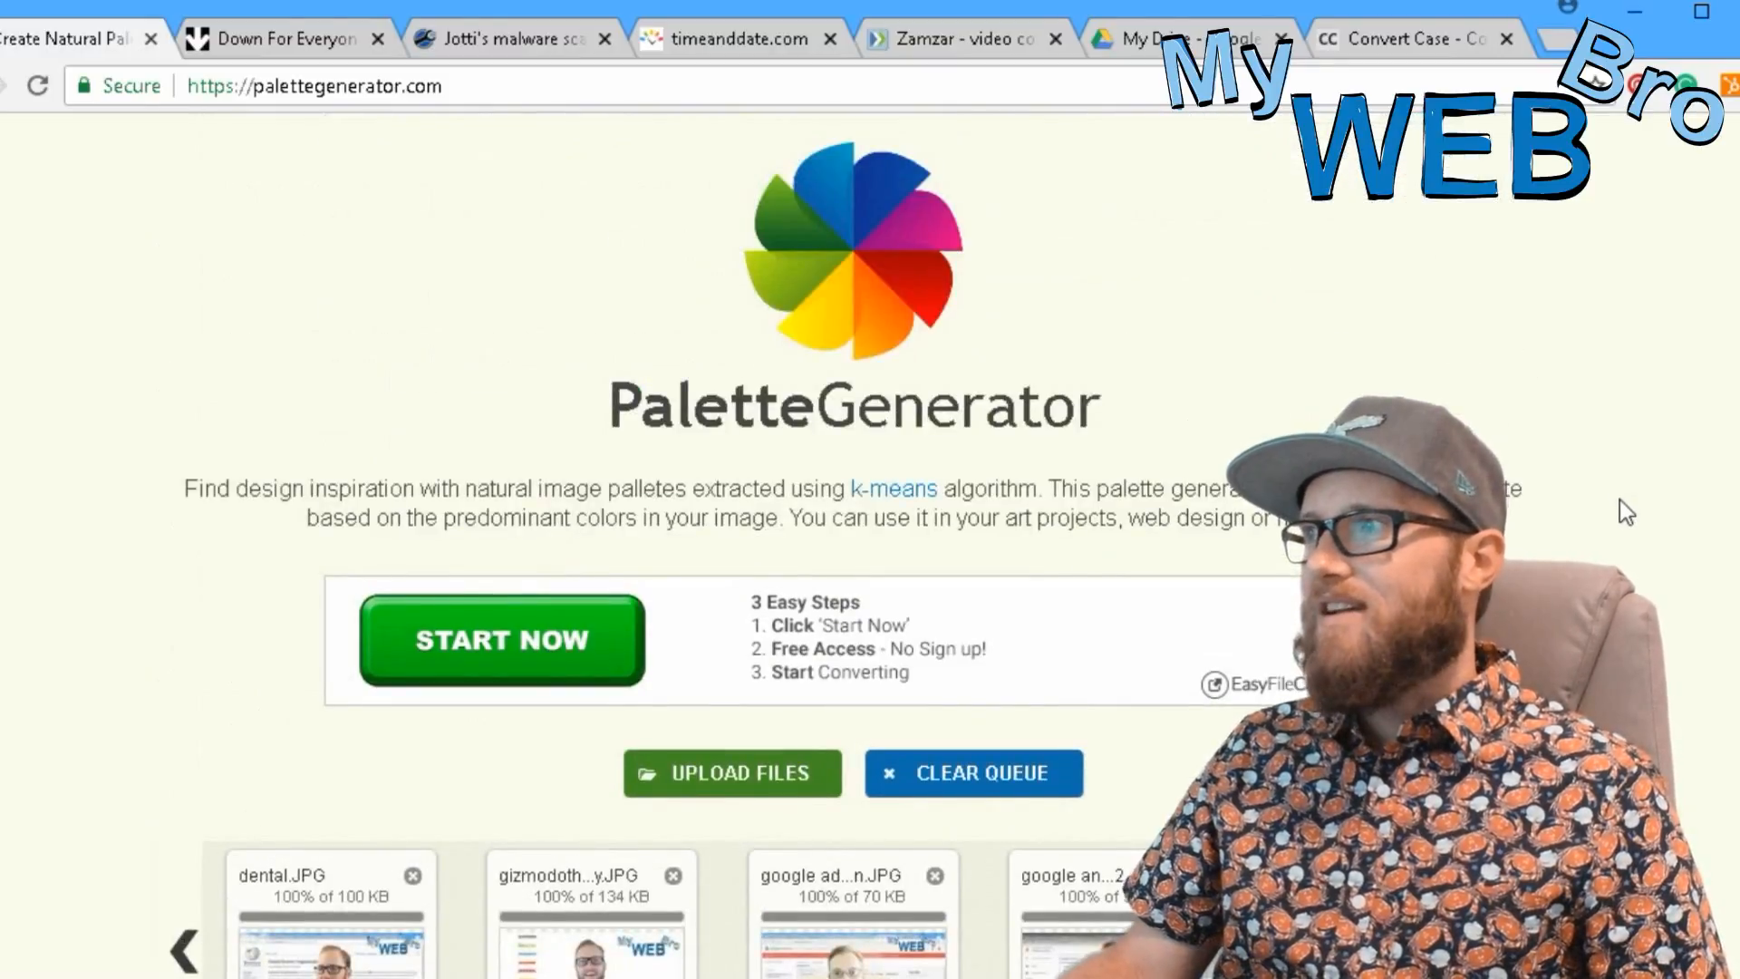
{"action": "left_click", "coordinate": [281, 40]}
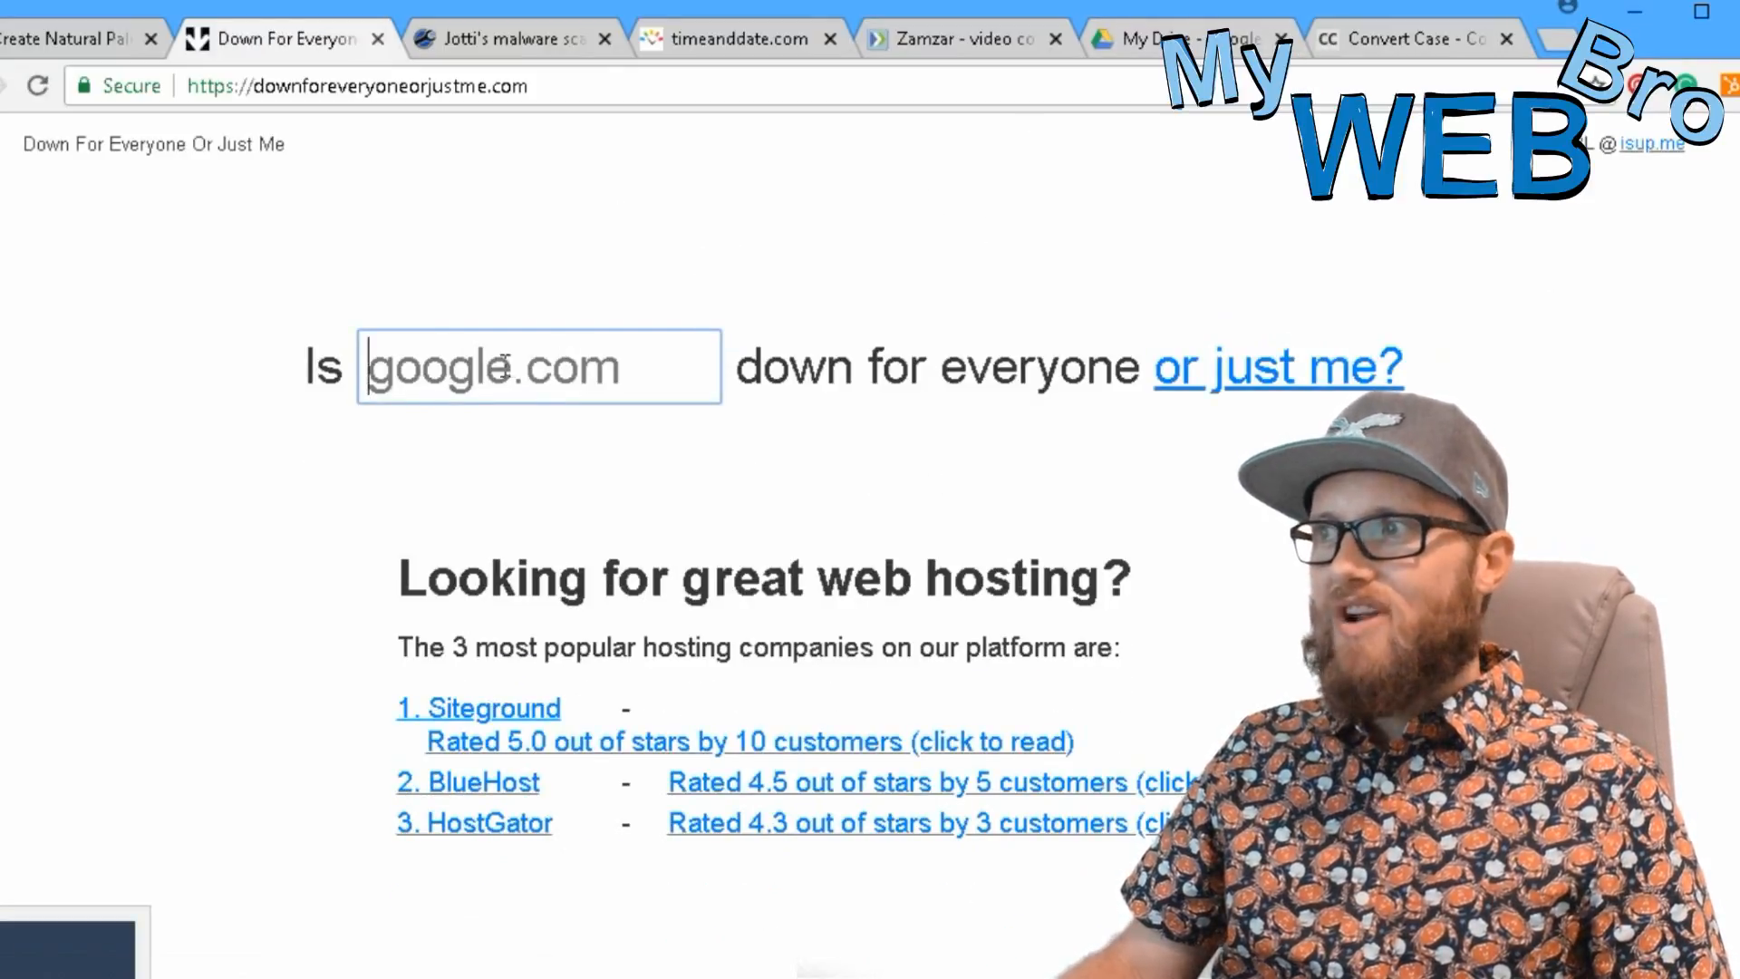
Step: Check daswow.com, see it reported as up, and return to the blank search page
{"action": "left_click", "coordinate": [537, 366]}
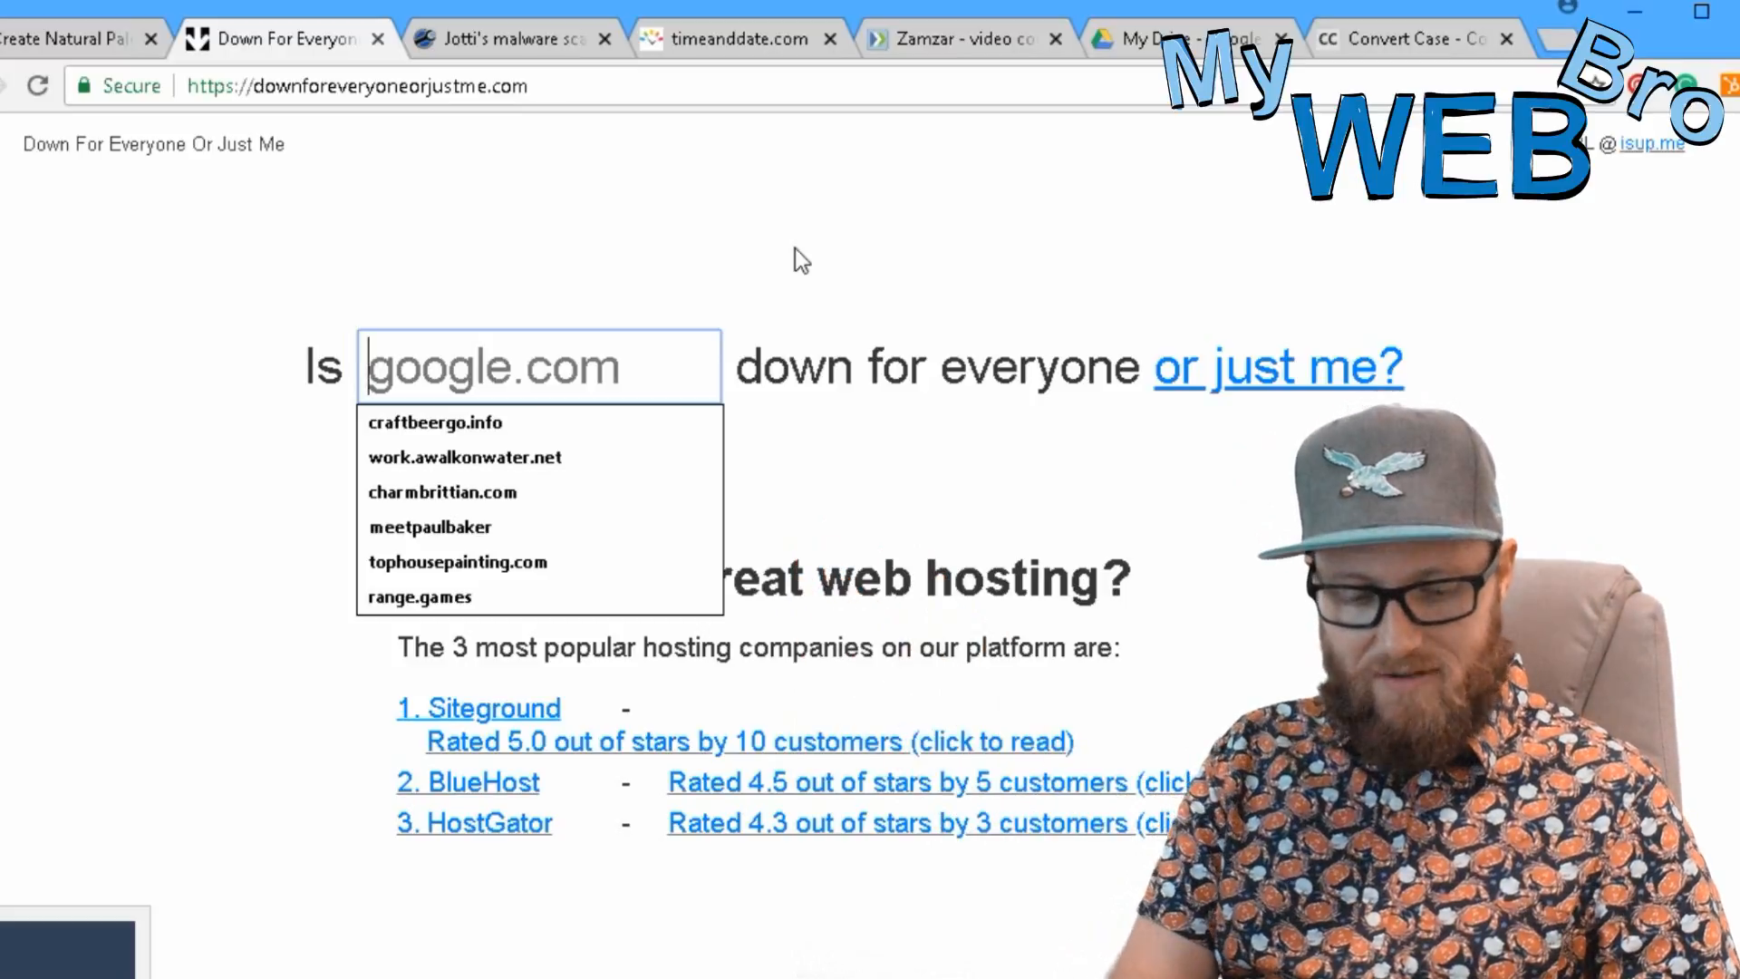
{"action": "type", "text": "daswow.com"}
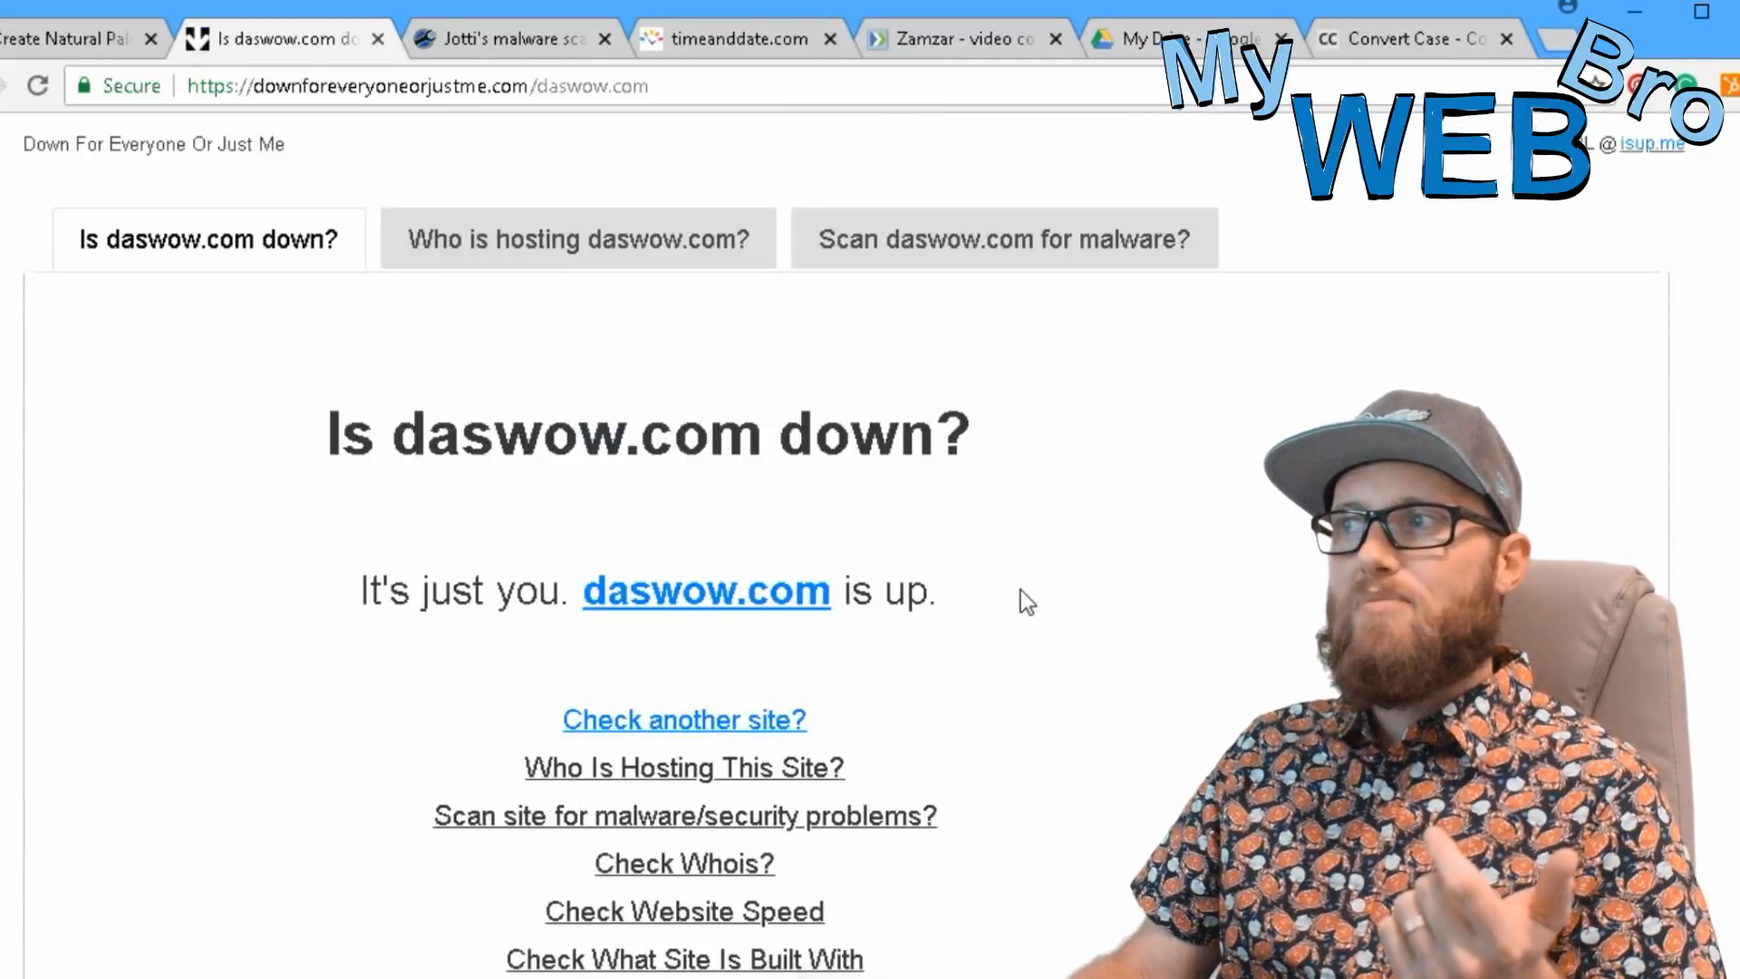
{"action": "scroll", "scroll_direction": "down", "scroll_amount": 3}
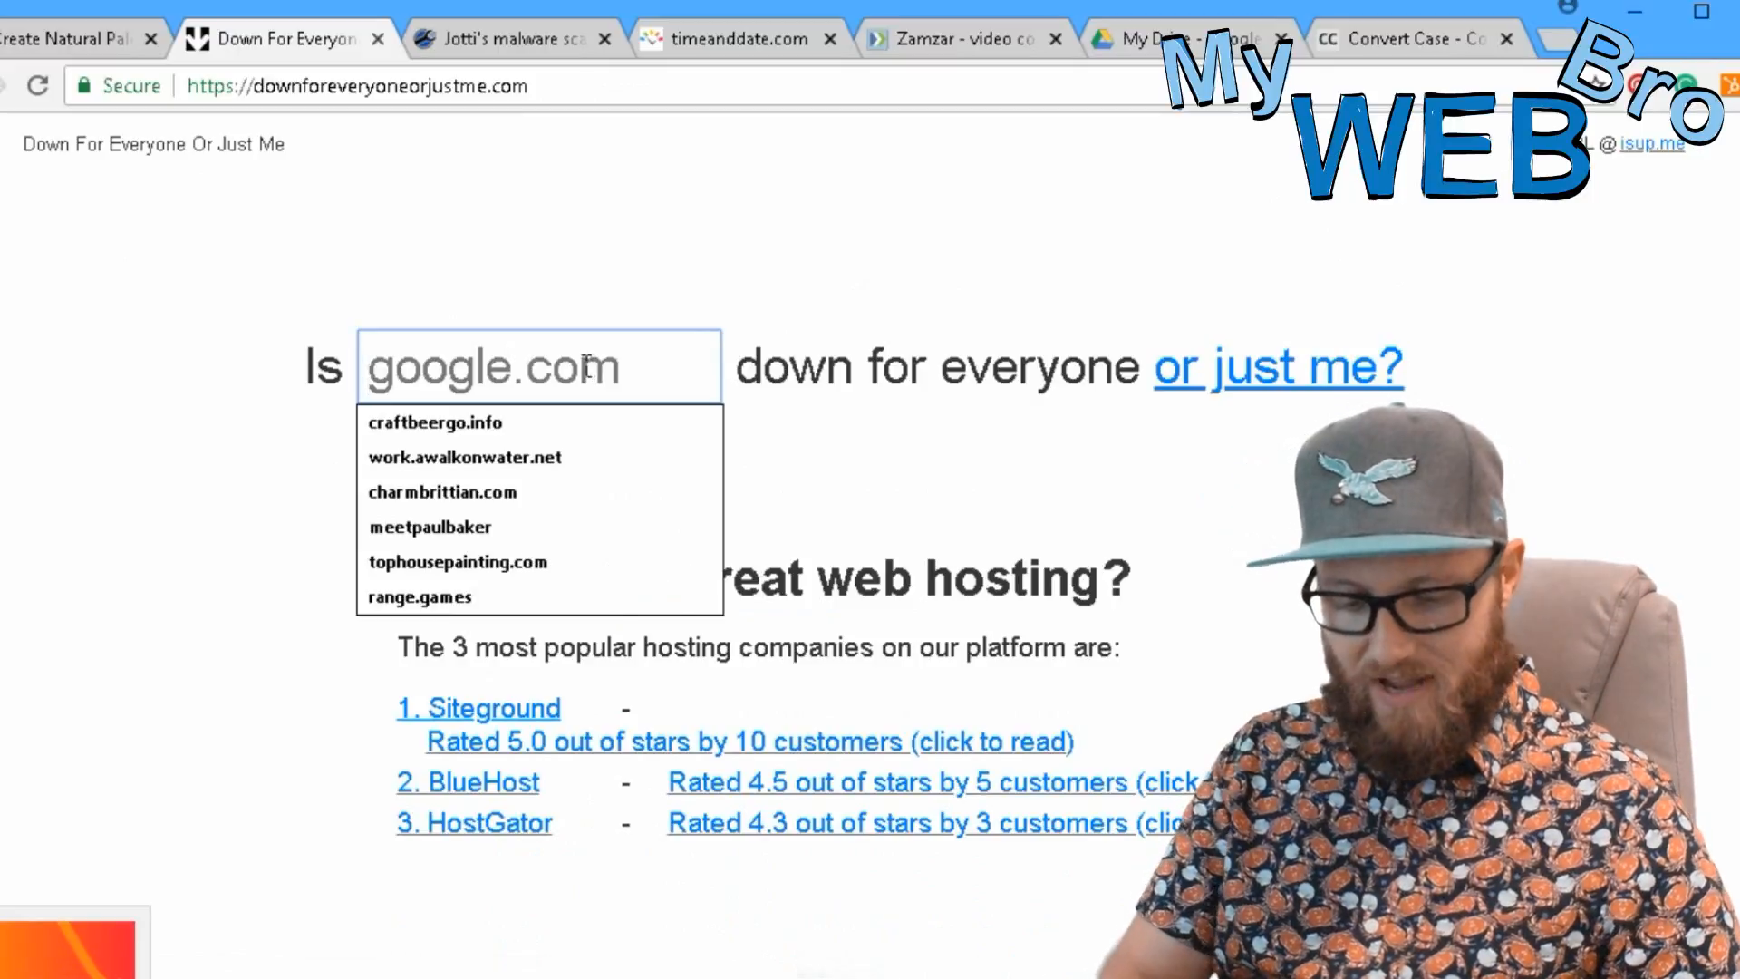
Step: Check fgh651651651g.com, which is reported as down for everyone
{"action": "type", "text": "fgh651651651g"}
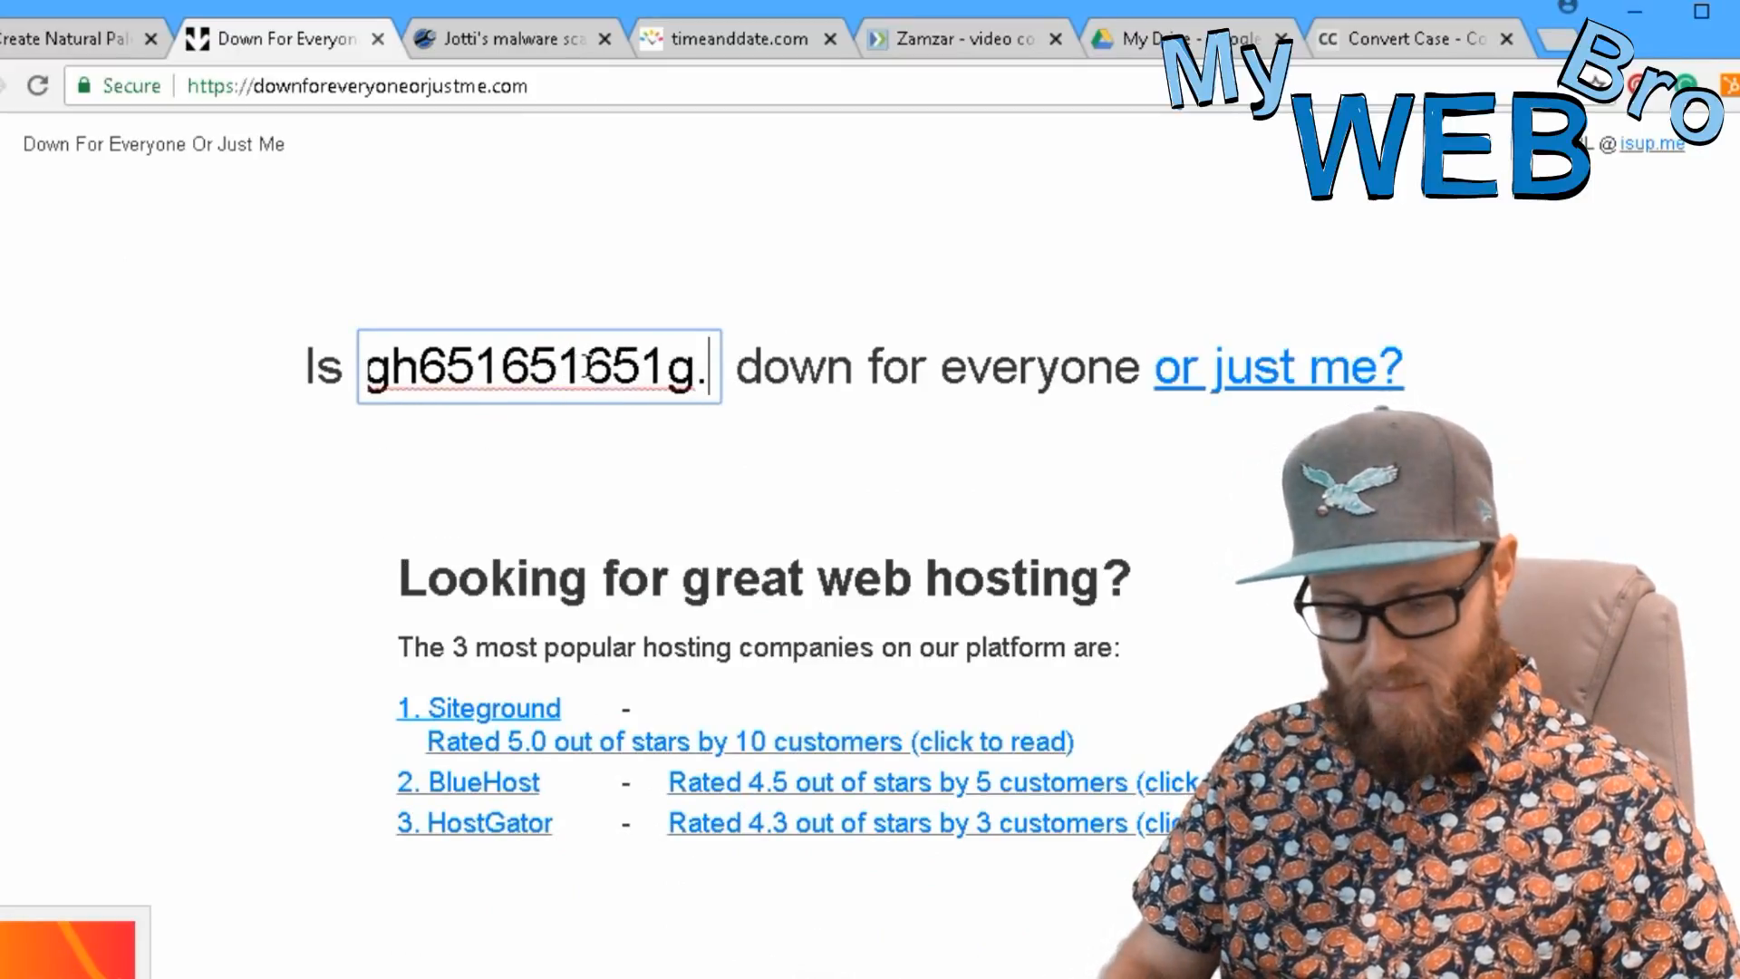
{"action": "type", "text": ".com"}
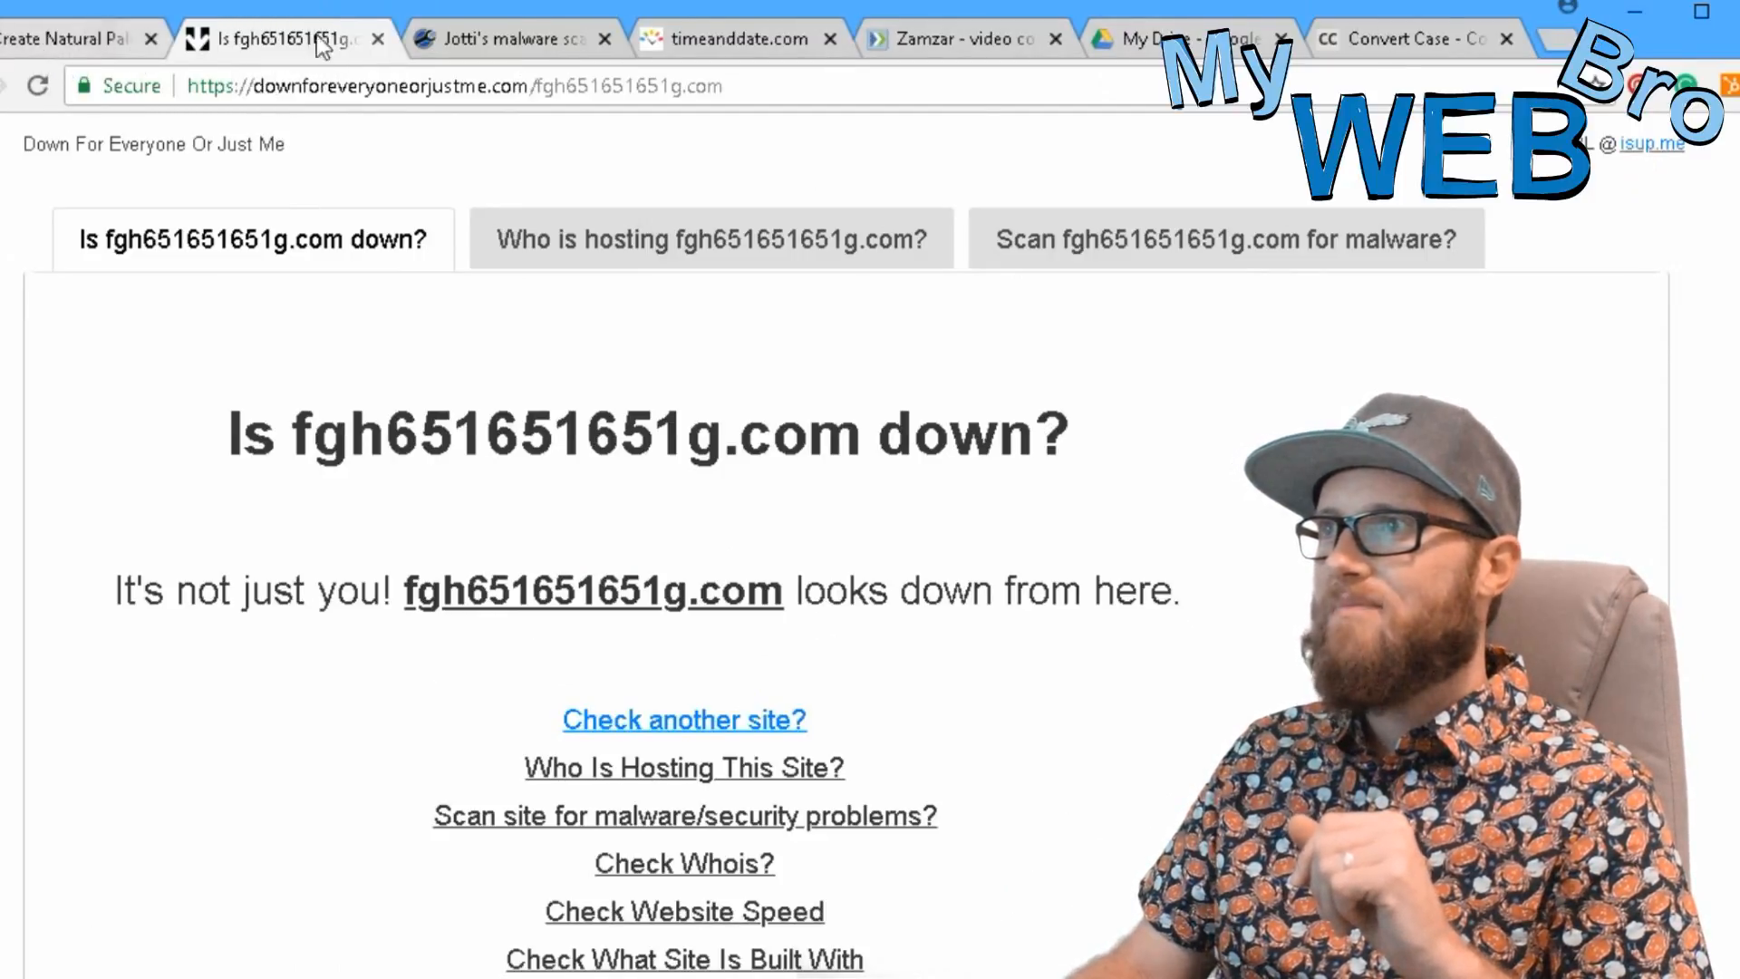
Step: Switch to Jotti's malware scan and bring the Submit files section into view
{"action": "left_click", "coordinate": [504, 38]}
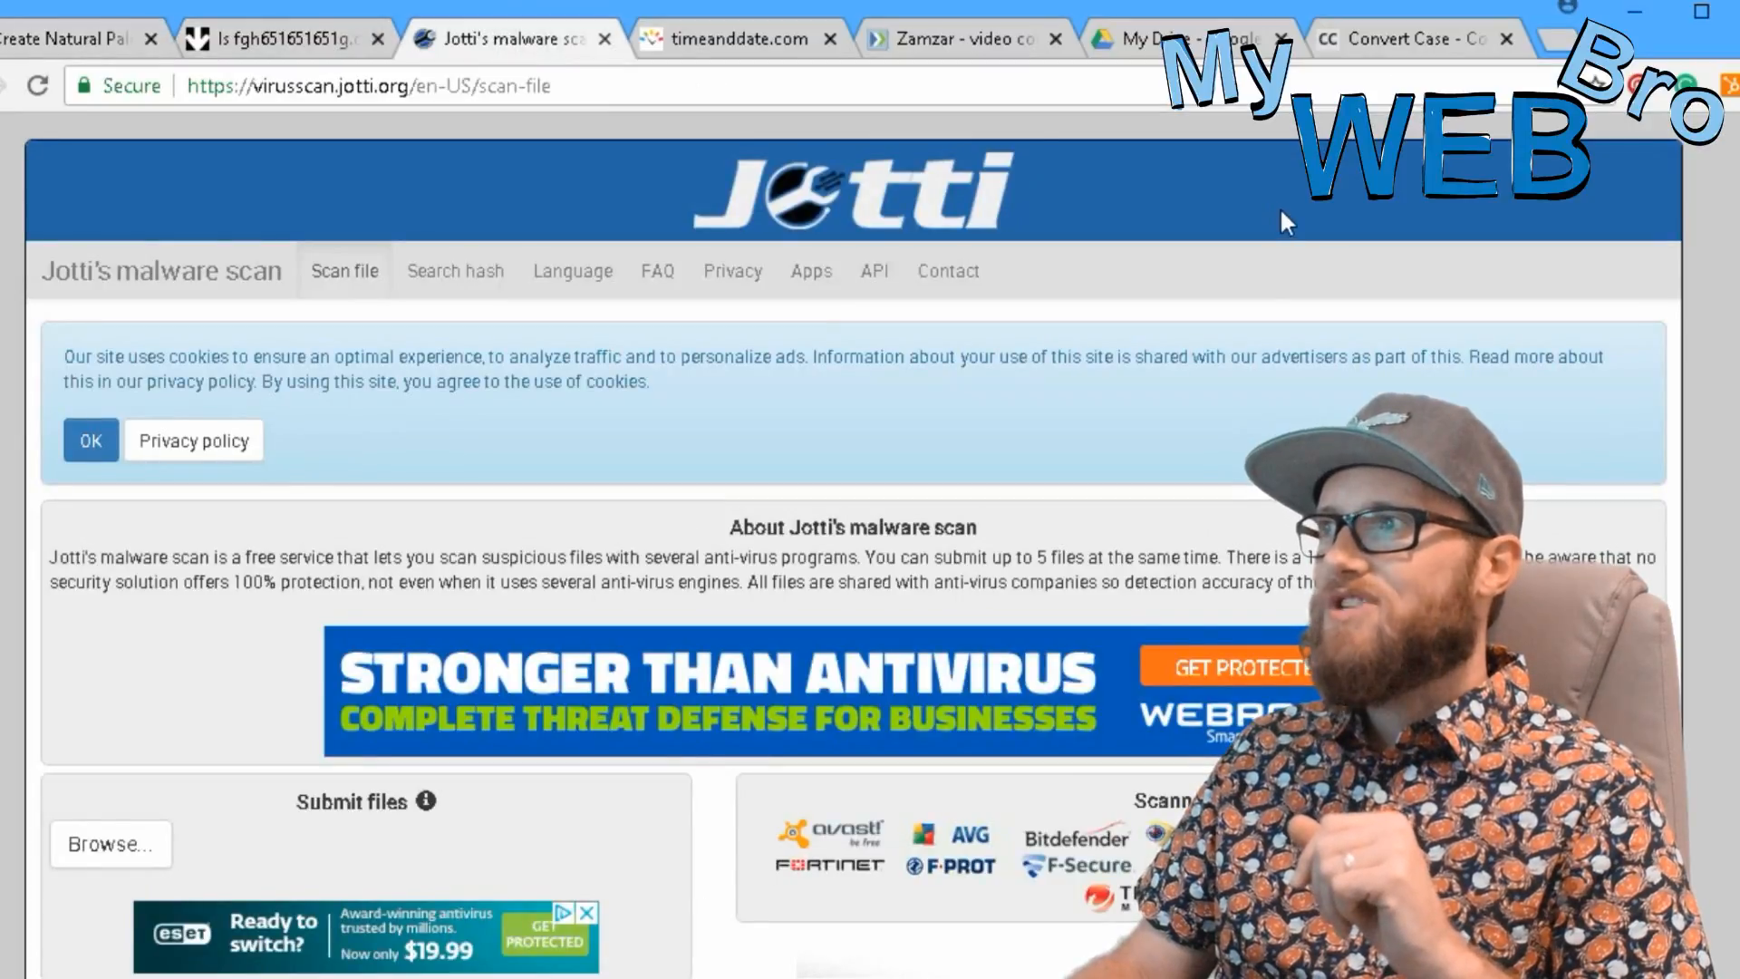
{"action": "mouse_move", "coordinate": [1325, 218]}
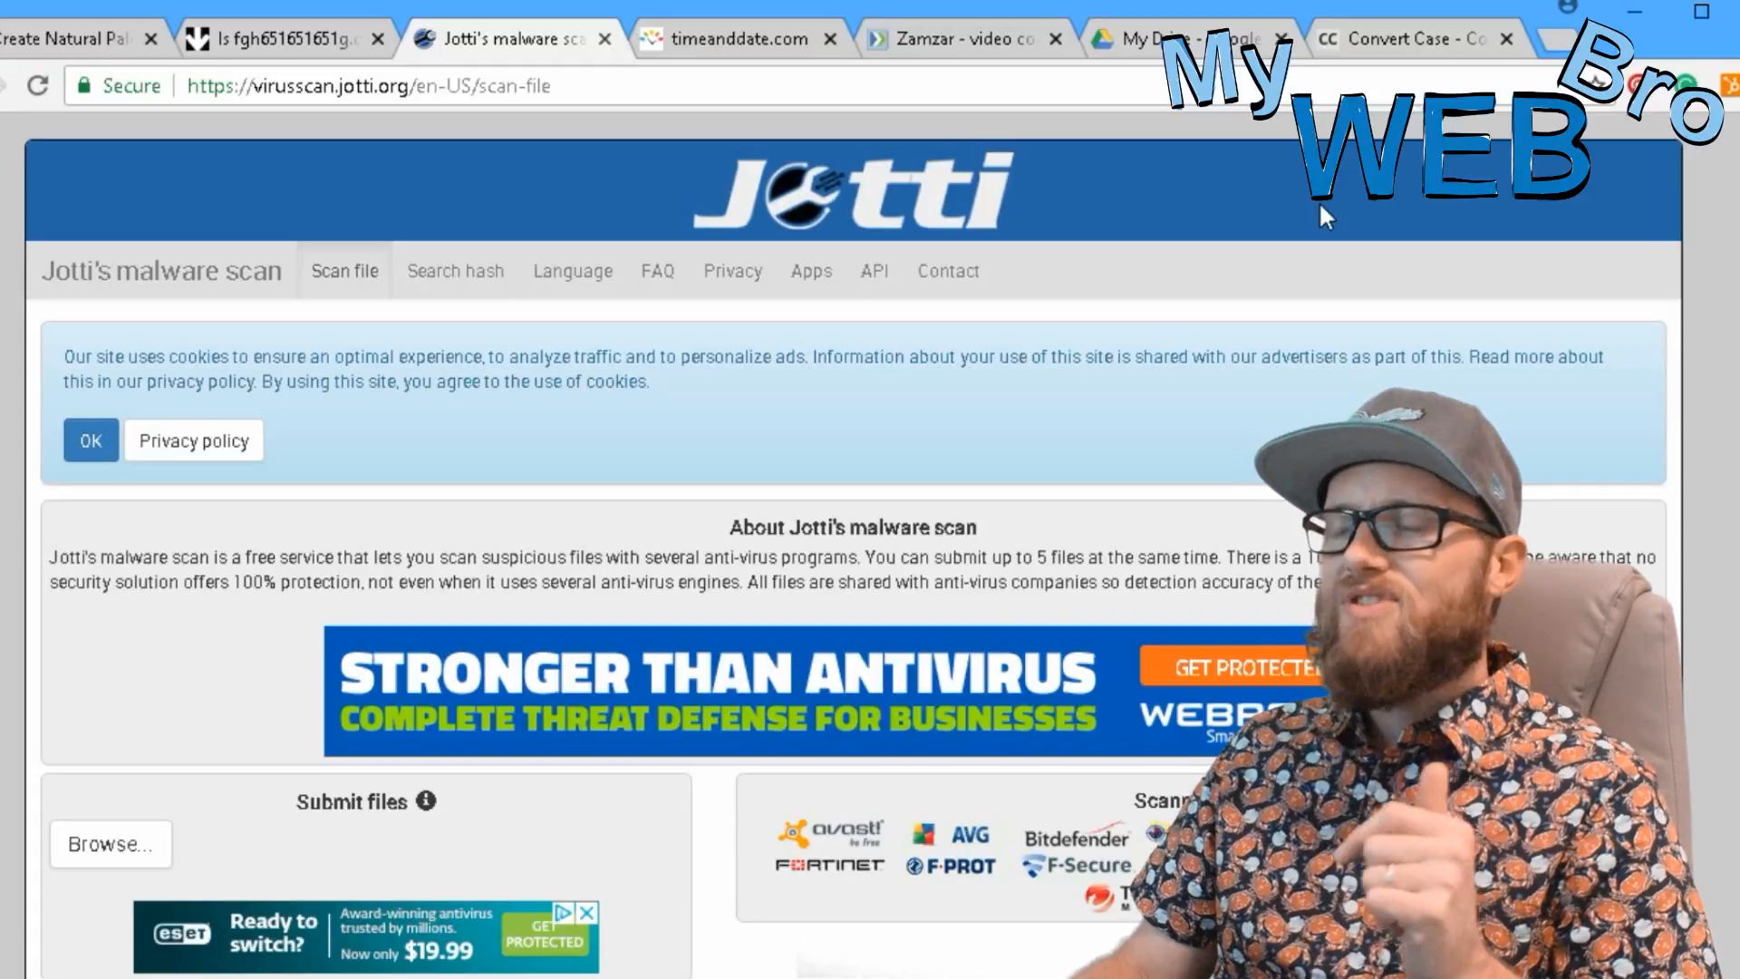
{"action": "scroll", "scroll_direction": "down", "scroll_amount": 3}
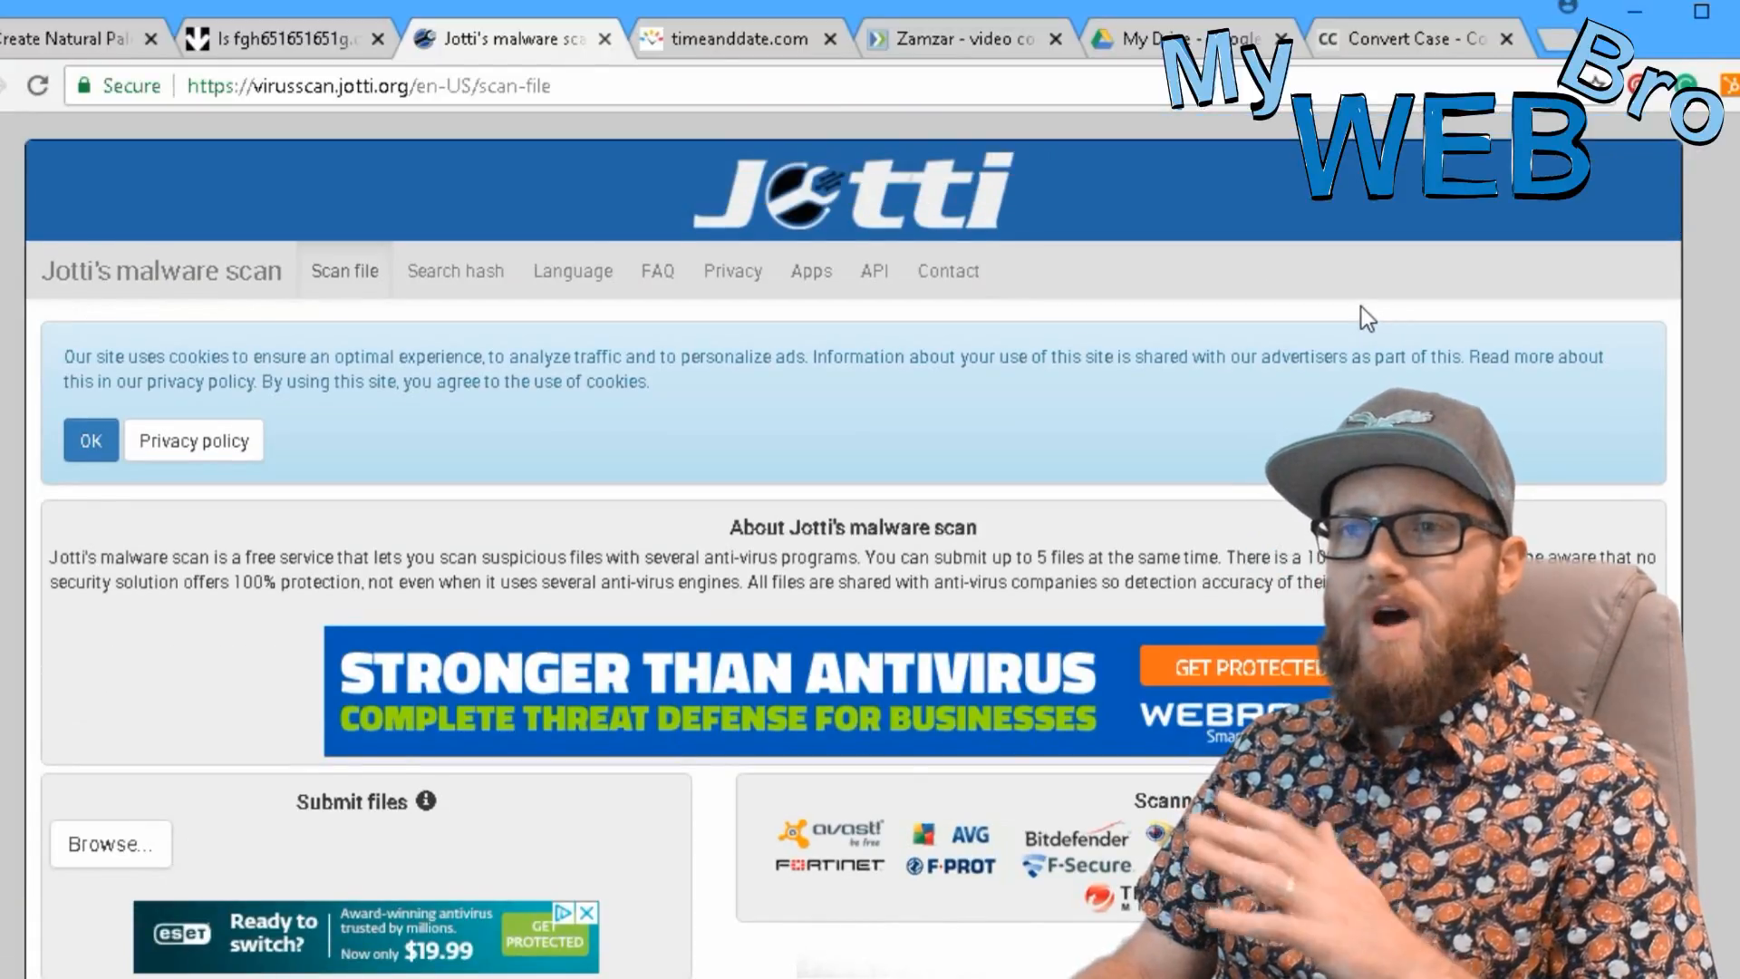
{"action": "mouse_move", "coordinate": [1236, 369]}
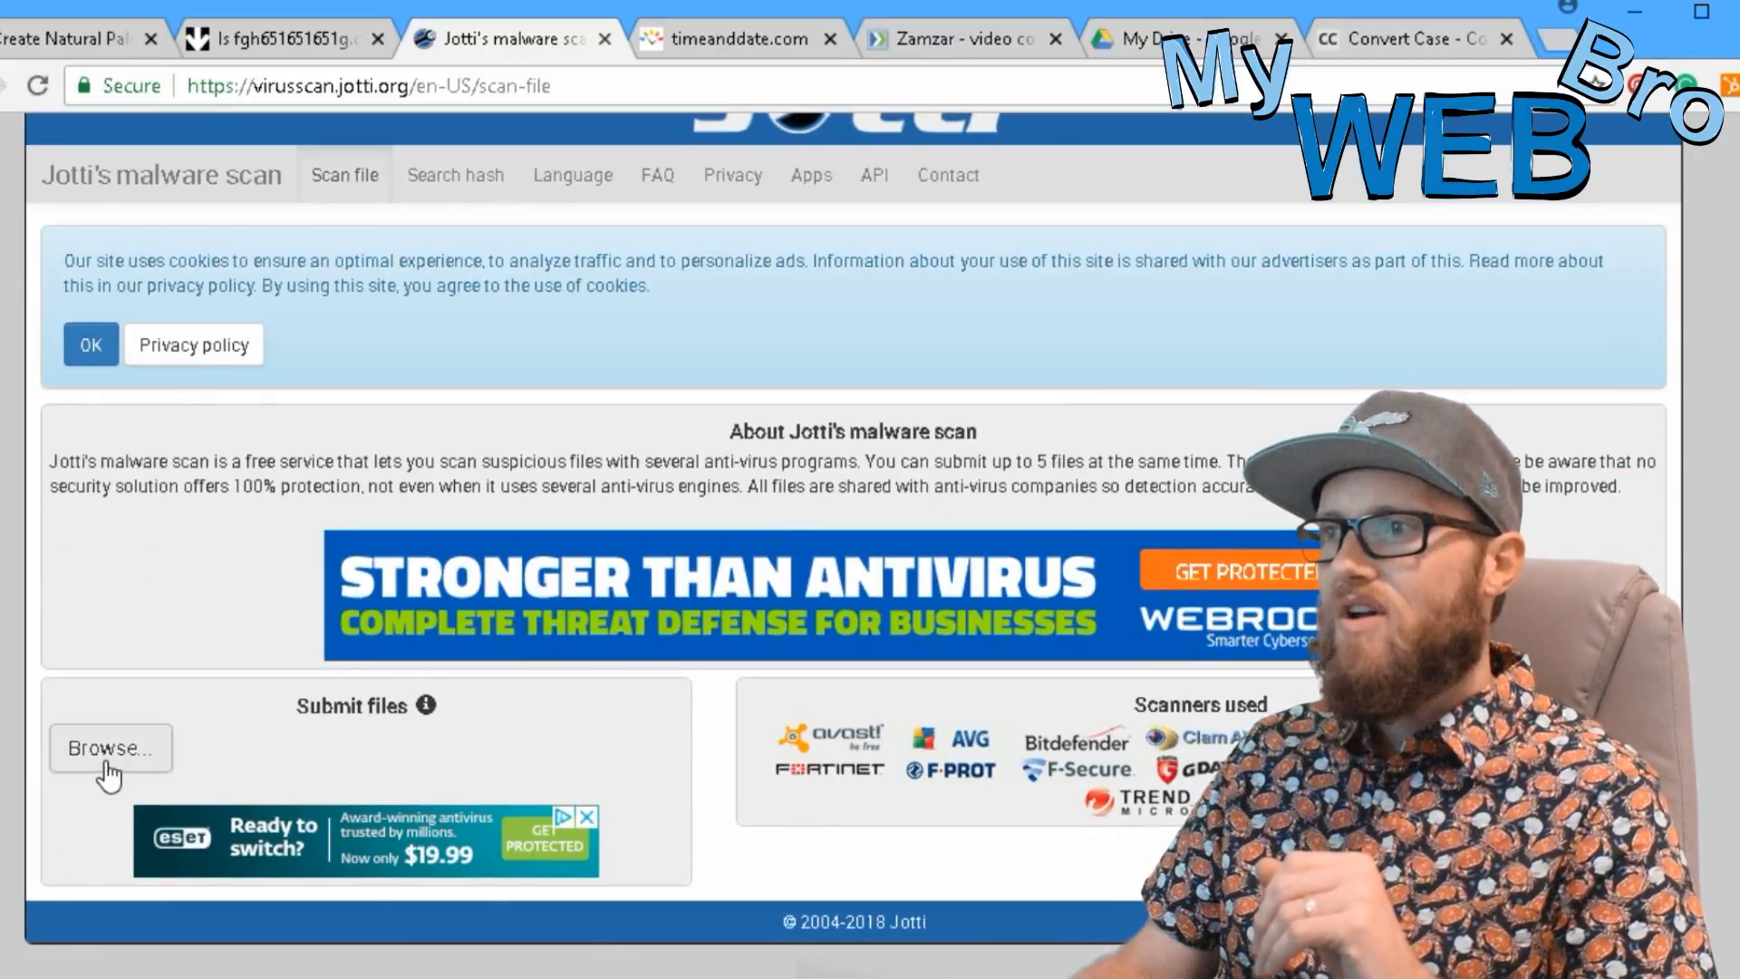
Step: Scan 2018statsthumby.JPG, find it clean on all scanners, and close the Jotti tab
{"action": "left_click", "coordinate": [109, 747]}
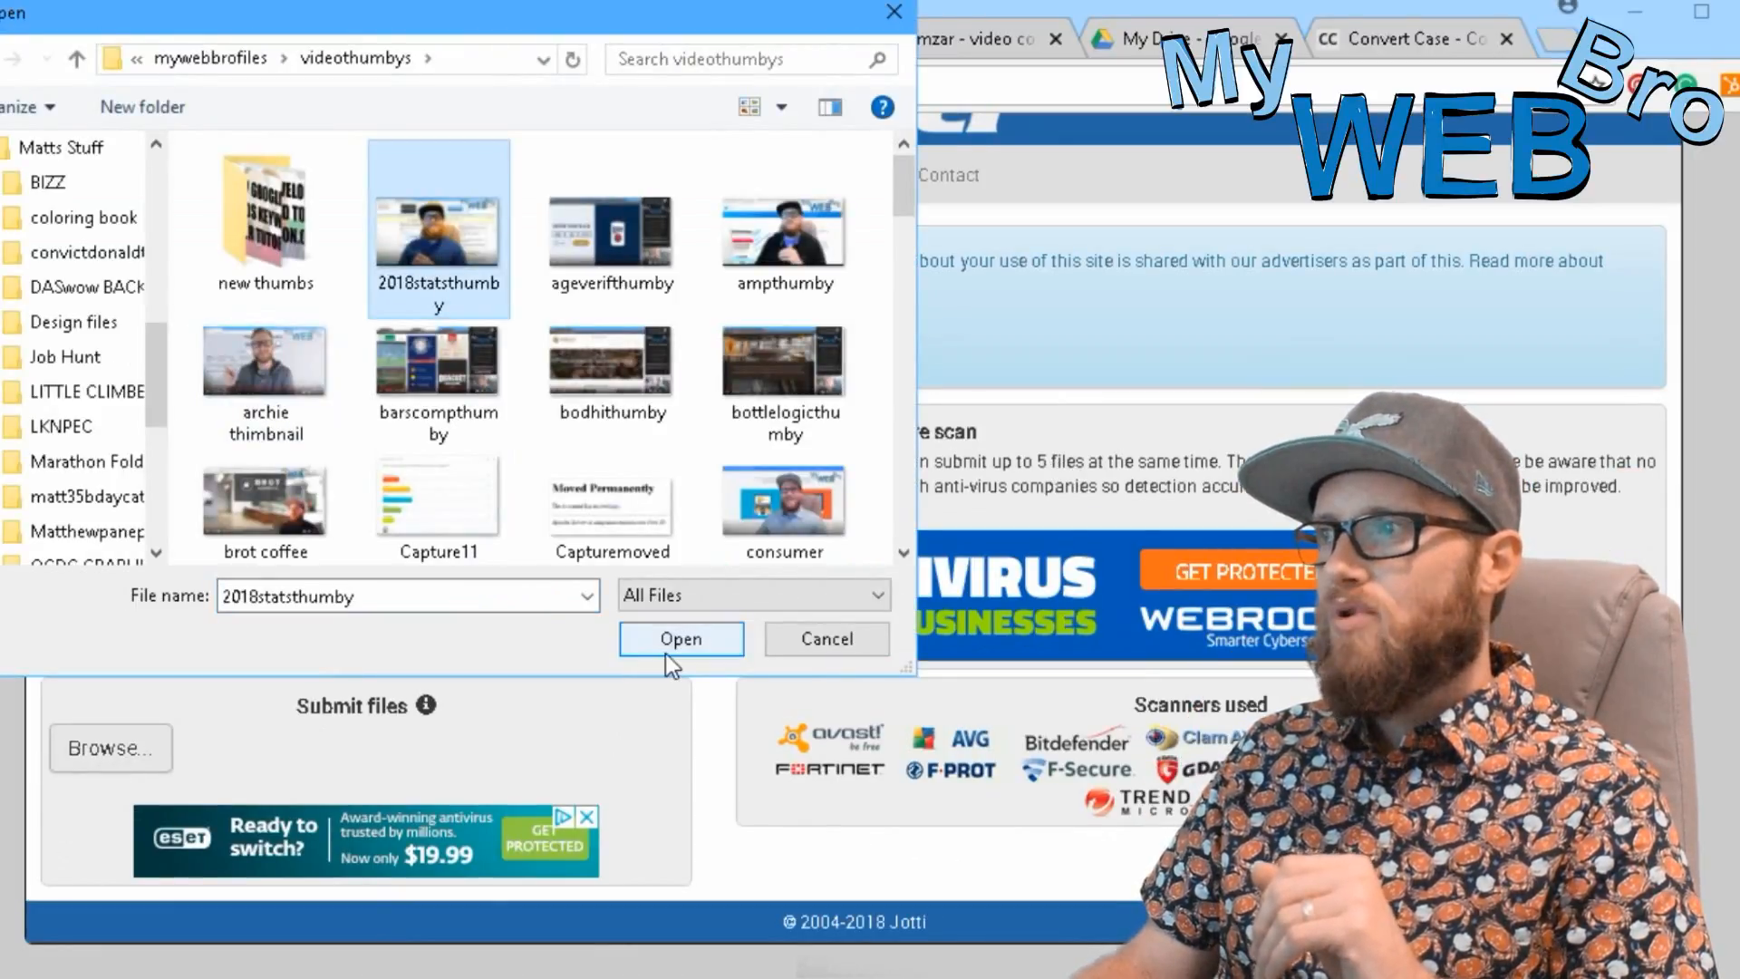
{"action": "left_click", "coordinate": [682, 639]}
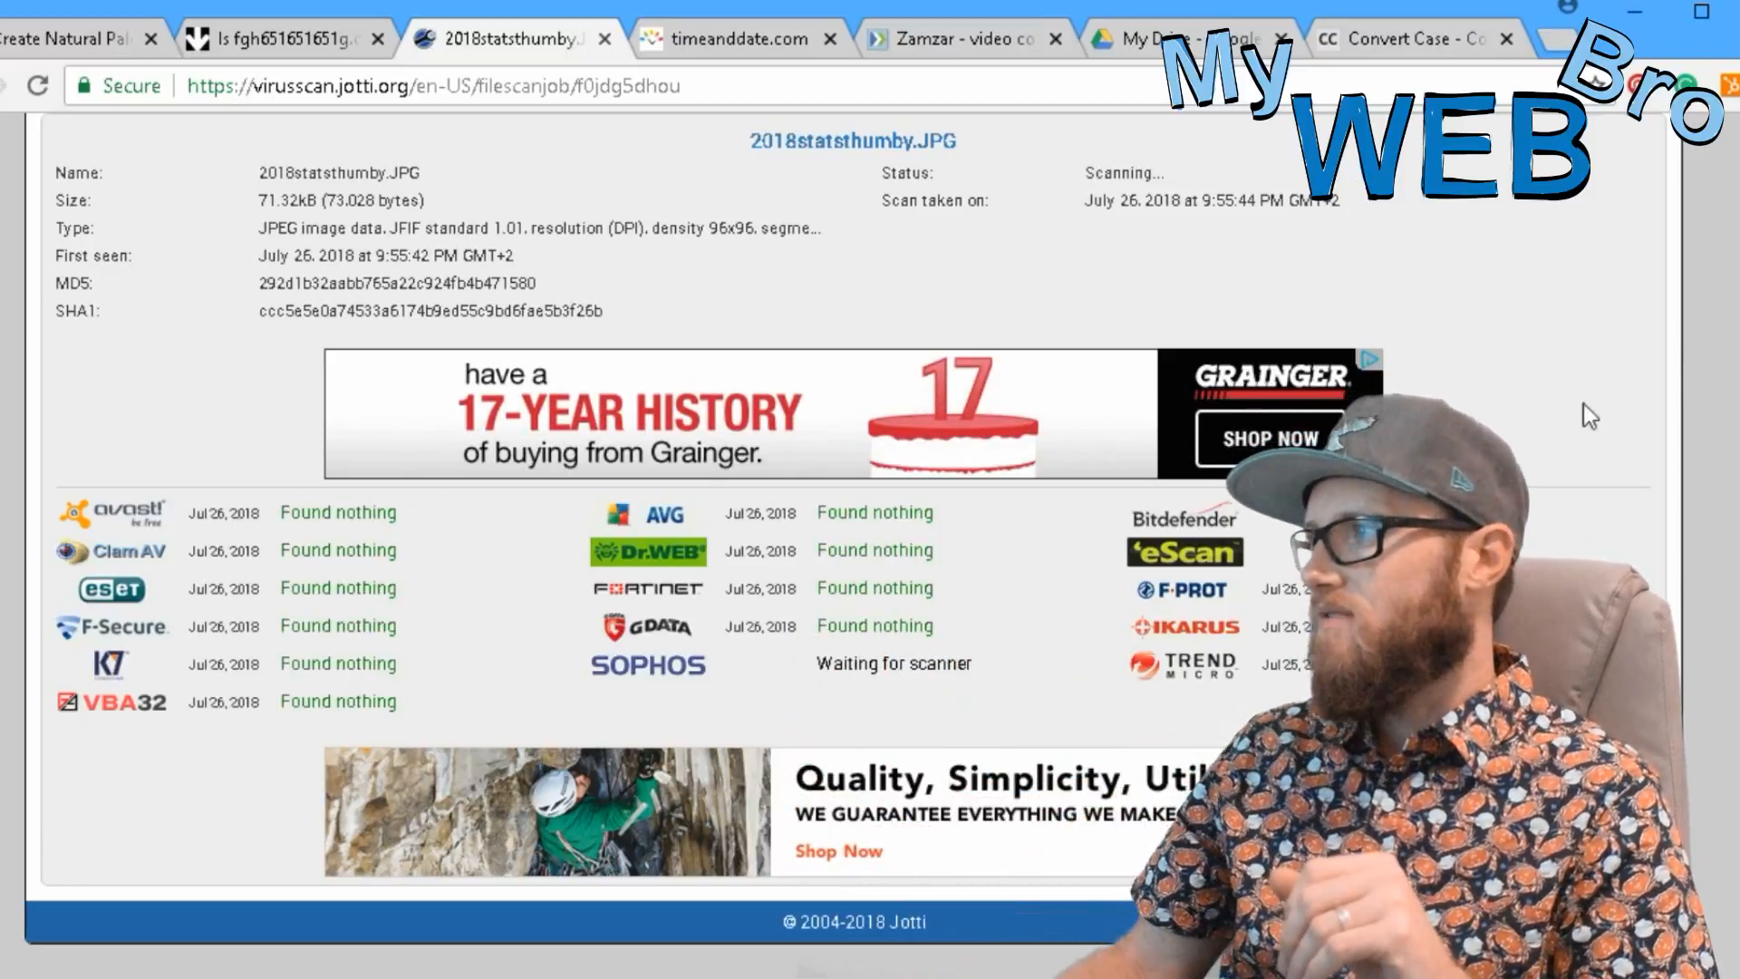
{"action": "scroll", "scroll_direction": "up", "scroll_amount": 3}
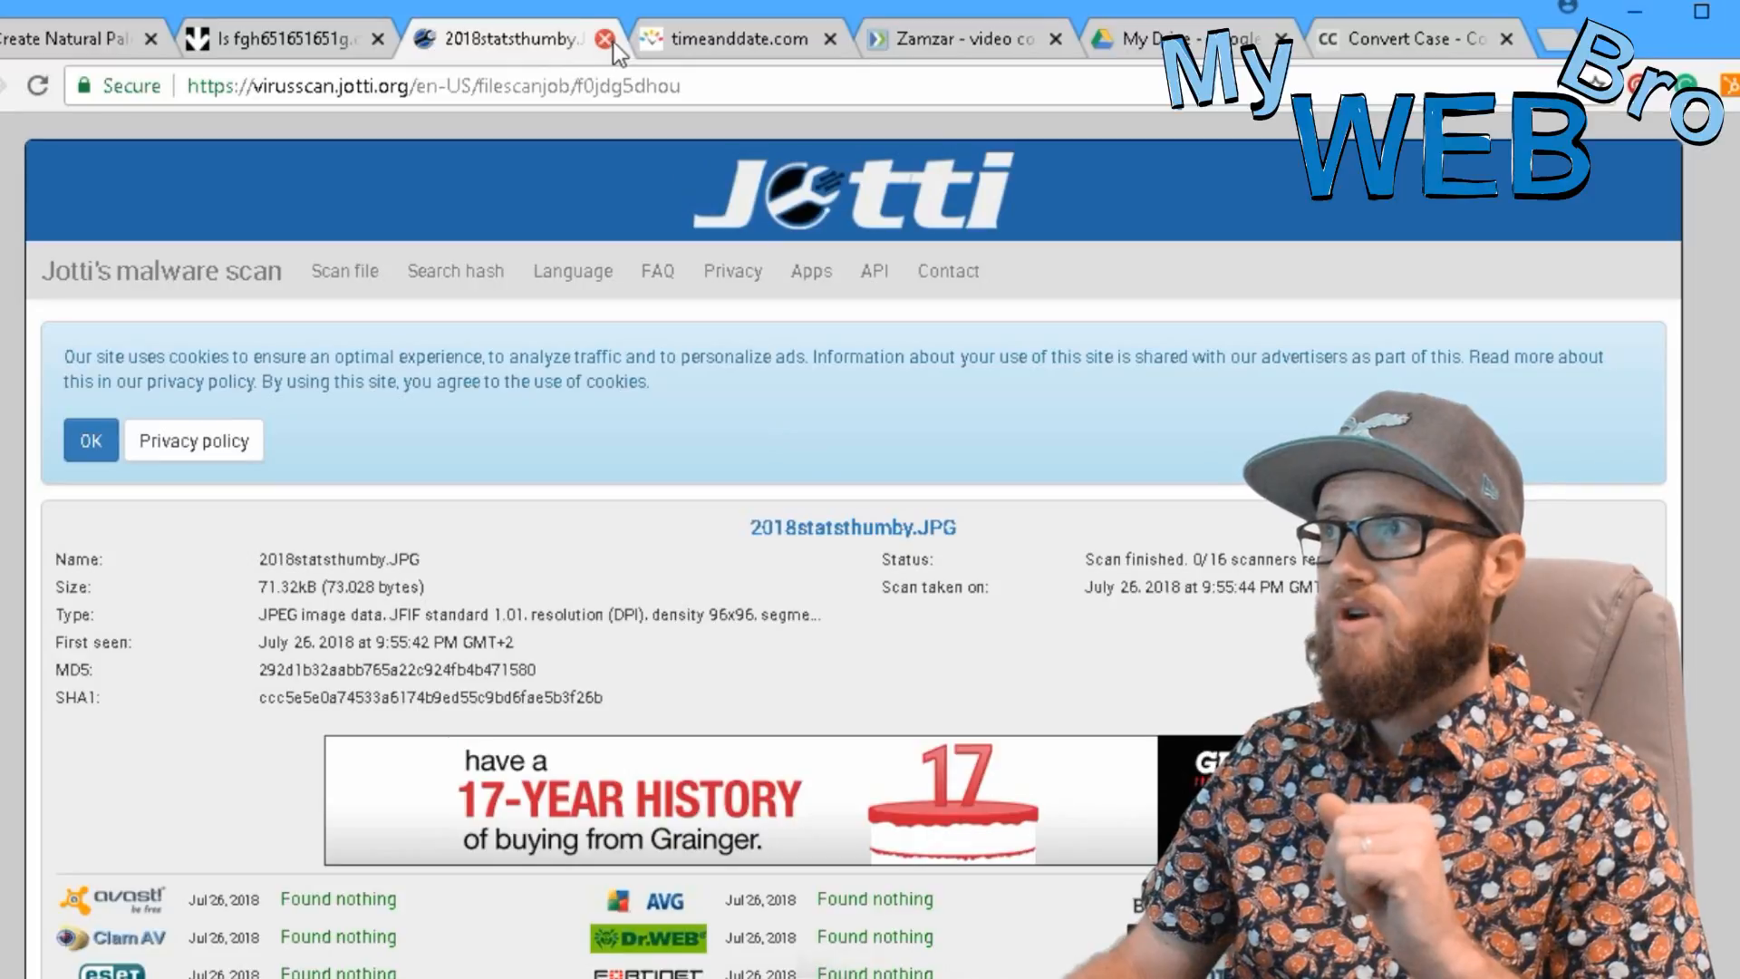
{"action": "left_click", "coordinate": [602, 38]}
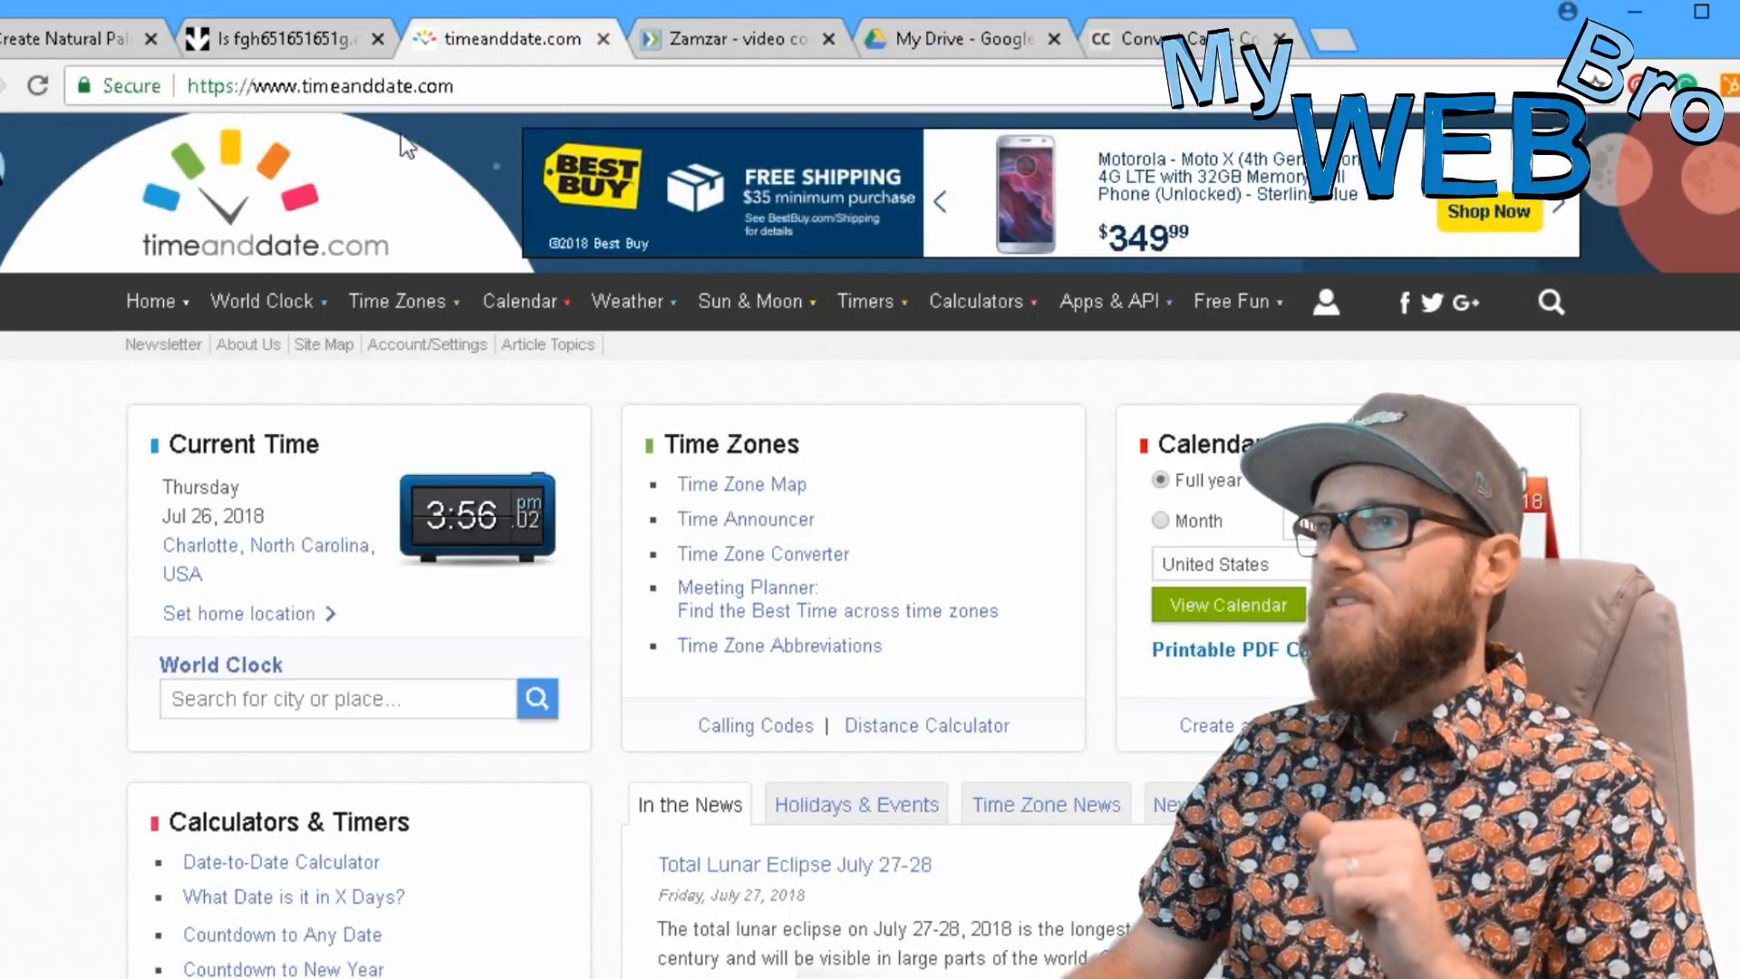
Step: Browse the timeanddate.com homepage down to the Calculators & Timers section
{"action": "left_click", "coordinate": [261, 301]}
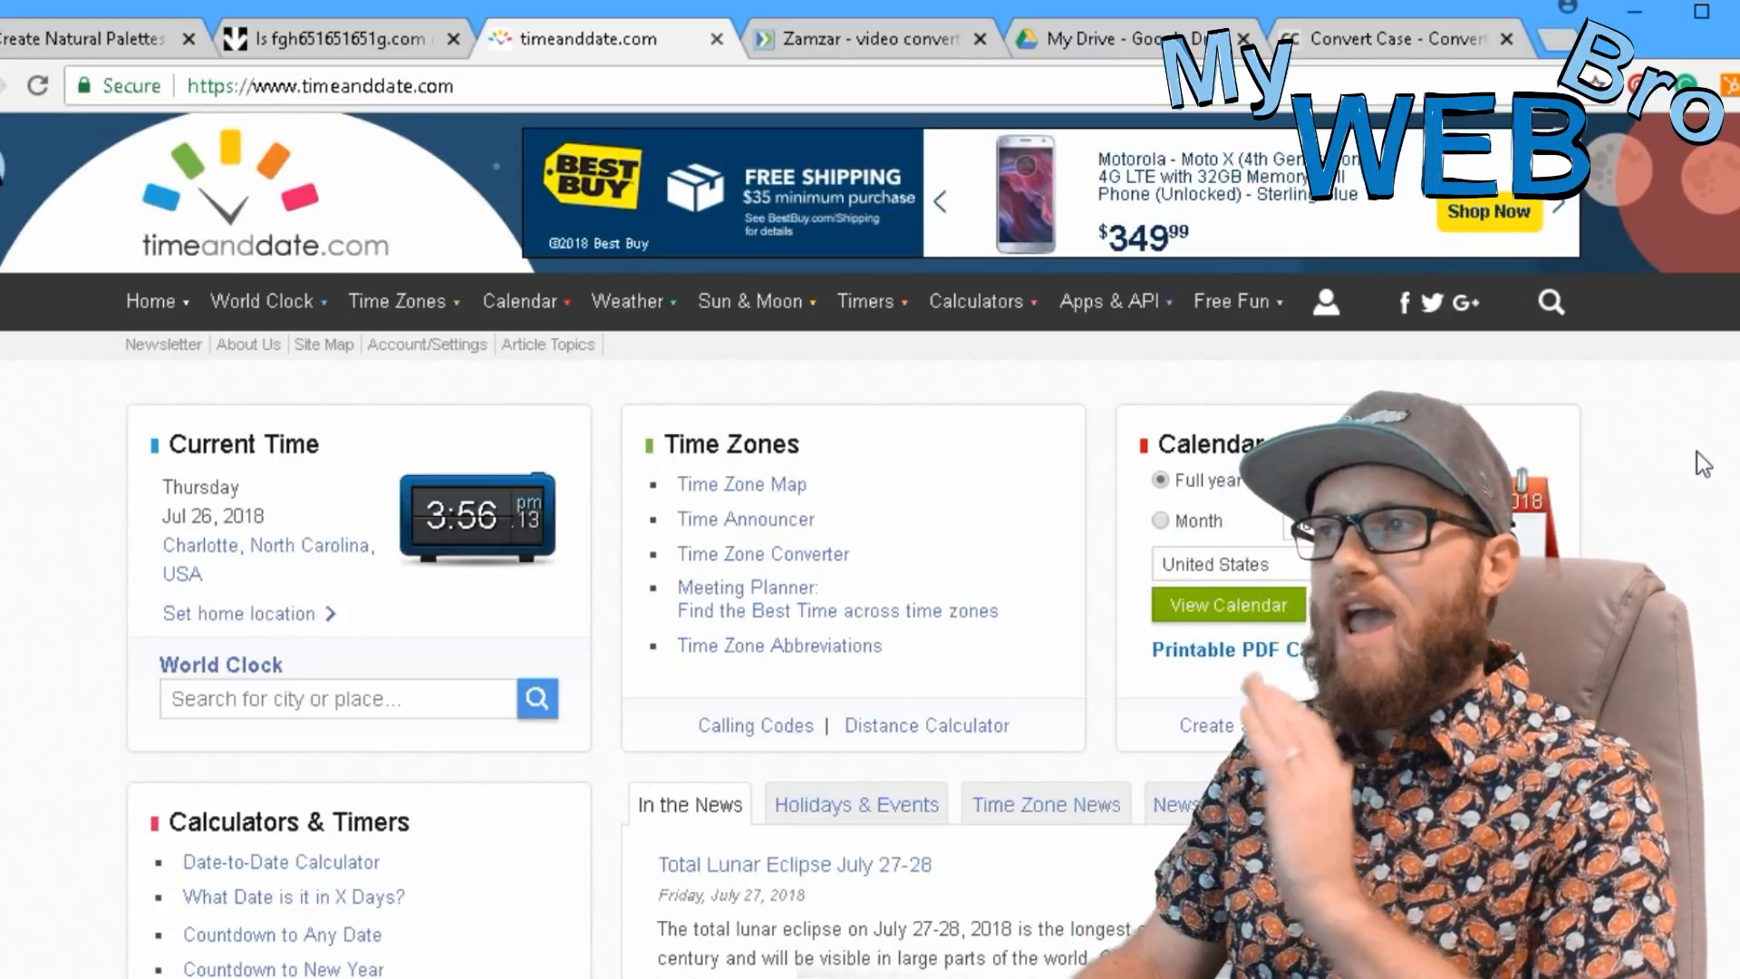
{"action": "scroll", "scroll_direction": "down", "scroll_amount": 3}
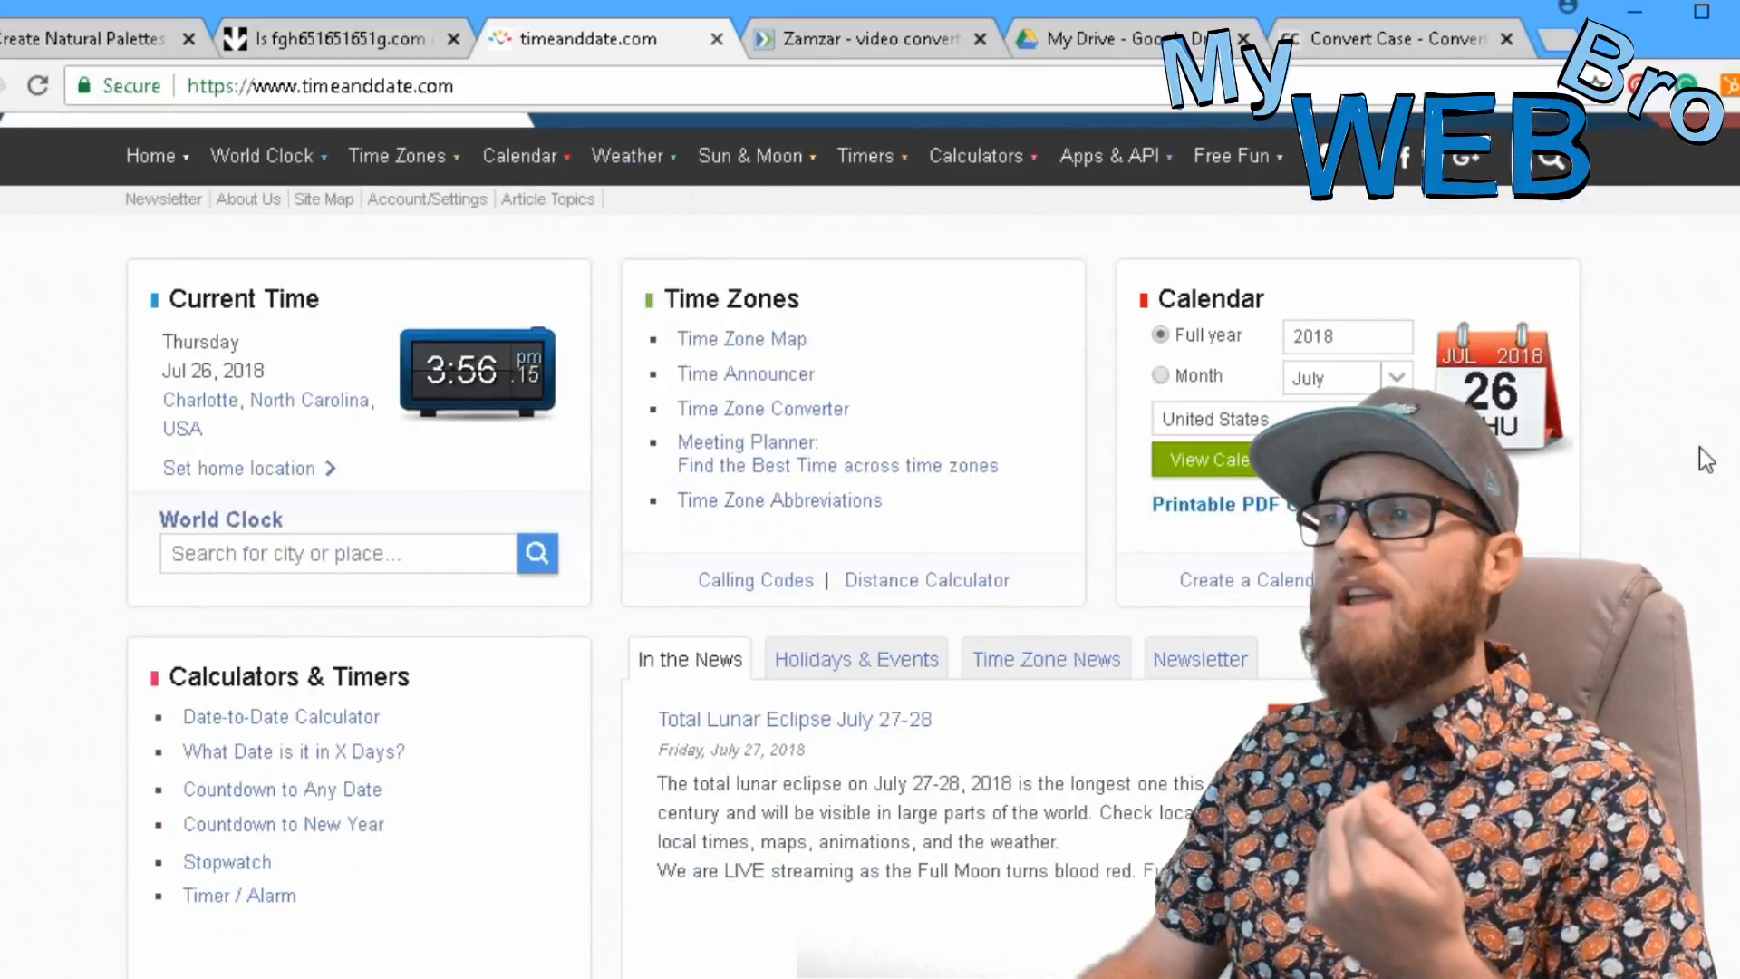
{"action": "left_click", "coordinate": [227, 863]}
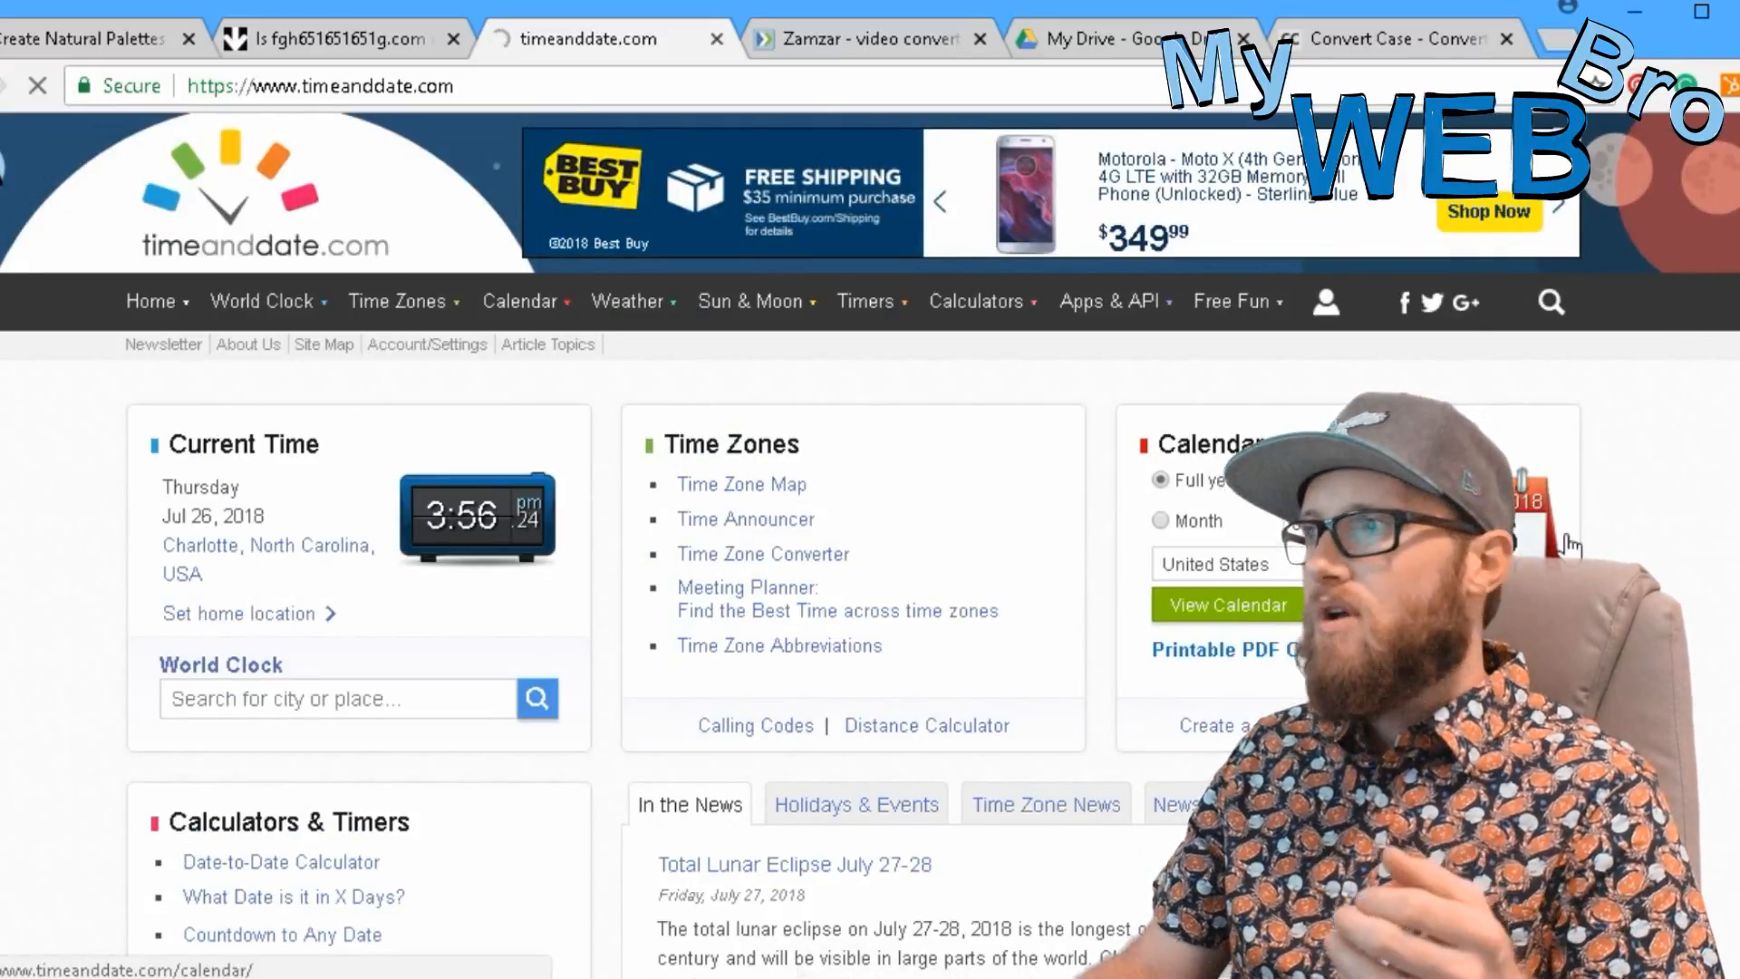
{"action": "scroll", "scroll_direction": "down", "scroll_amount": 3}
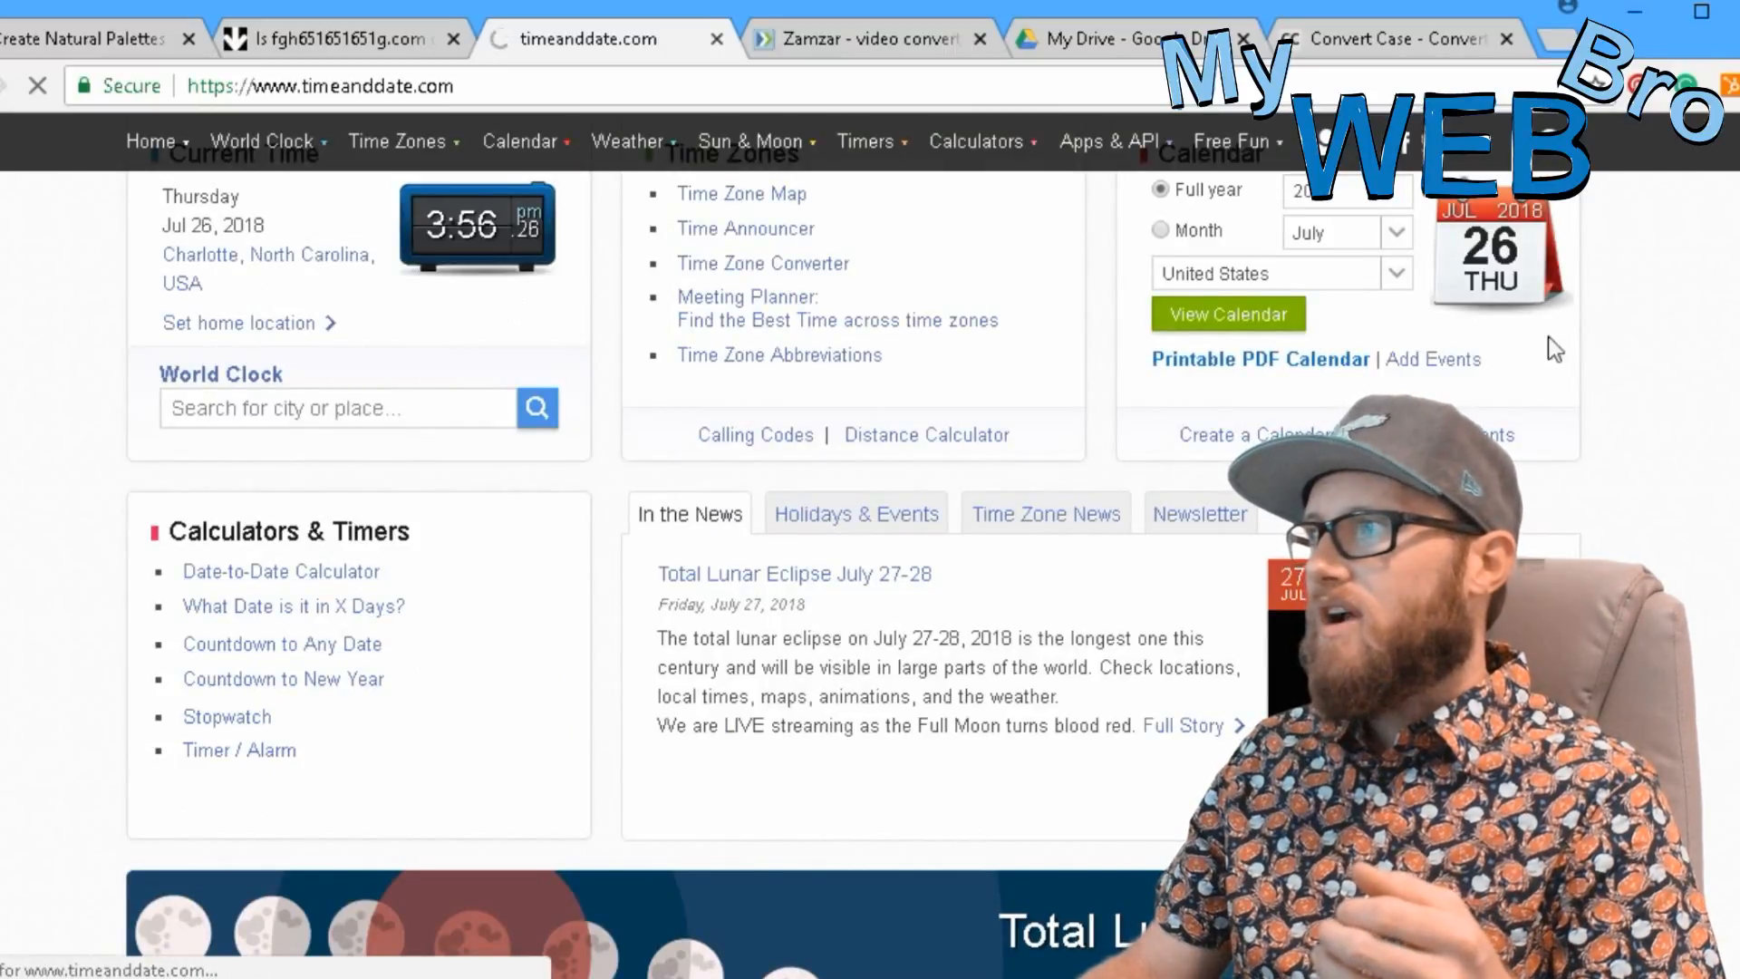
Step: Start the online stopwatch, let it run past 26 seconds across a tab switch, then go to Zamzar
{"action": "left_click", "coordinate": [227, 716]}
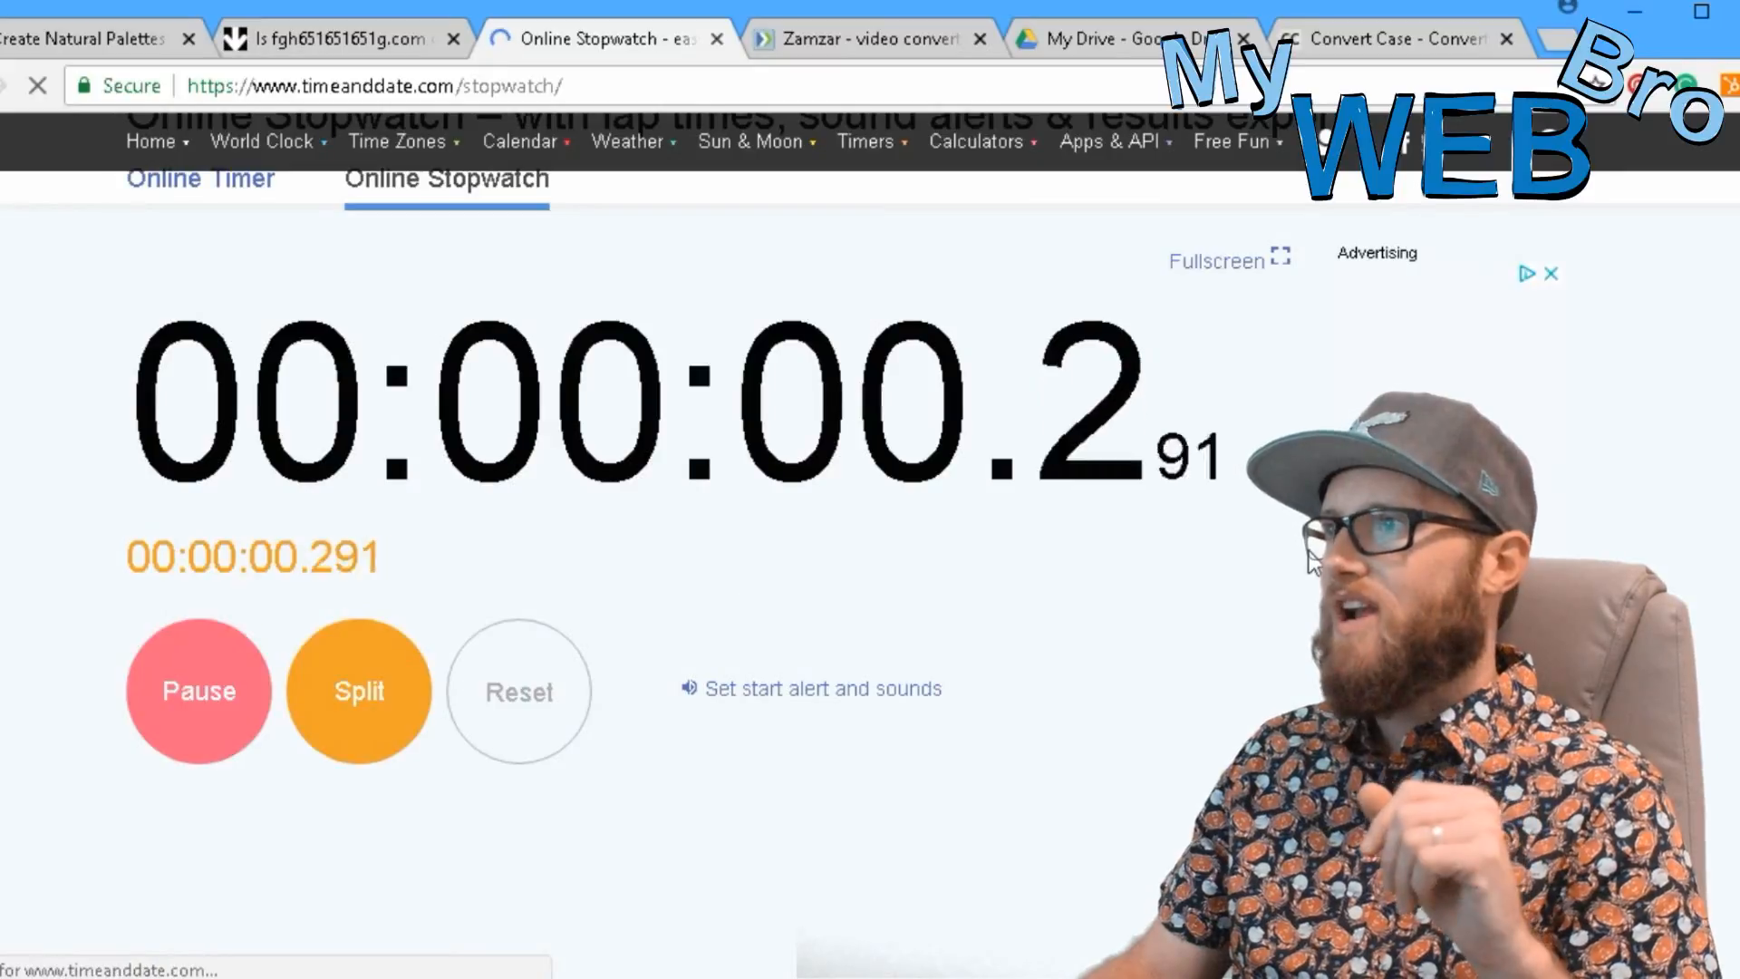
{"action": "mouse_move", "coordinate": [864, 54]}
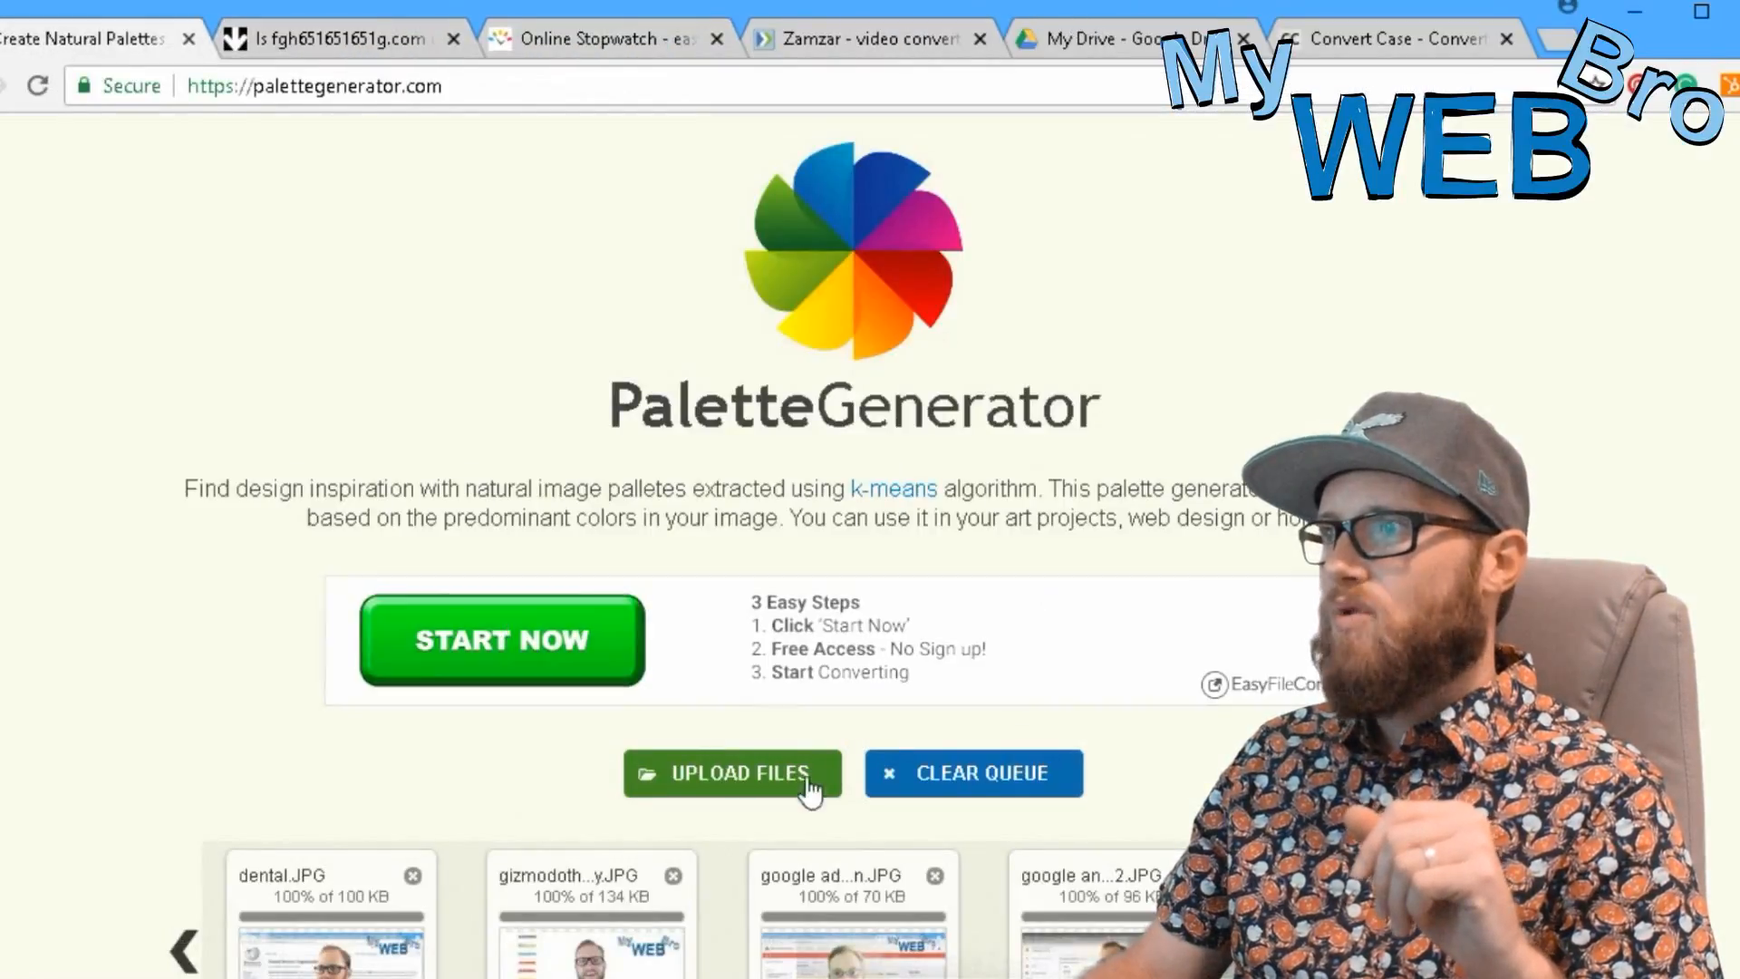
{"action": "left_click", "coordinate": [733, 774]}
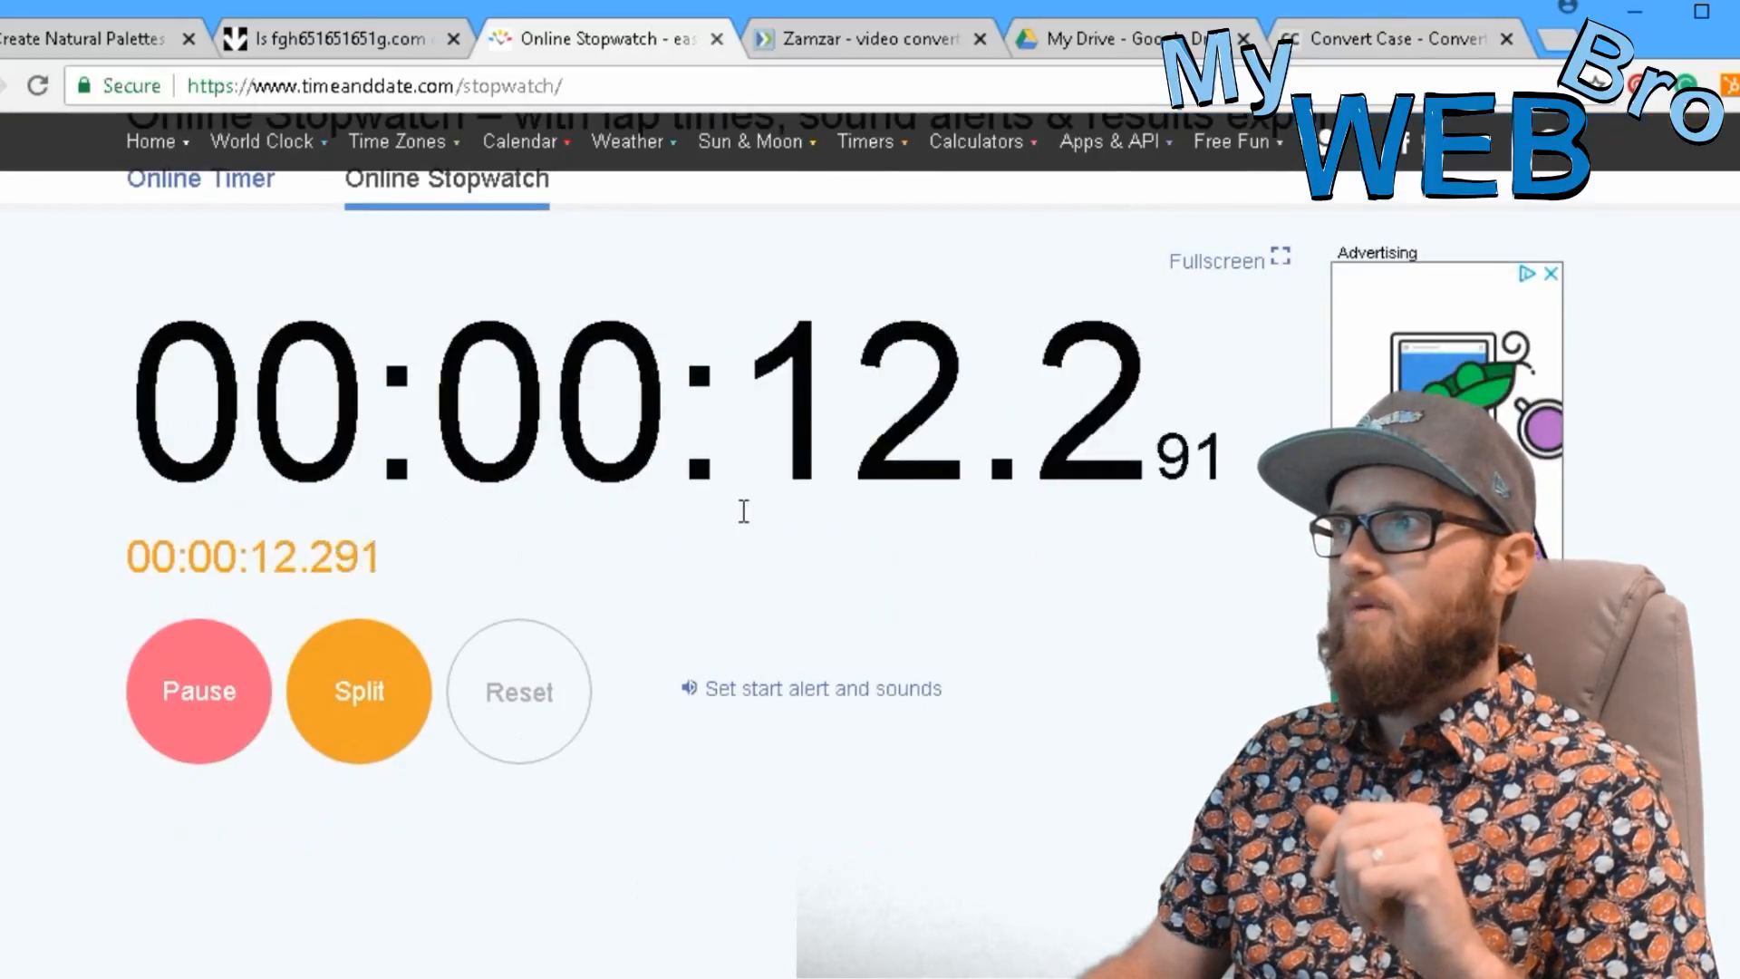
{"action": "mouse_move", "coordinate": [859, 44]}
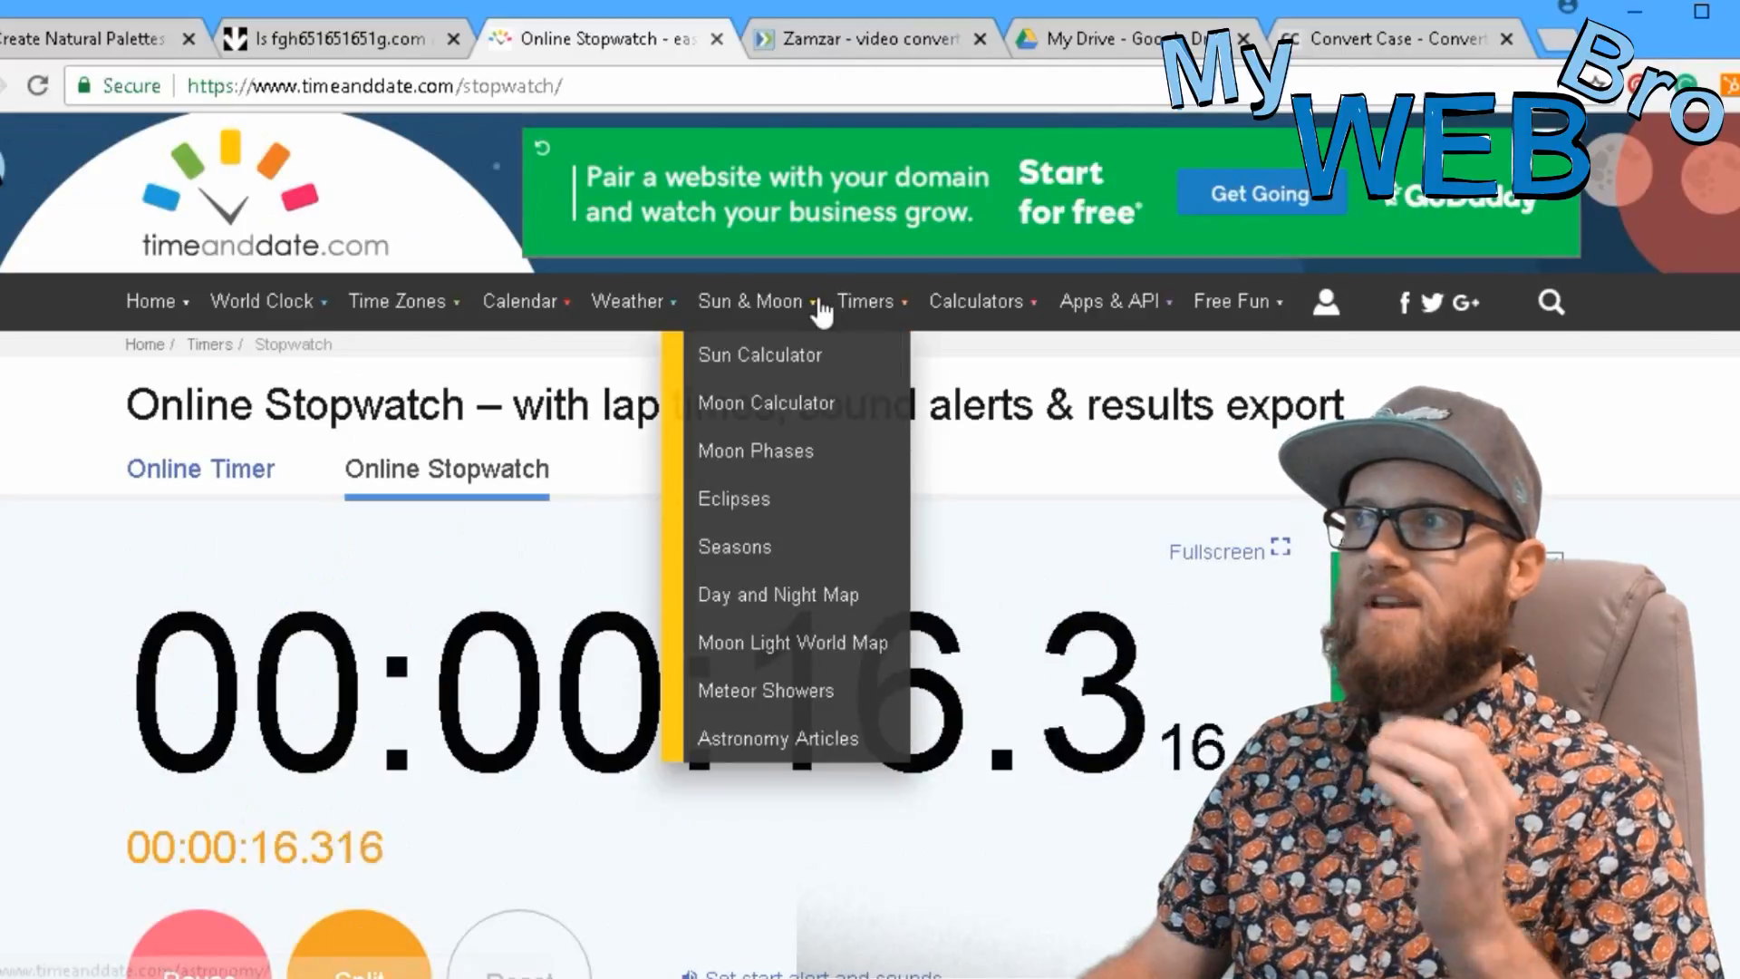
{"action": "mouse_move", "coordinate": [844, 36]}
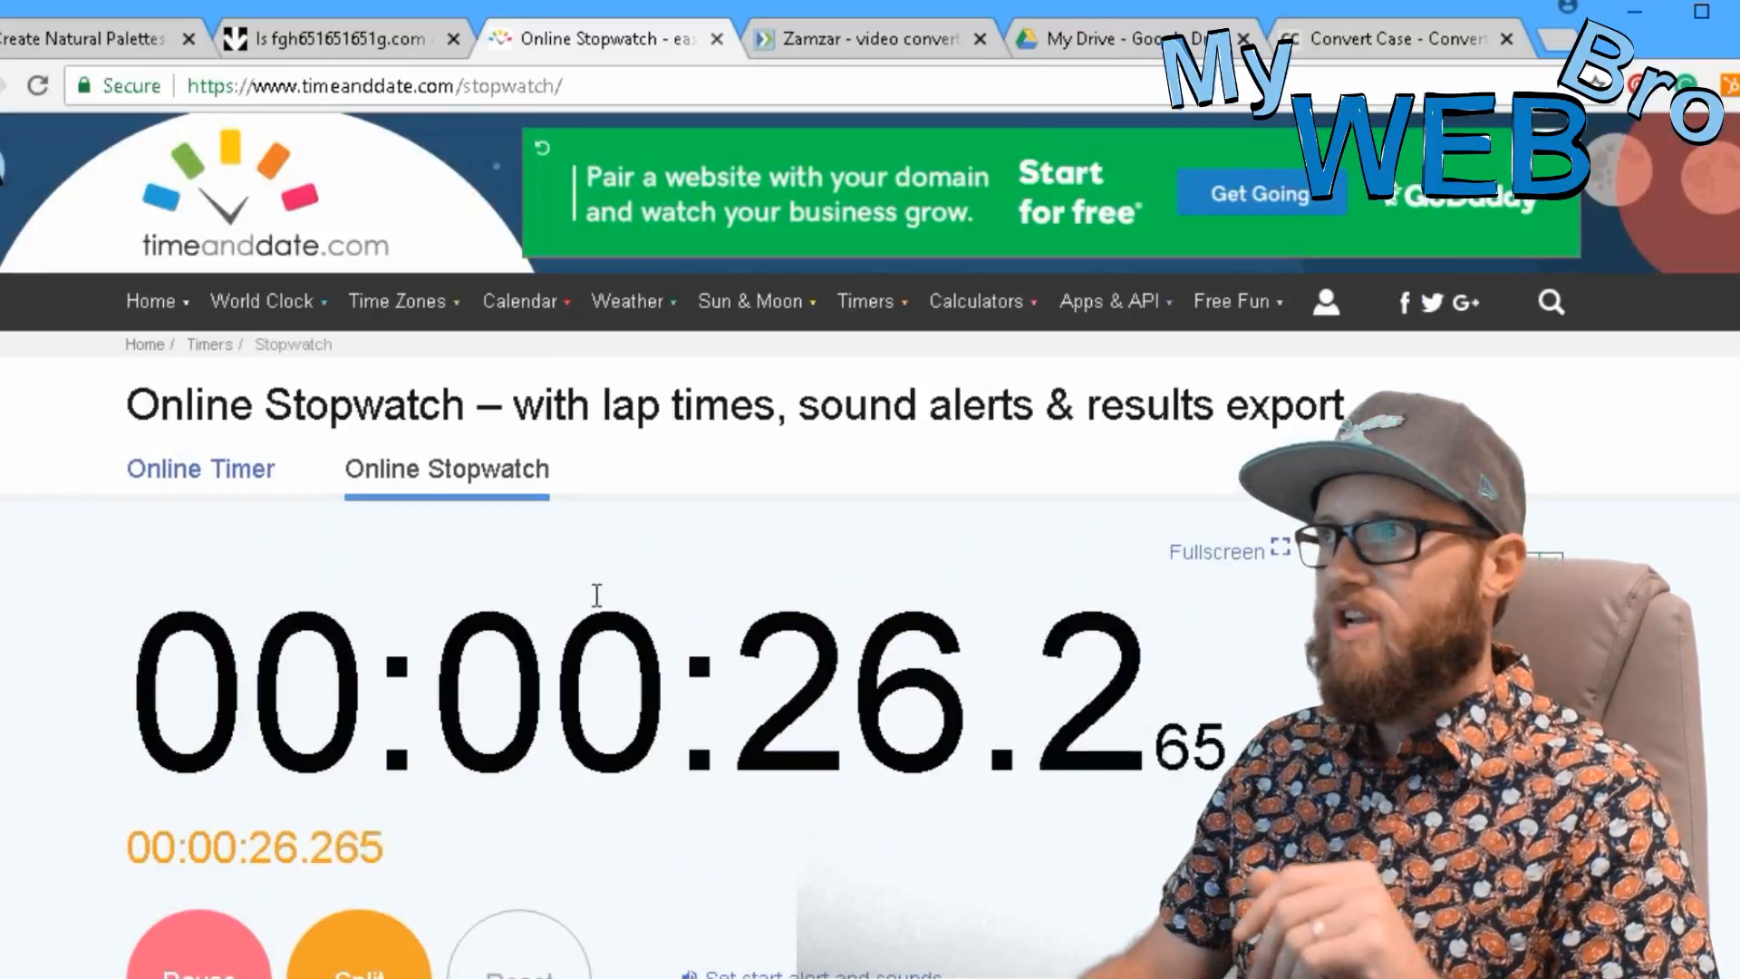
{"action": "left_click", "coordinate": [866, 40]}
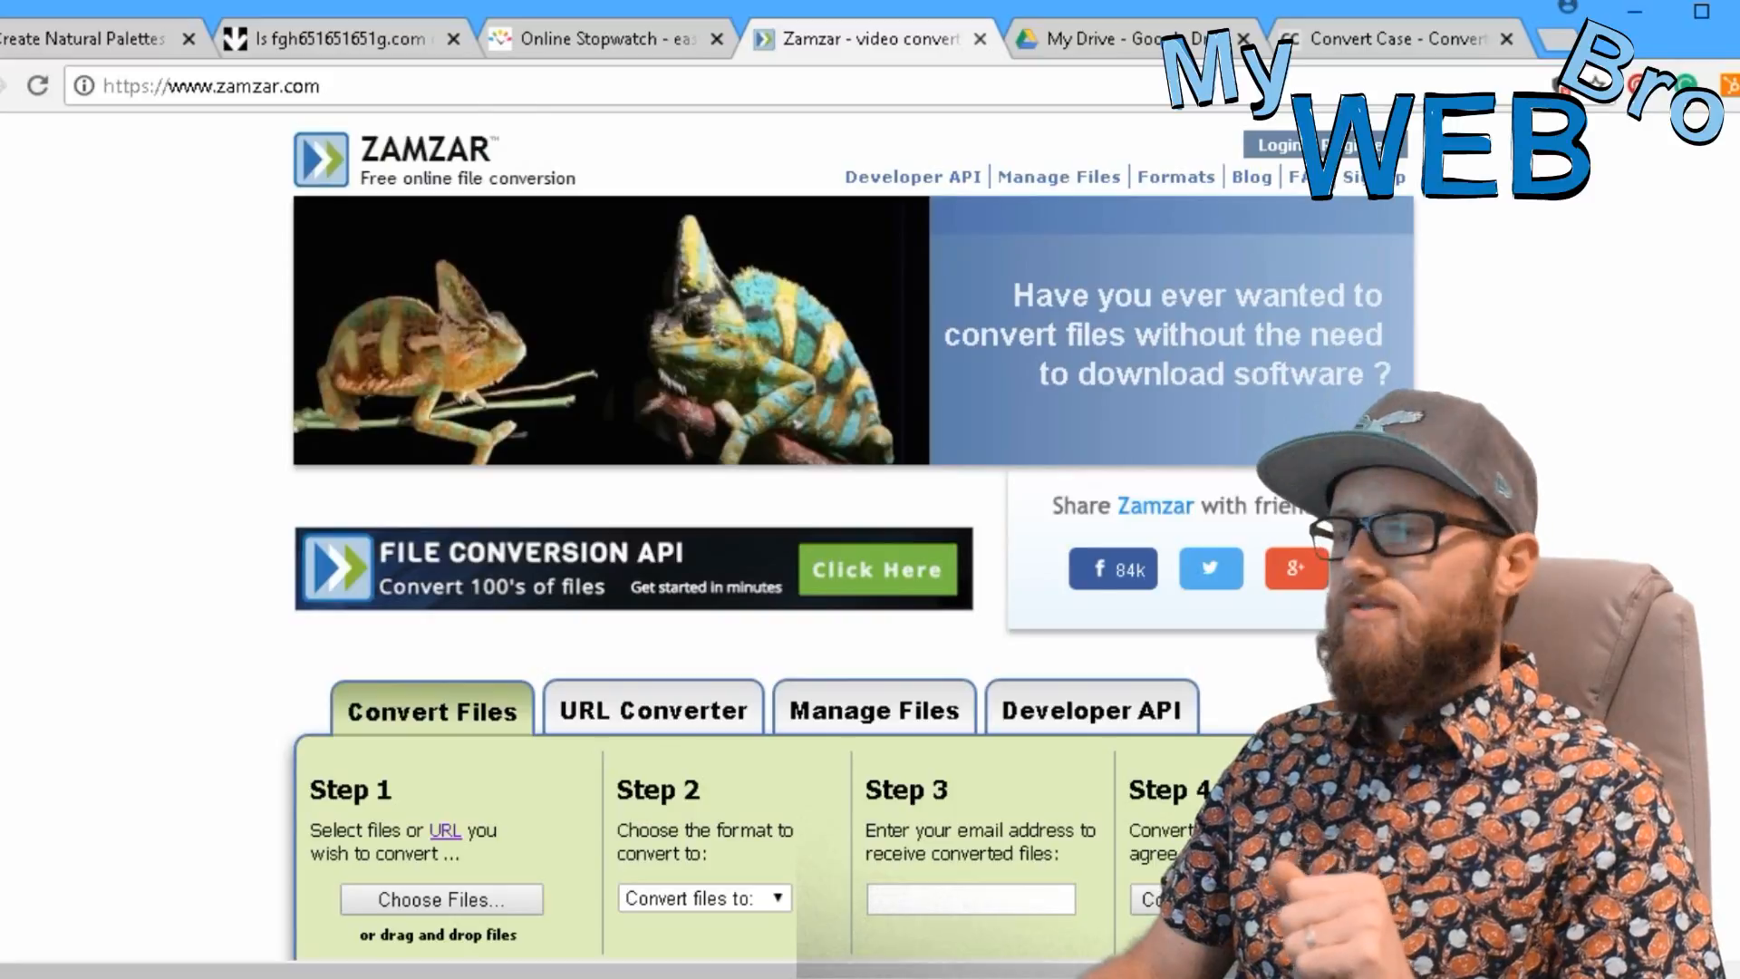
{"action": "mouse_move", "coordinate": [1635, 406]}
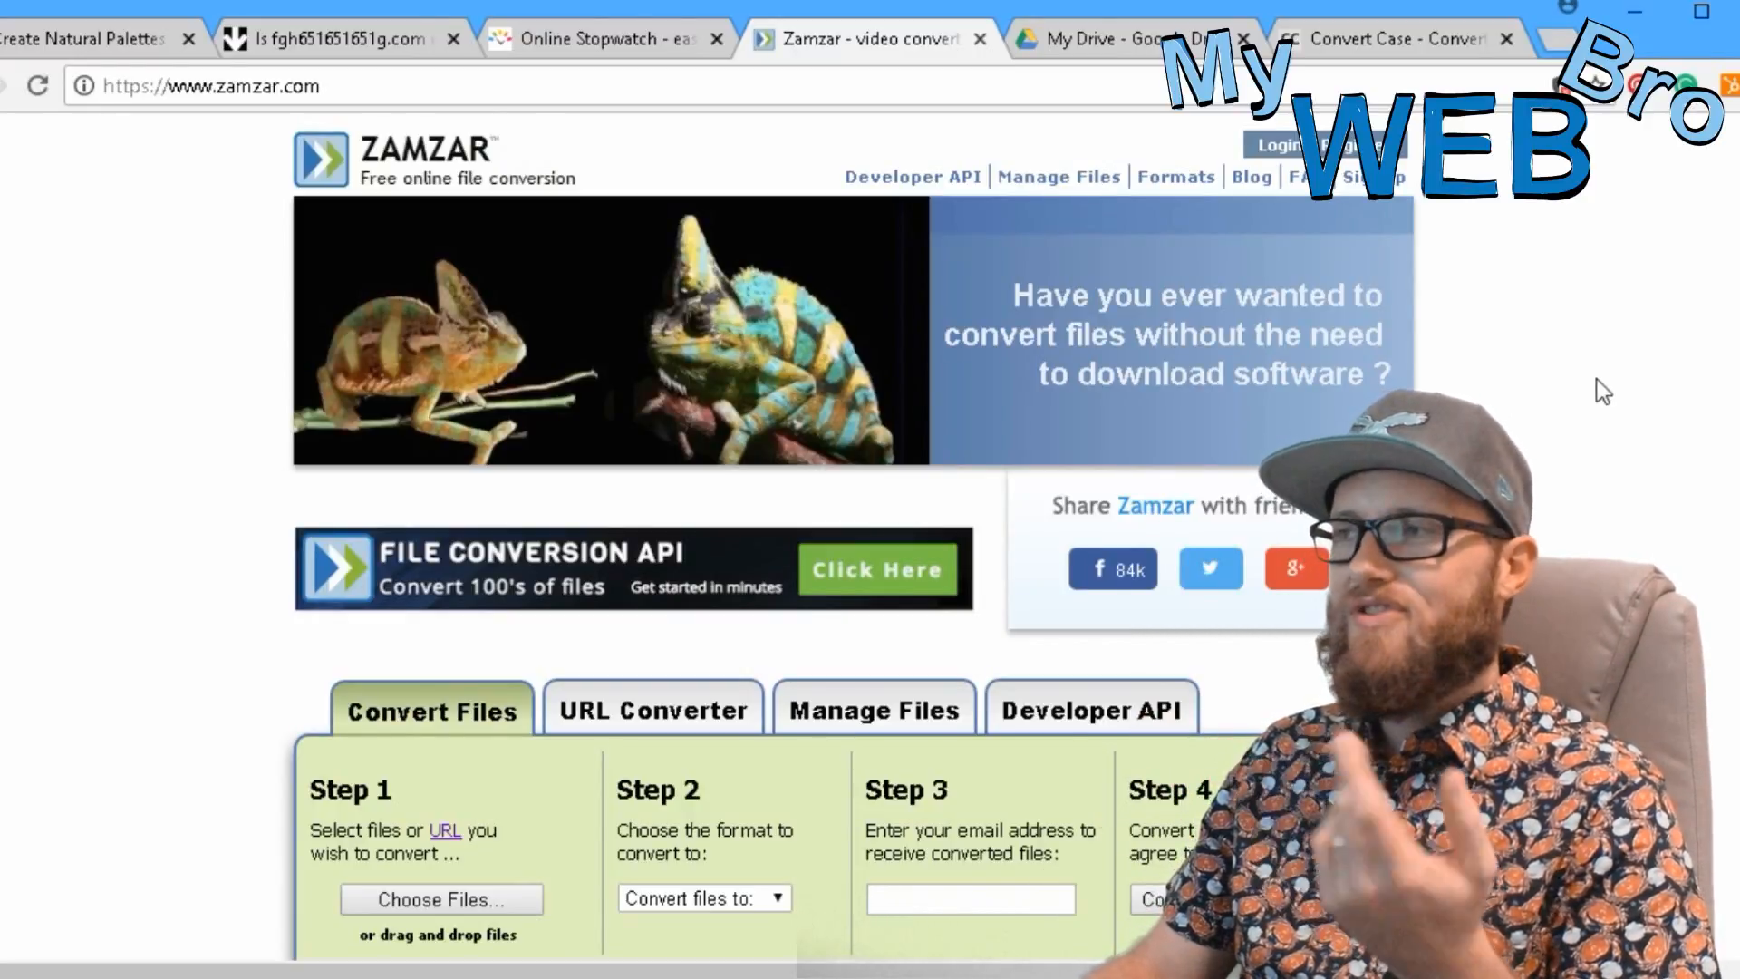
Step: Add 2018statsthumby.JPG for conversion and choose gif as the output format
{"action": "scroll", "scroll_direction": "down", "scroll_amount": 3}
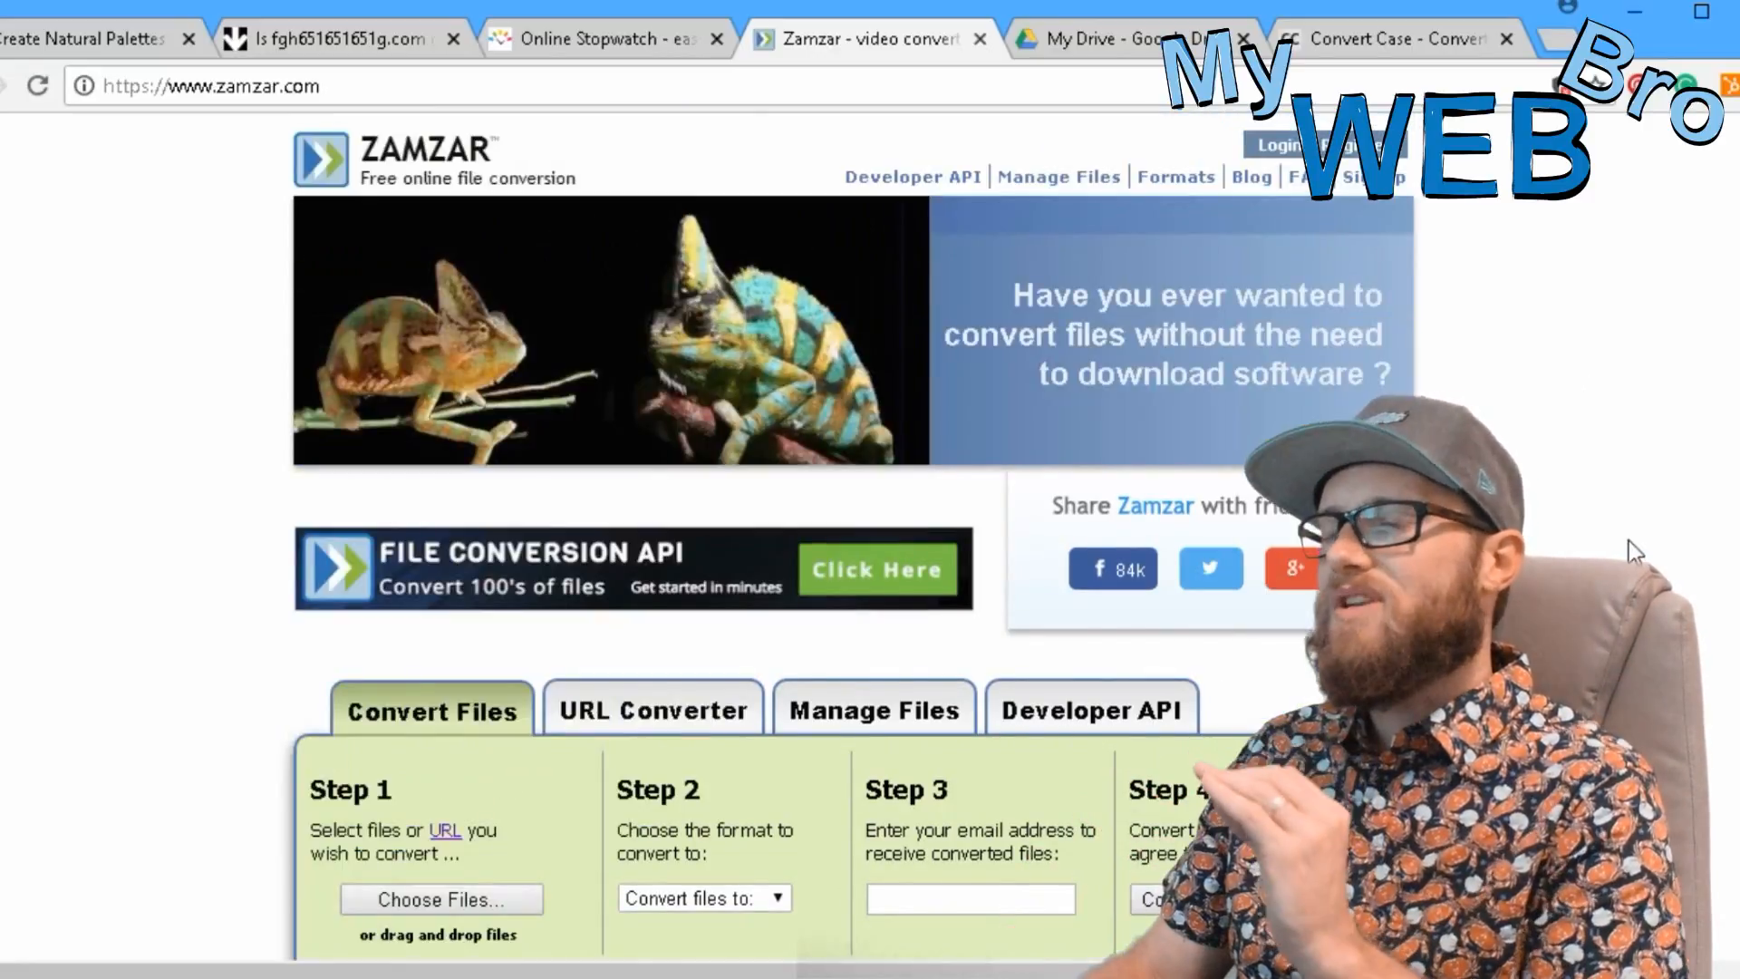
{"action": "left_click", "coordinate": [441, 899]}
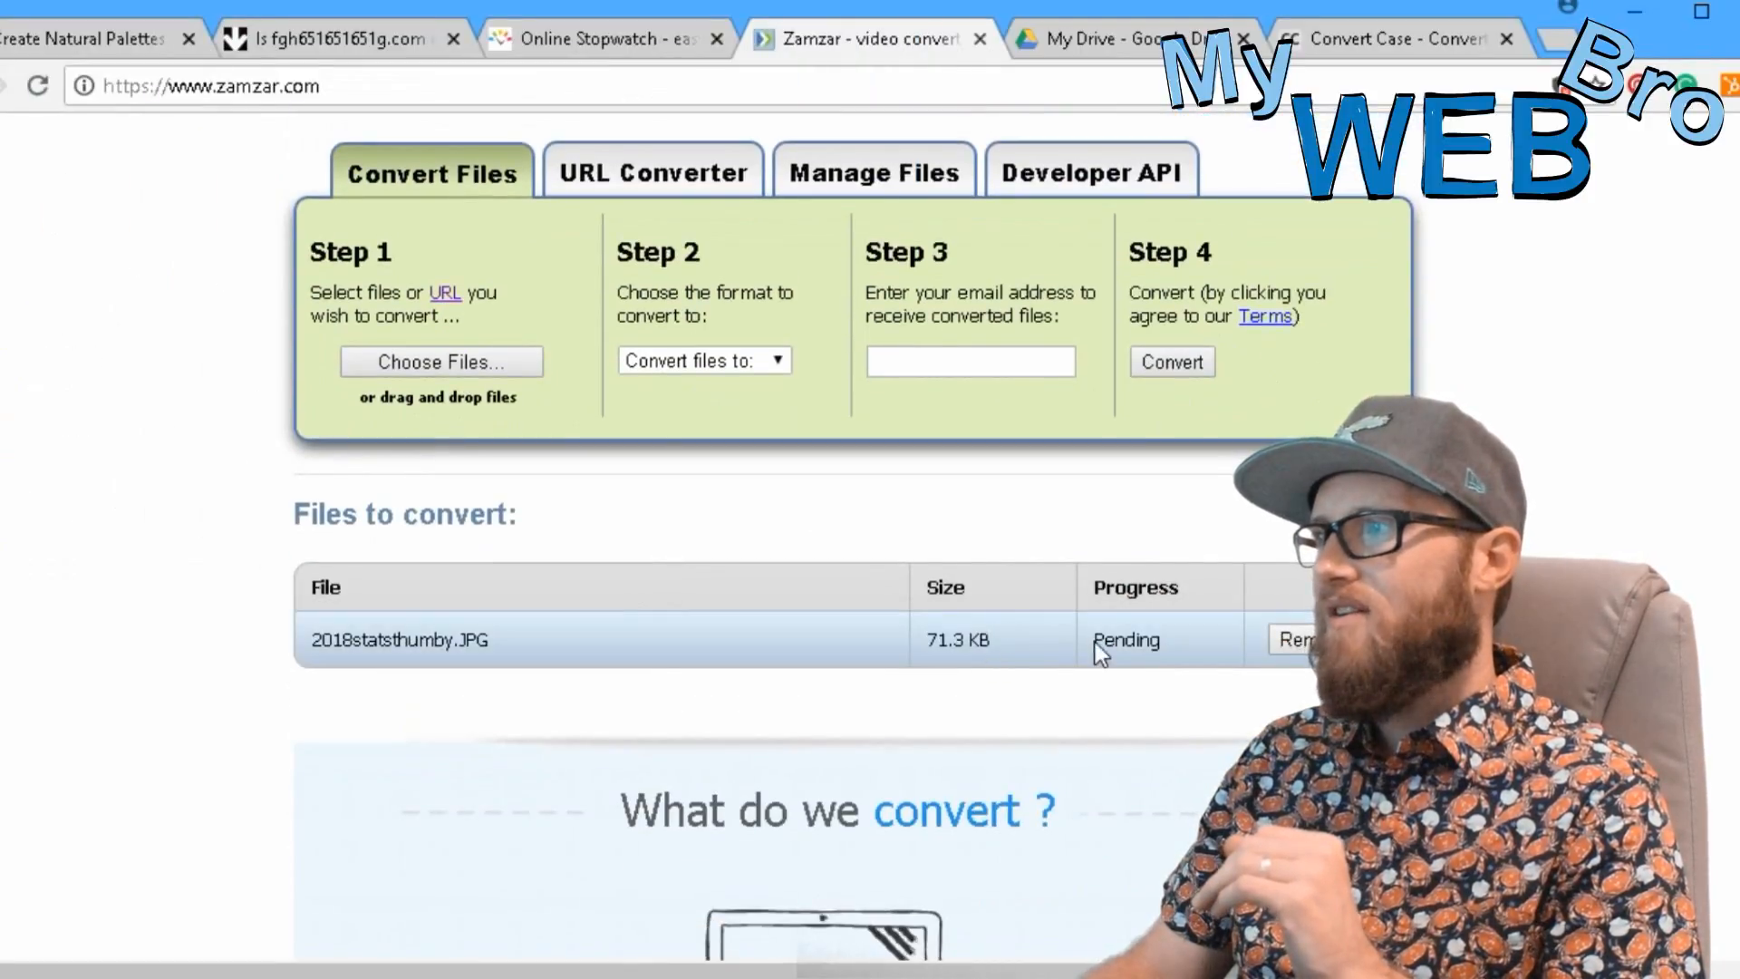
{"action": "left_click", "coordinate": [706, 360]}
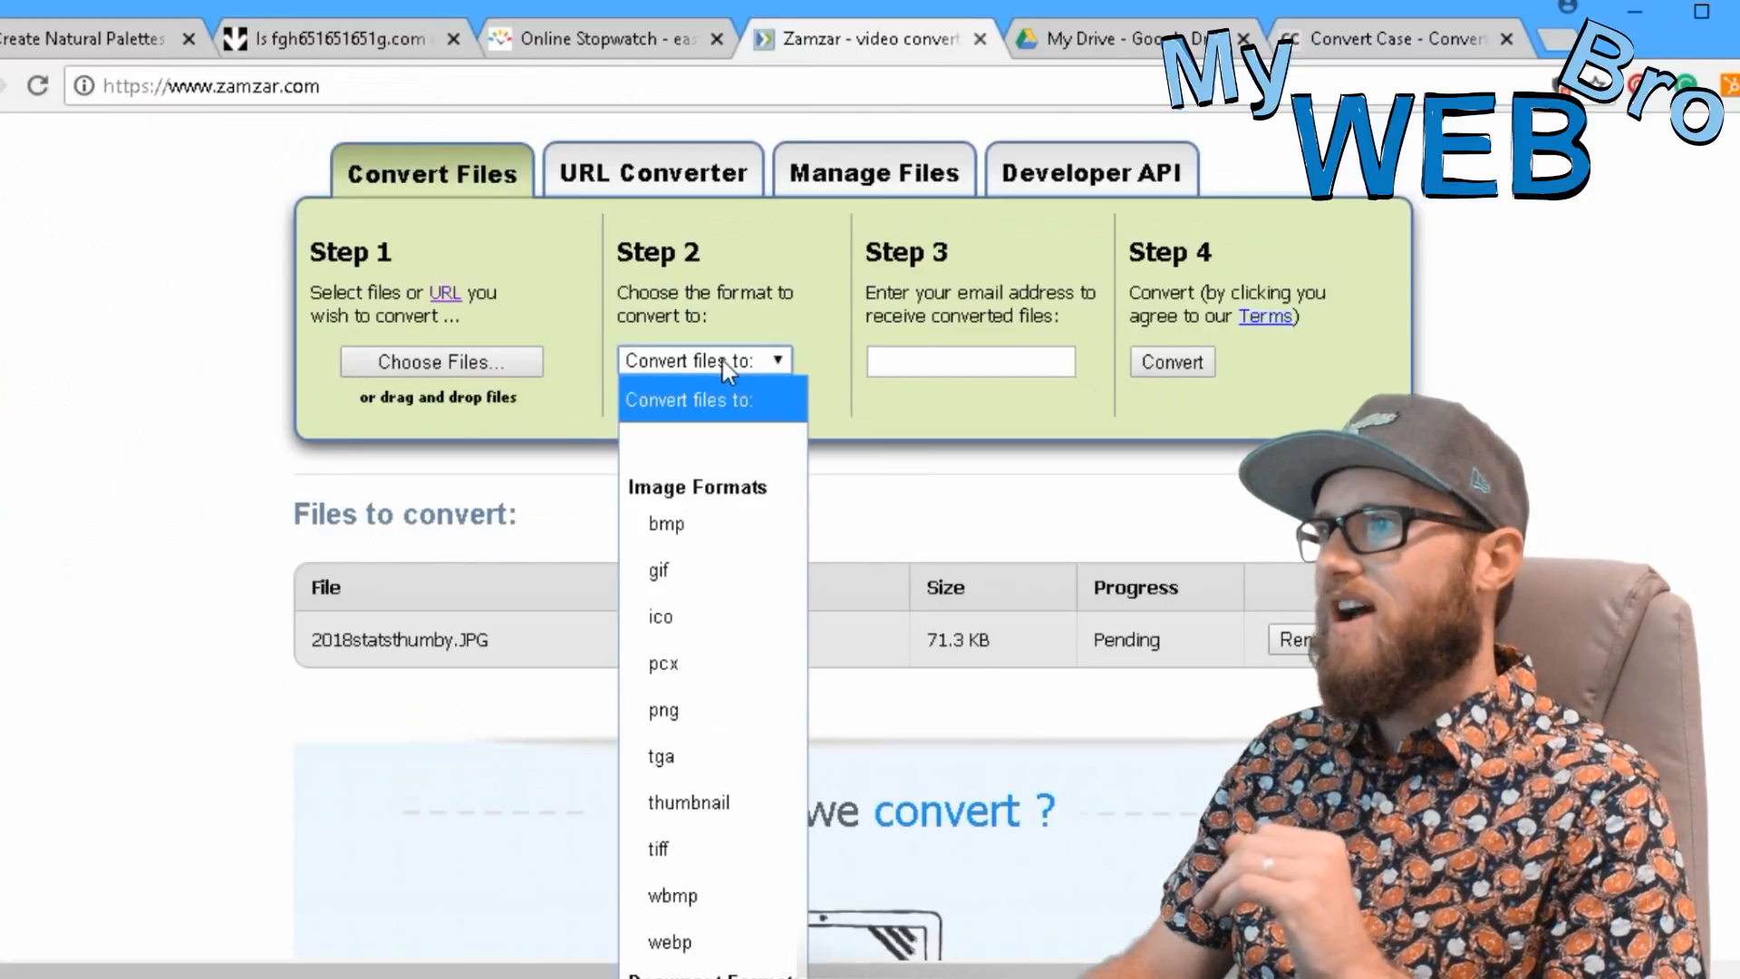
{"action": "mouse_move", "coordinate": [686, 611]}
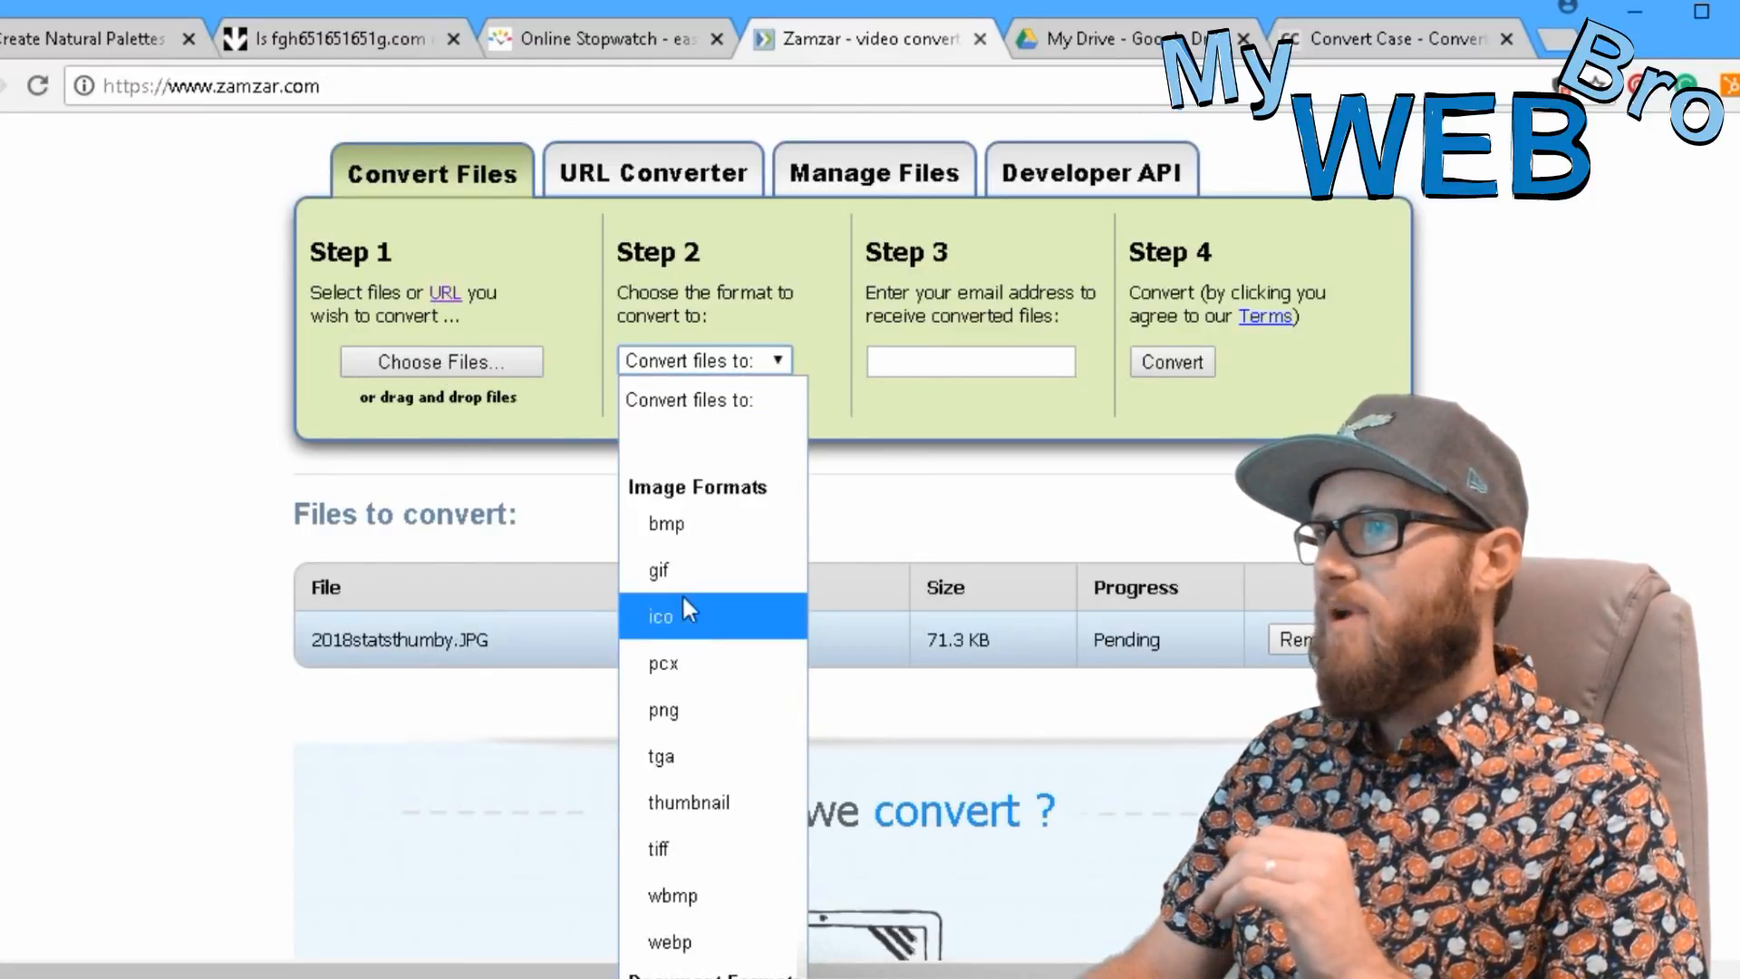
{"action": "left_click", "coordinate": [659, 570]}
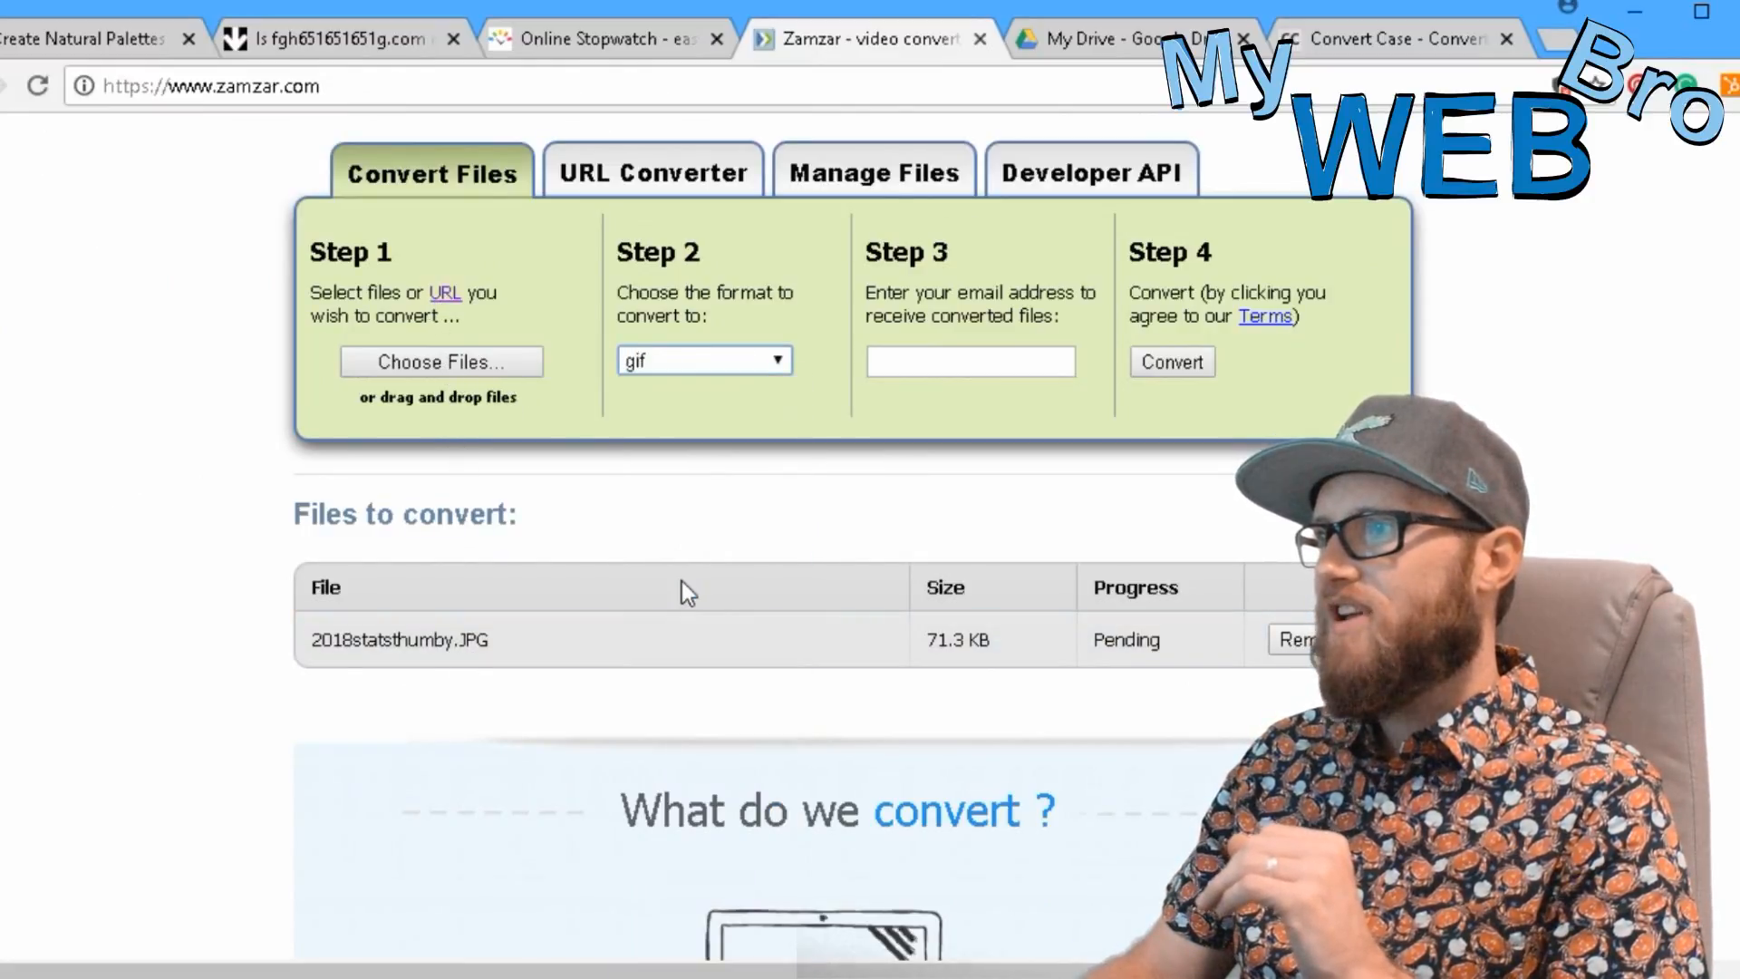
Step: Enter the mattpan email address and start the conversion so the GIF is emailed
{"action": "left_click", "coordinate": [970, 361]}
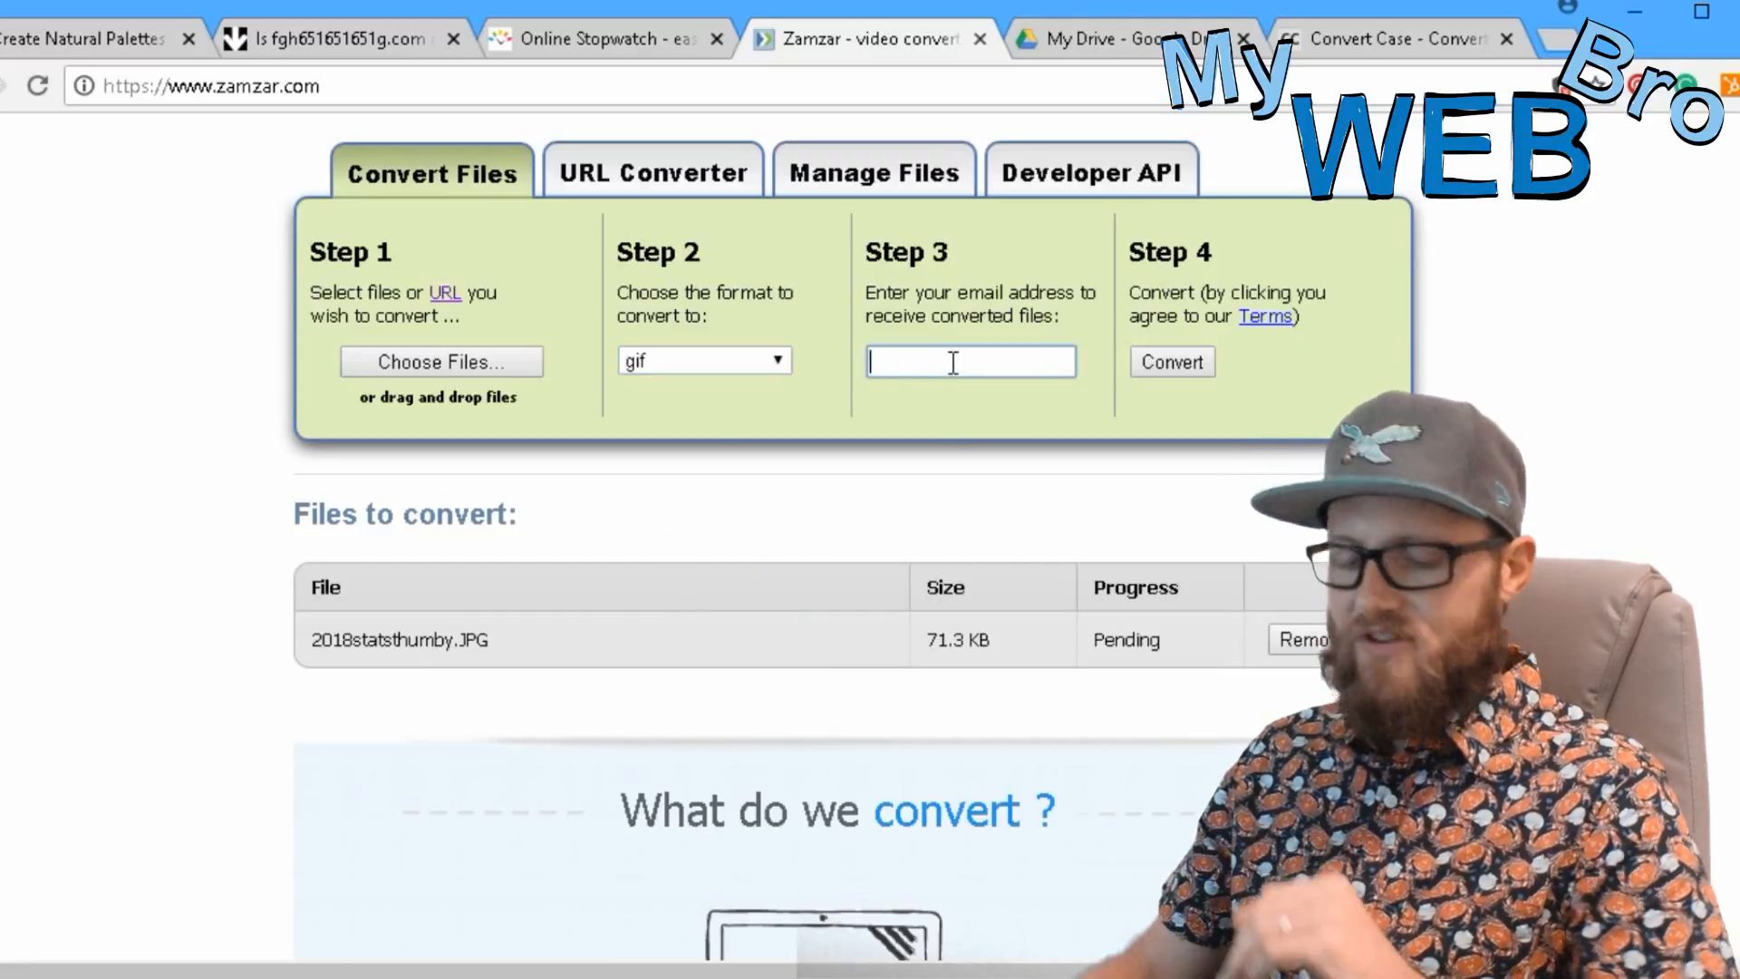
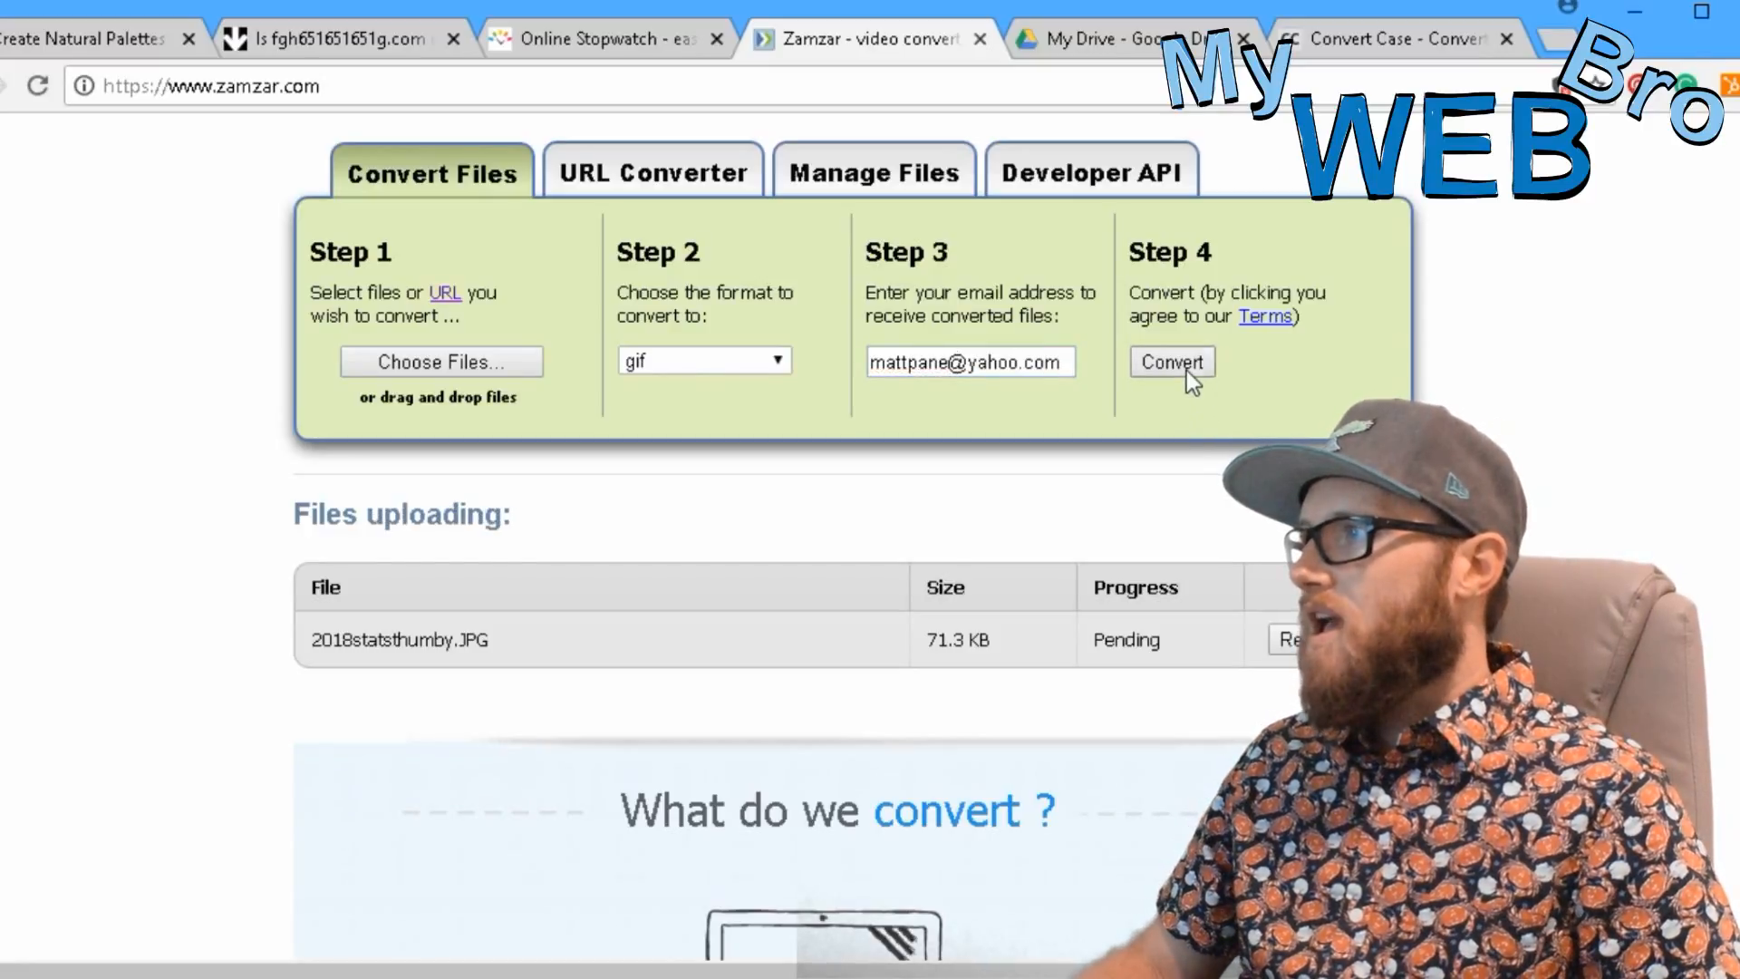
{"action": "left_click", "coordinate": [1172, 361]}
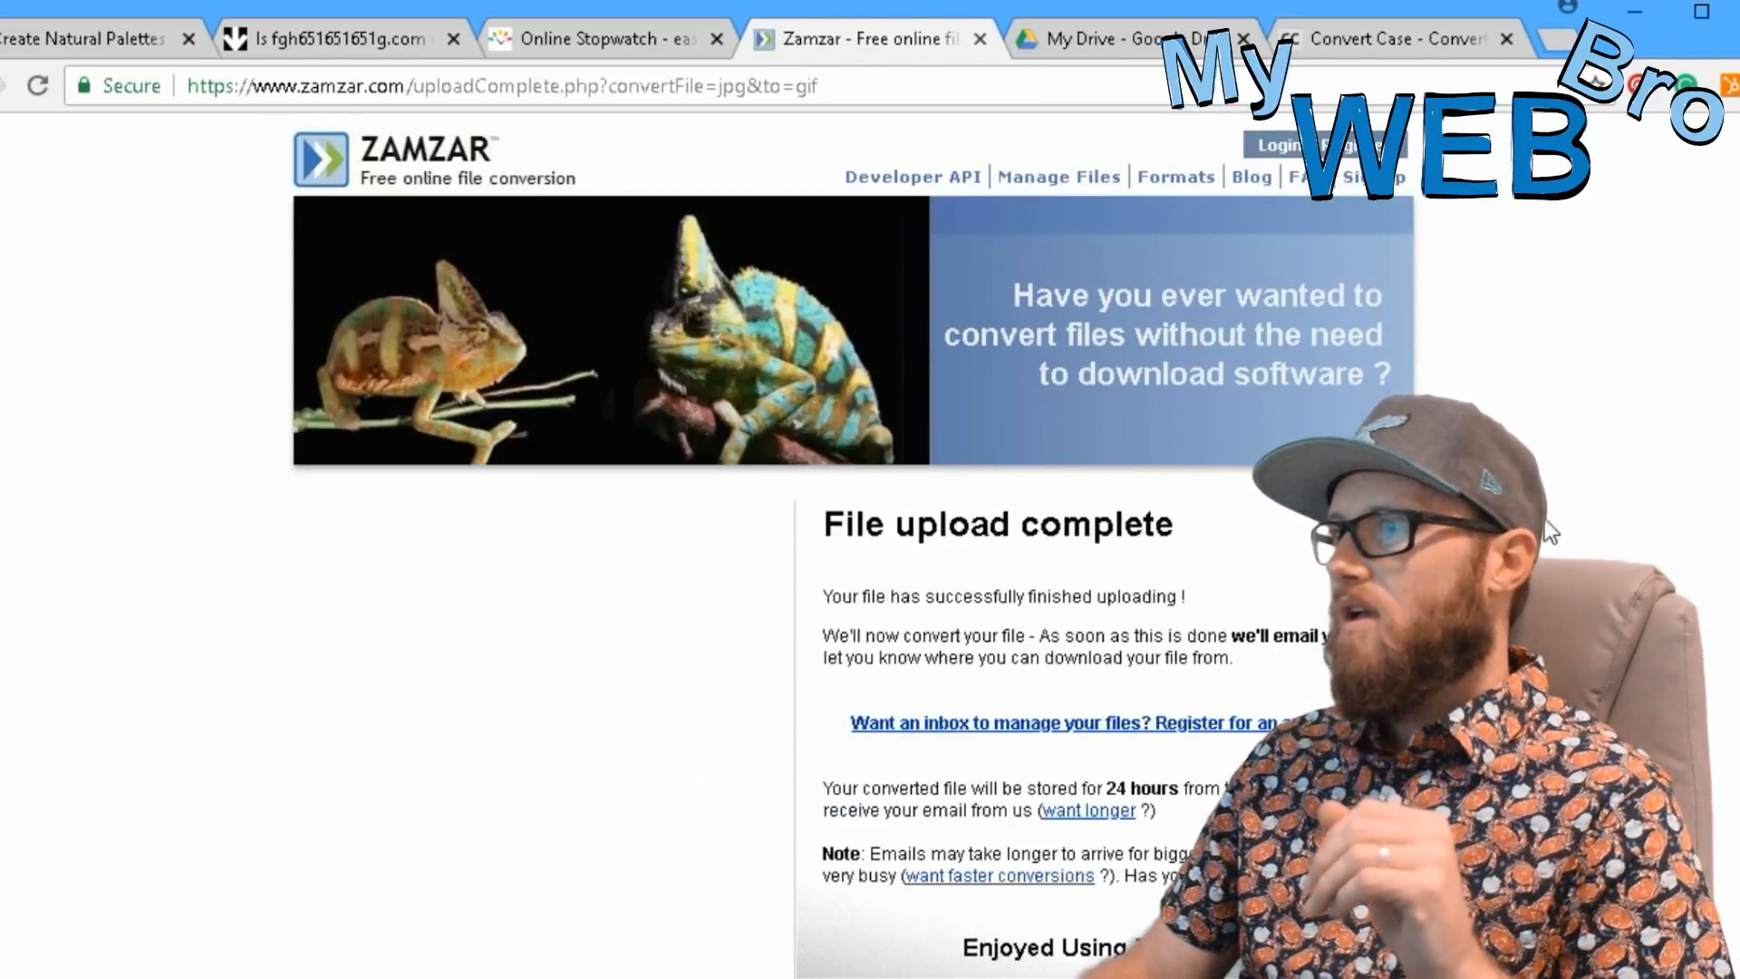
Step: Read the upload-complete note that the GIF is stored for 24 hours, then return to the form
{"action": "scroll", "scroll_direction": "down", "scroll_amount": 3}
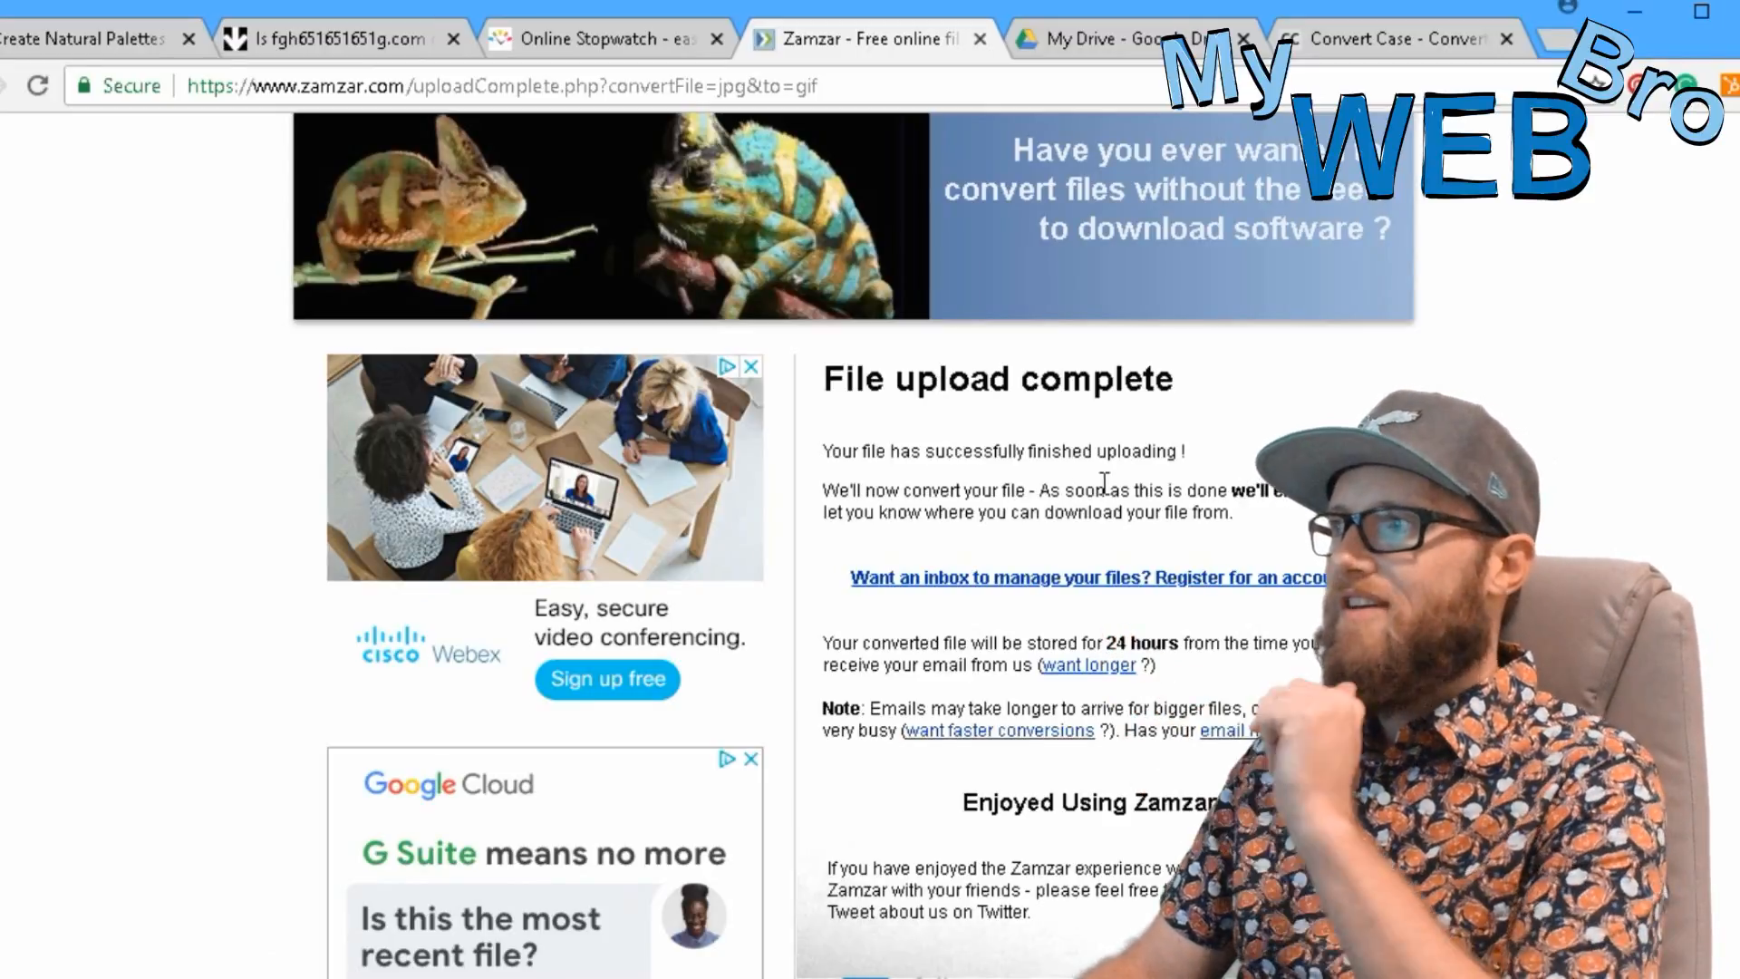
{"action": "mouse_move", "coordinate": [849, 272]}
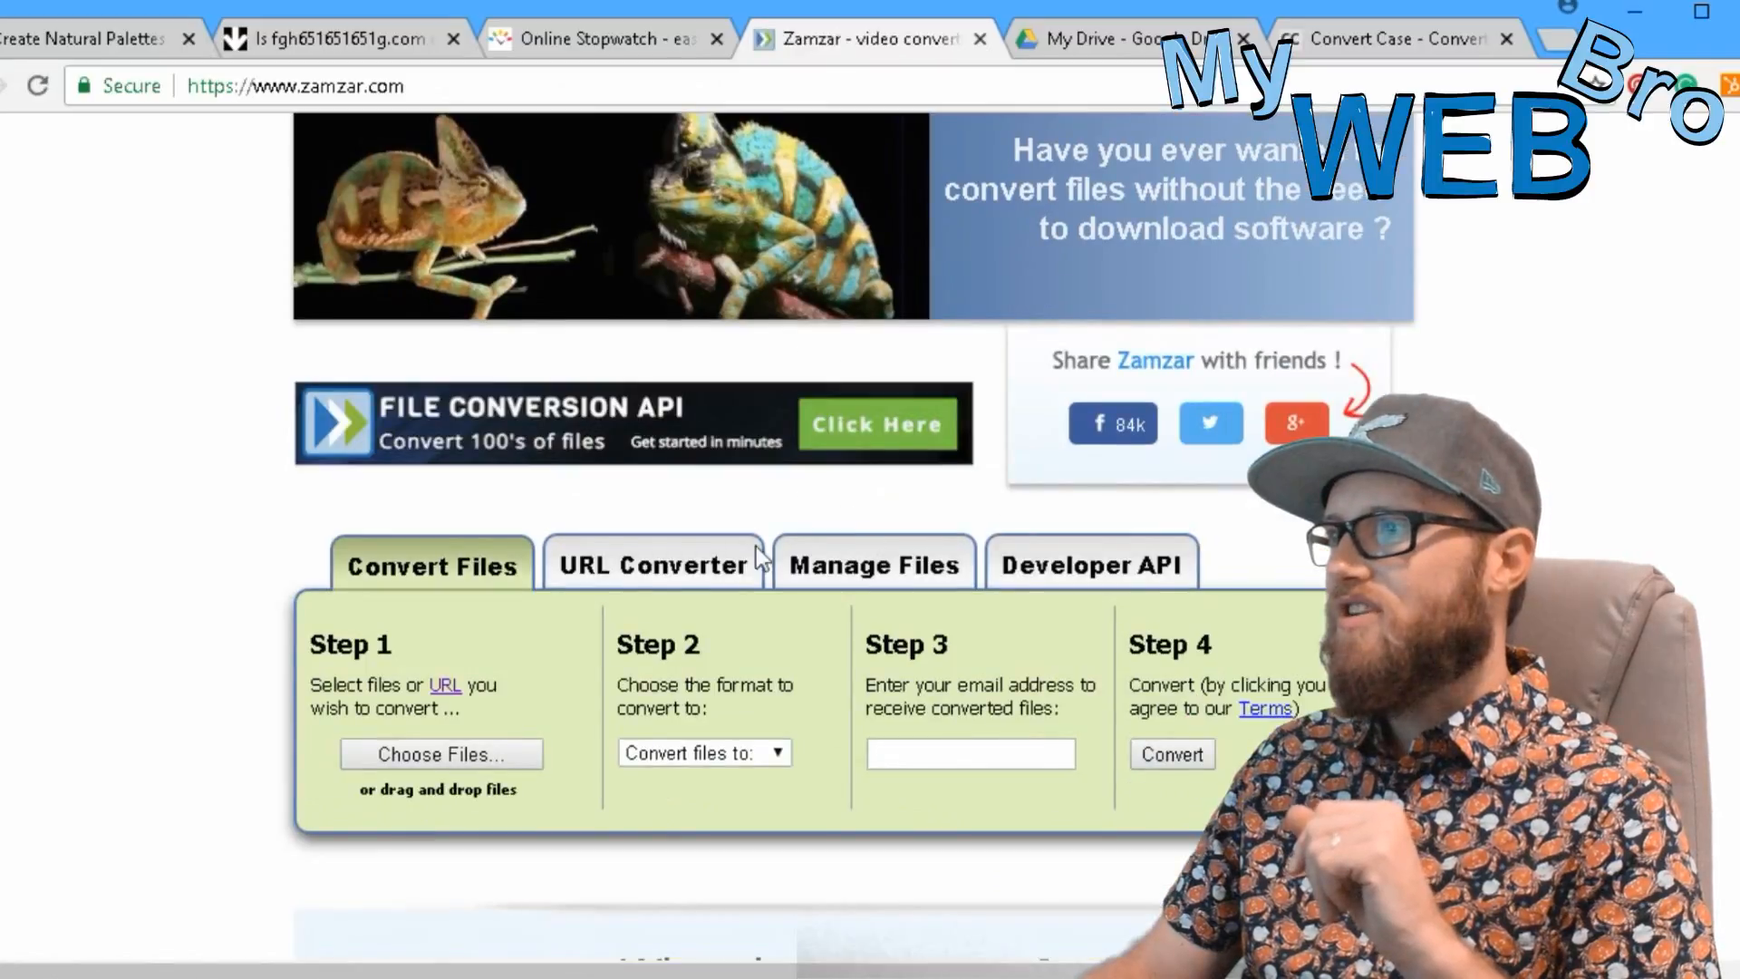
{"action": "left_click", "coordinate": [704, 752]}
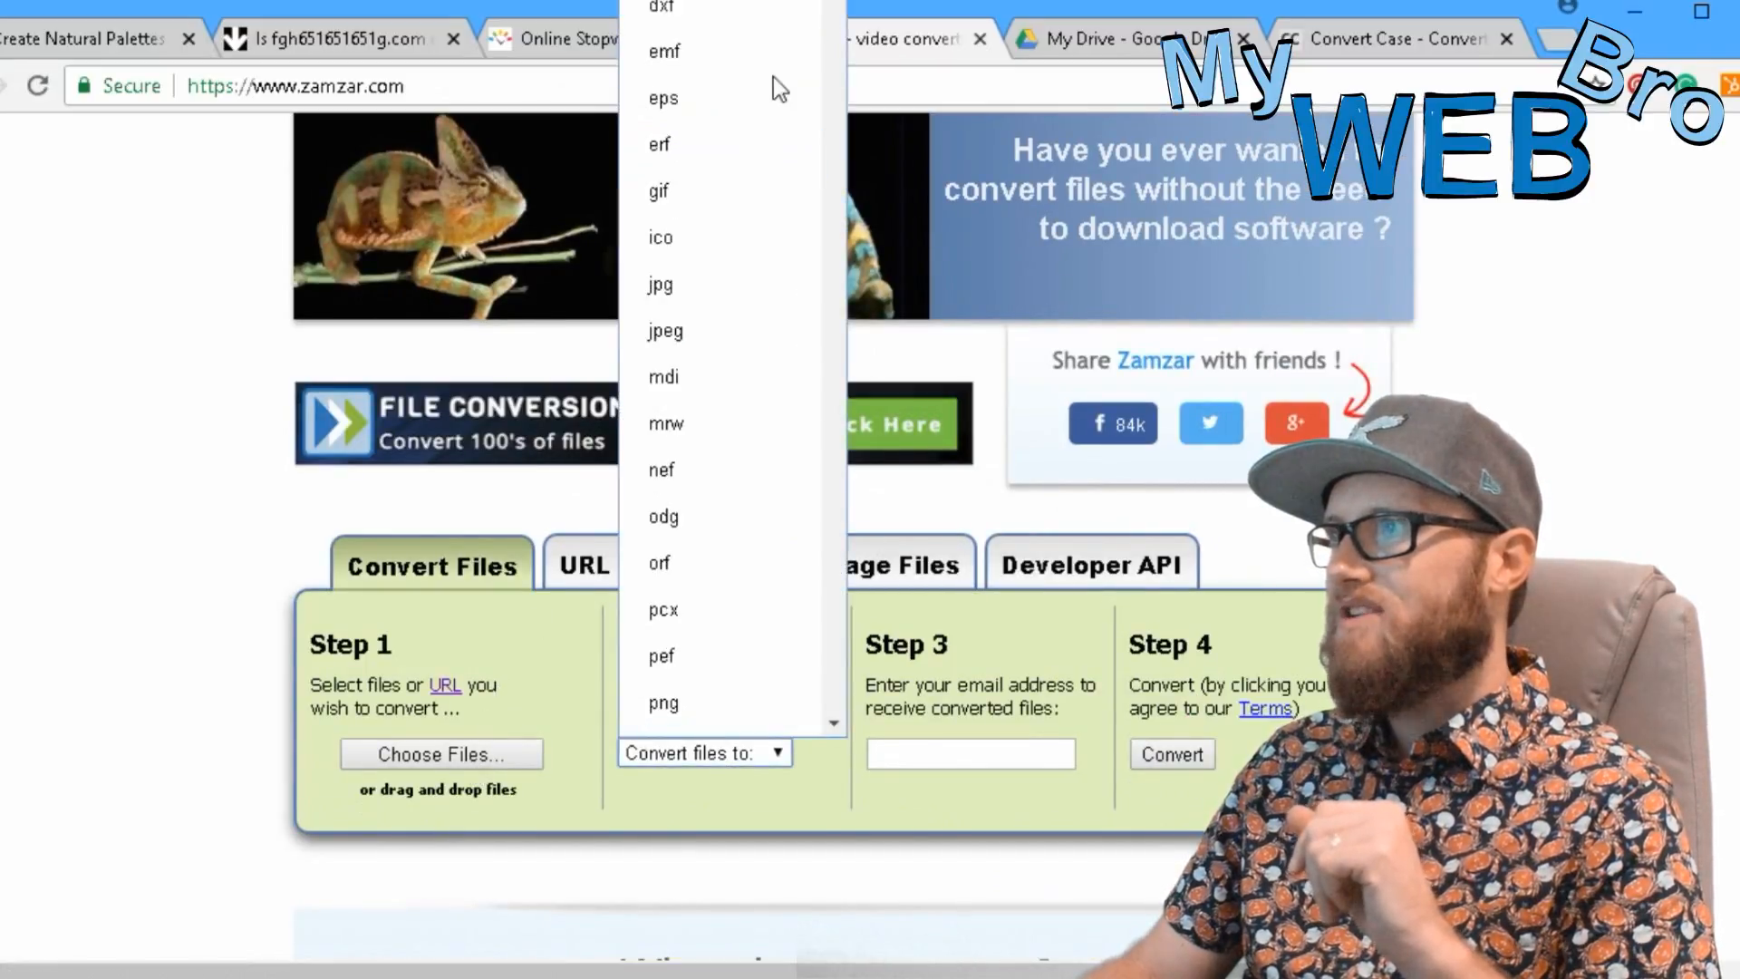
{"action": "scroll", "scroll_direction": "down", "scroll_amount": 3}
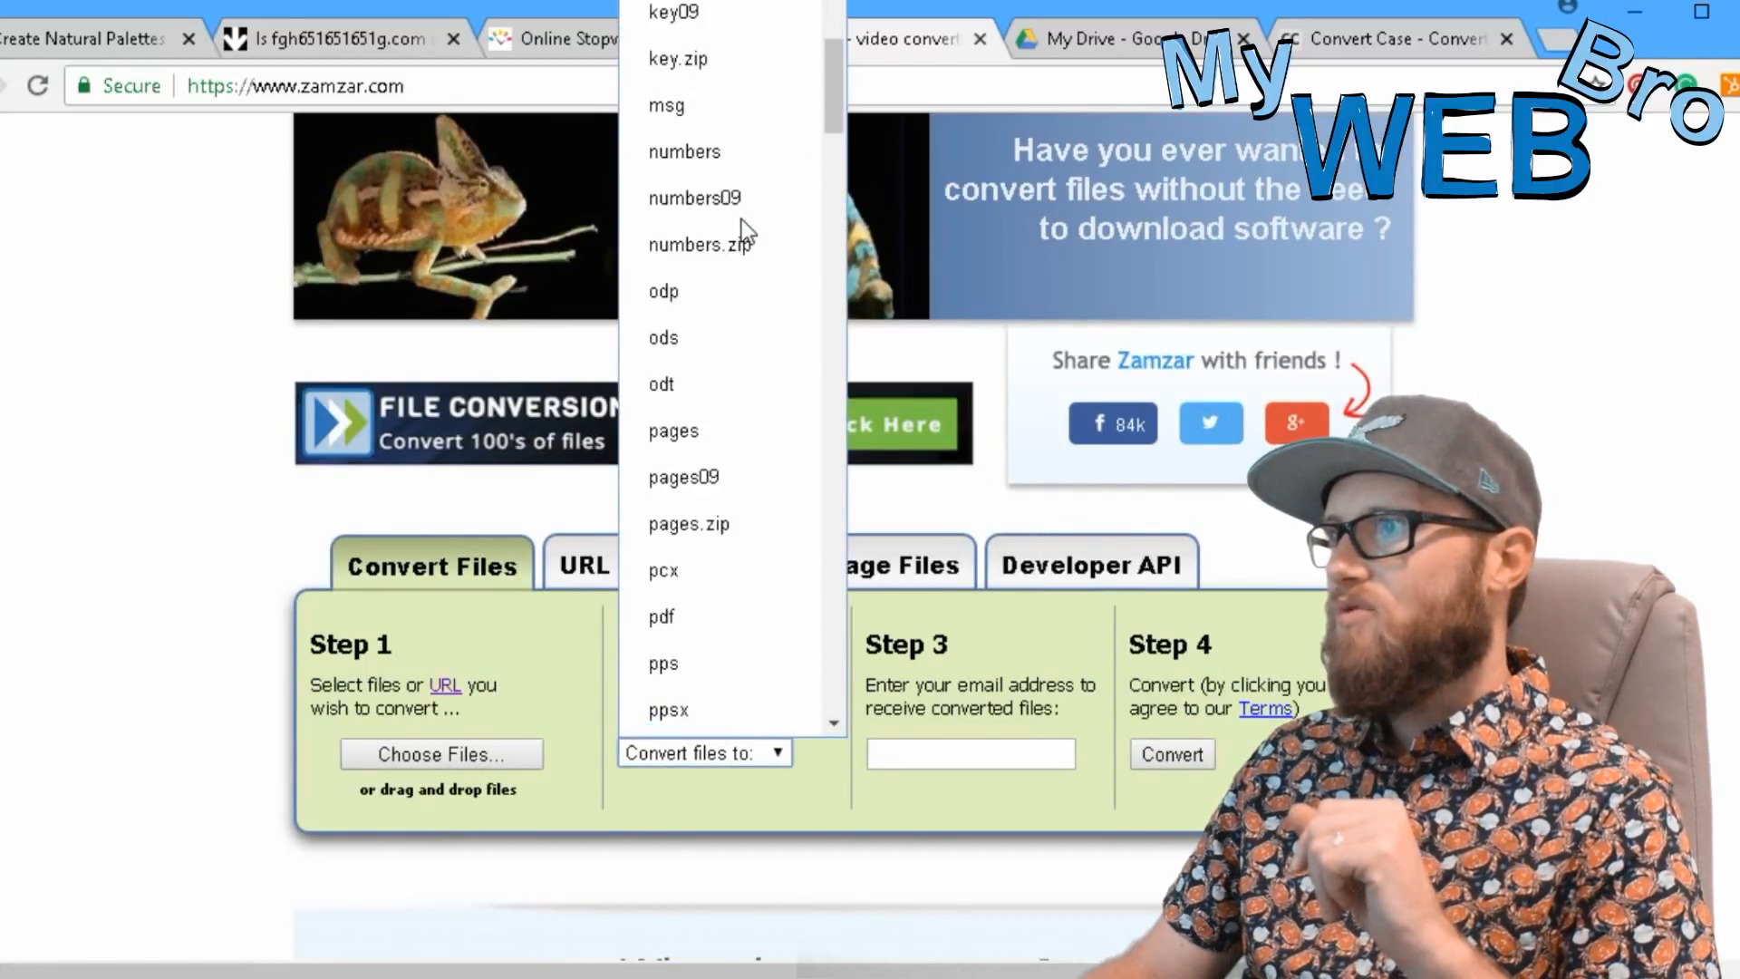
{"action": "scroll", "scroll_direction": "down", "scroll_amount": 3}
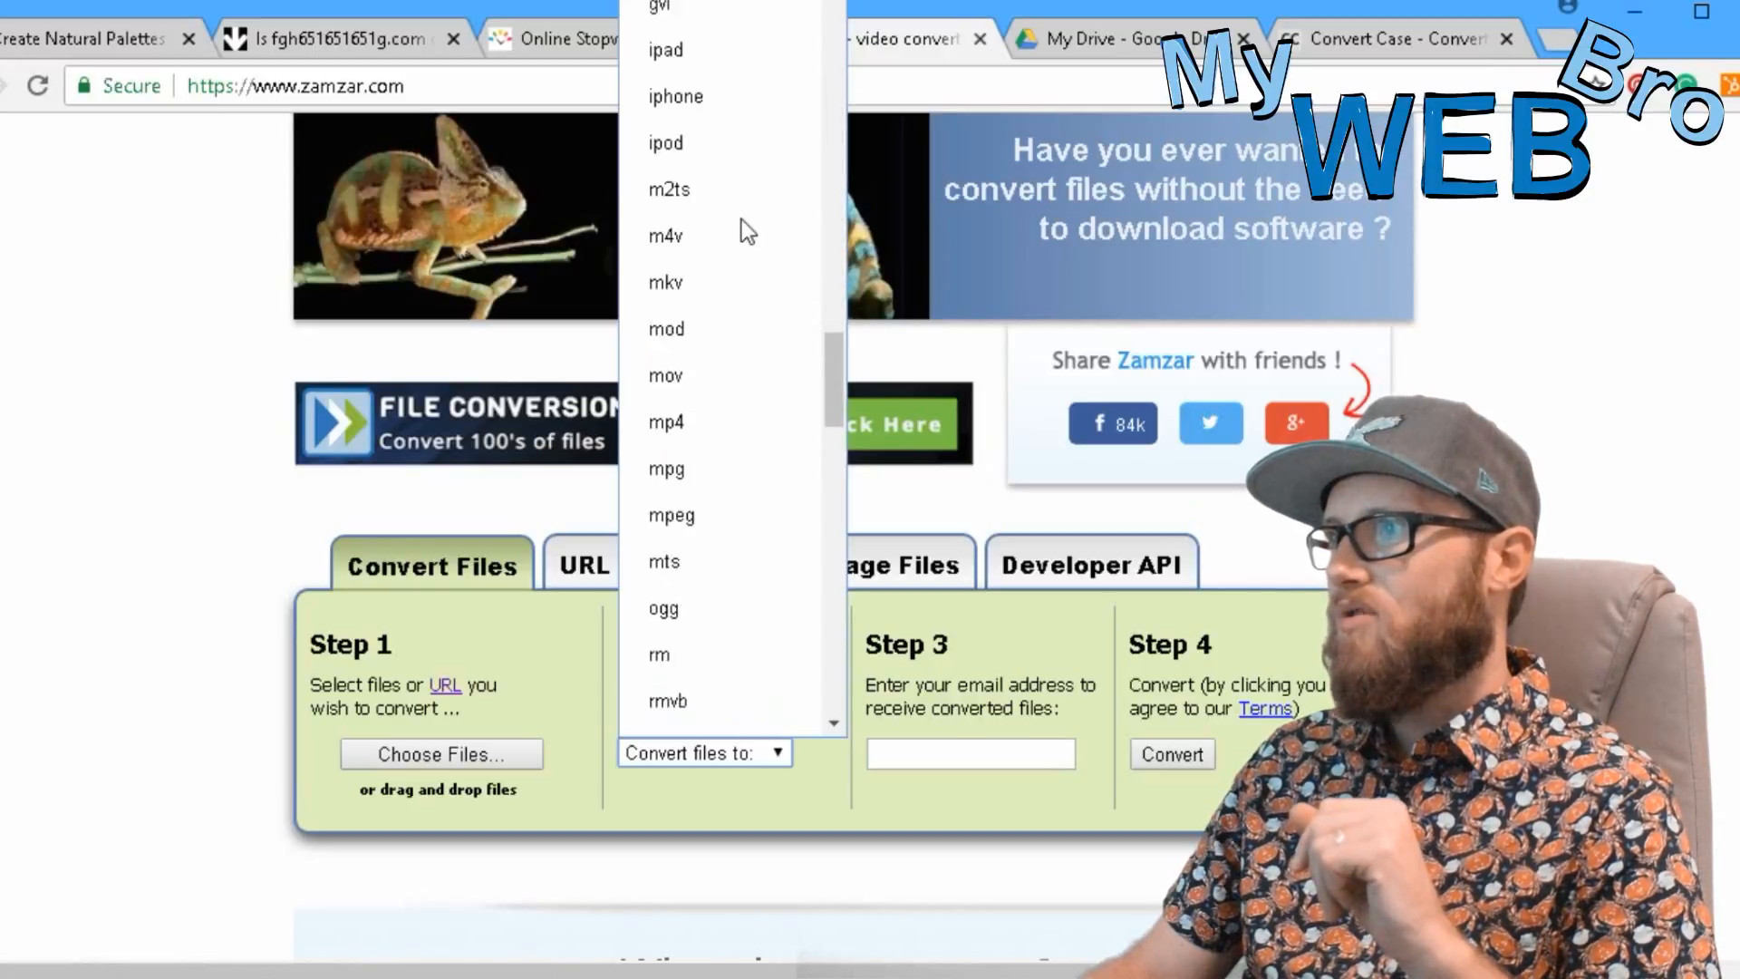
{"action": "scroll", "scroll_direction": "down", "scroll_amount": 3}
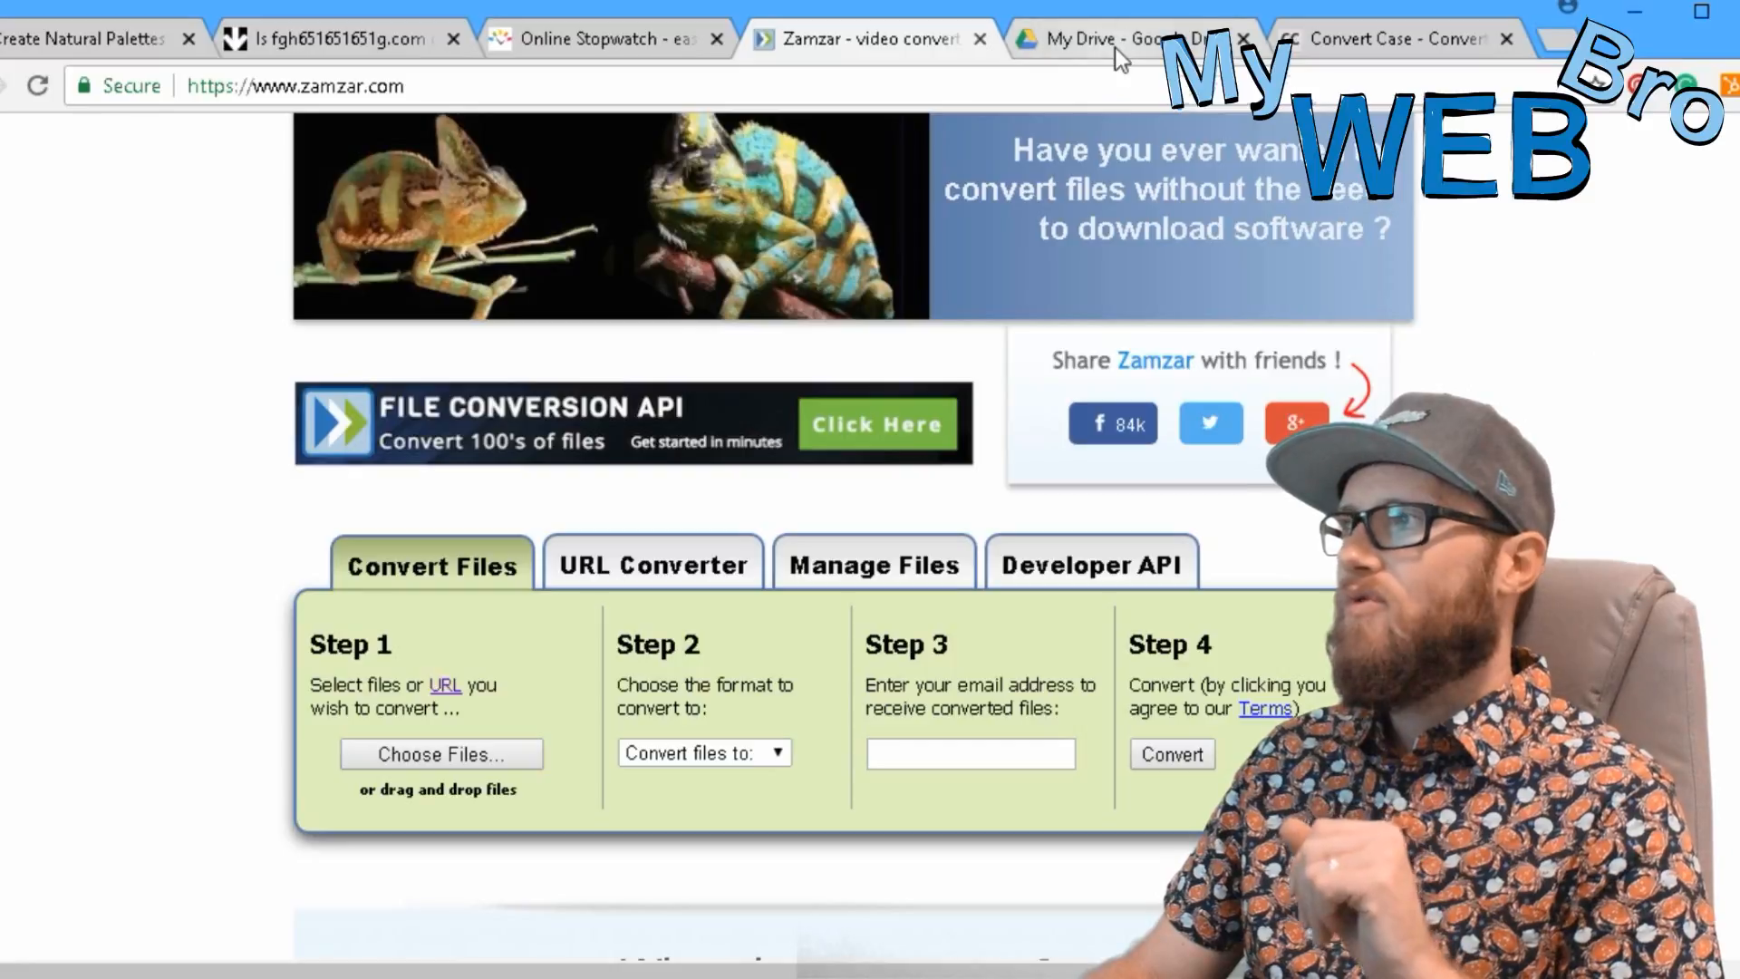
Step: Create a new folder 'mywebbro folder' in My Drive from the New menu
{"action": "left_click", "coordinate": [1111, 40]}
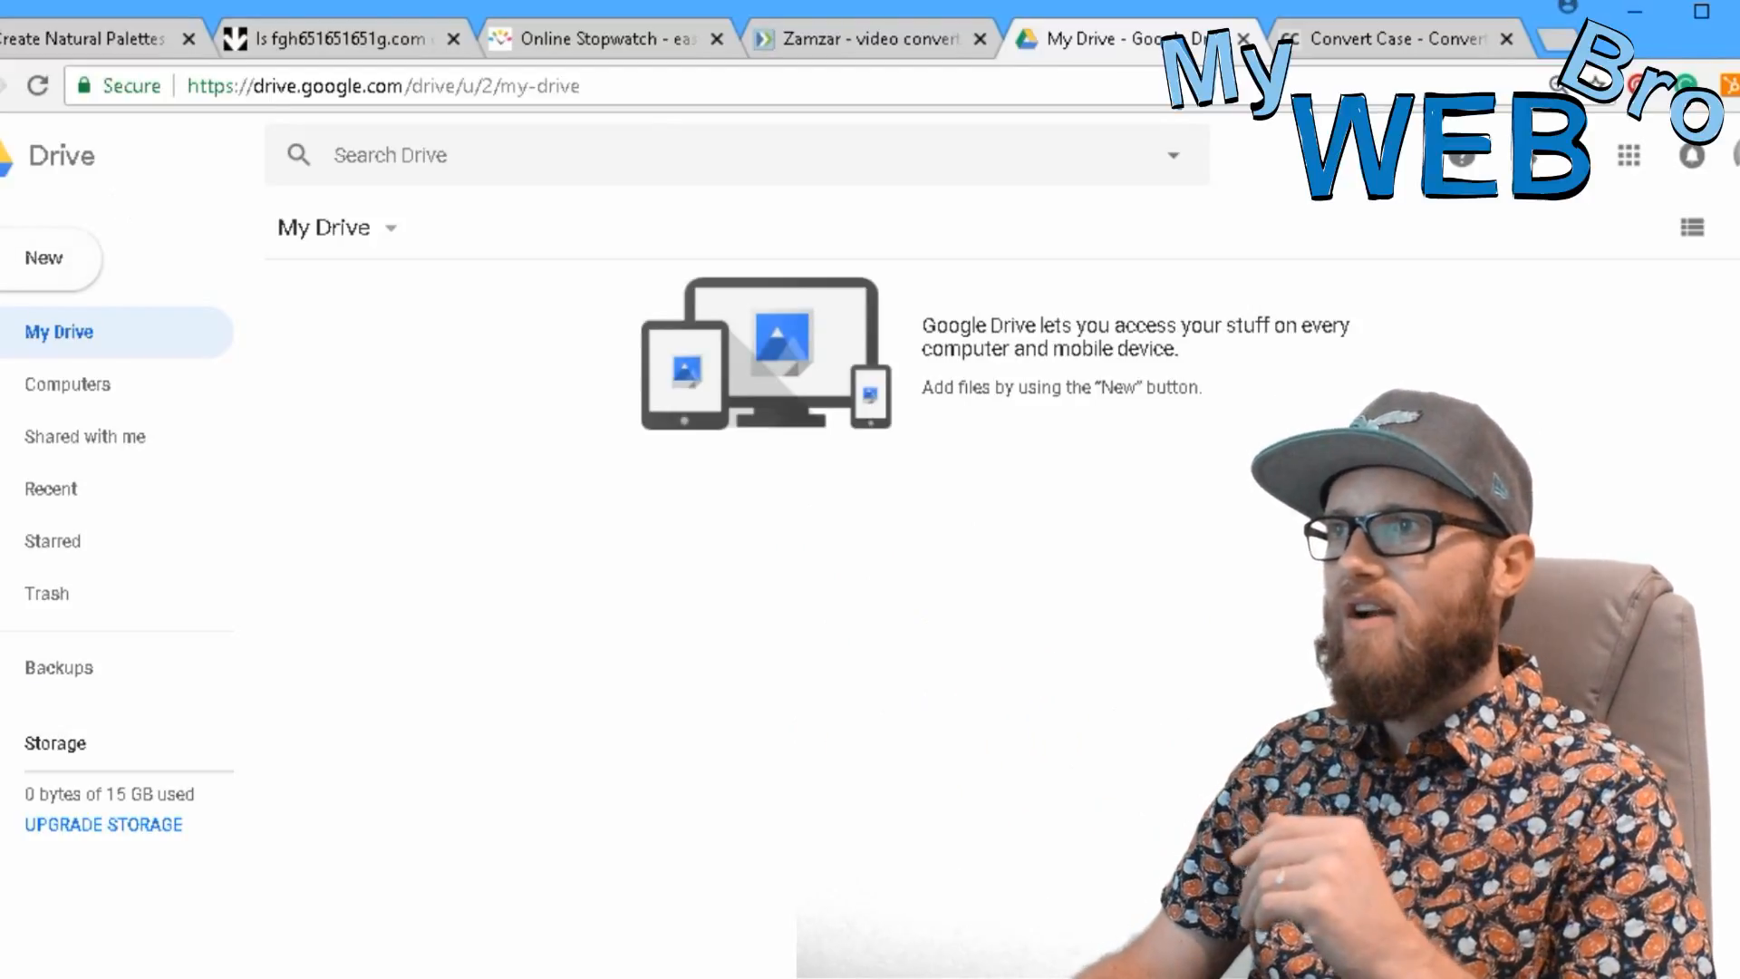
{"action": "left_click", "coordinate": [44, 257]}
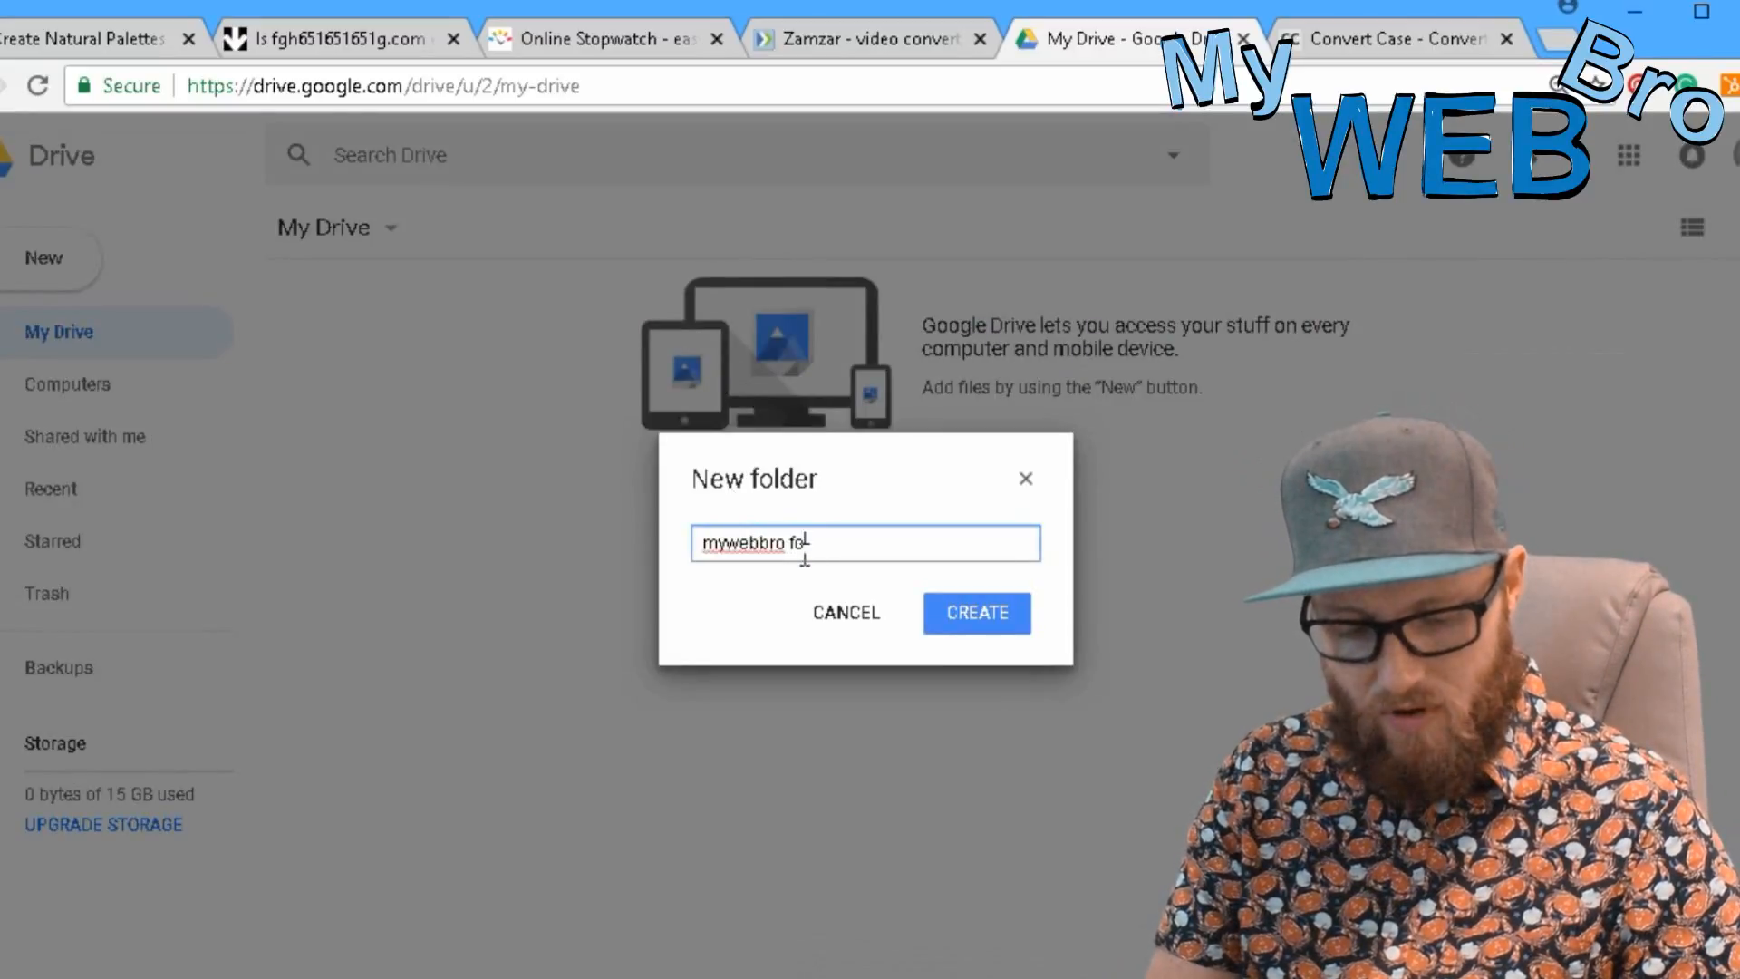
{"action": "left_click", "coordinate": [978, 612]}
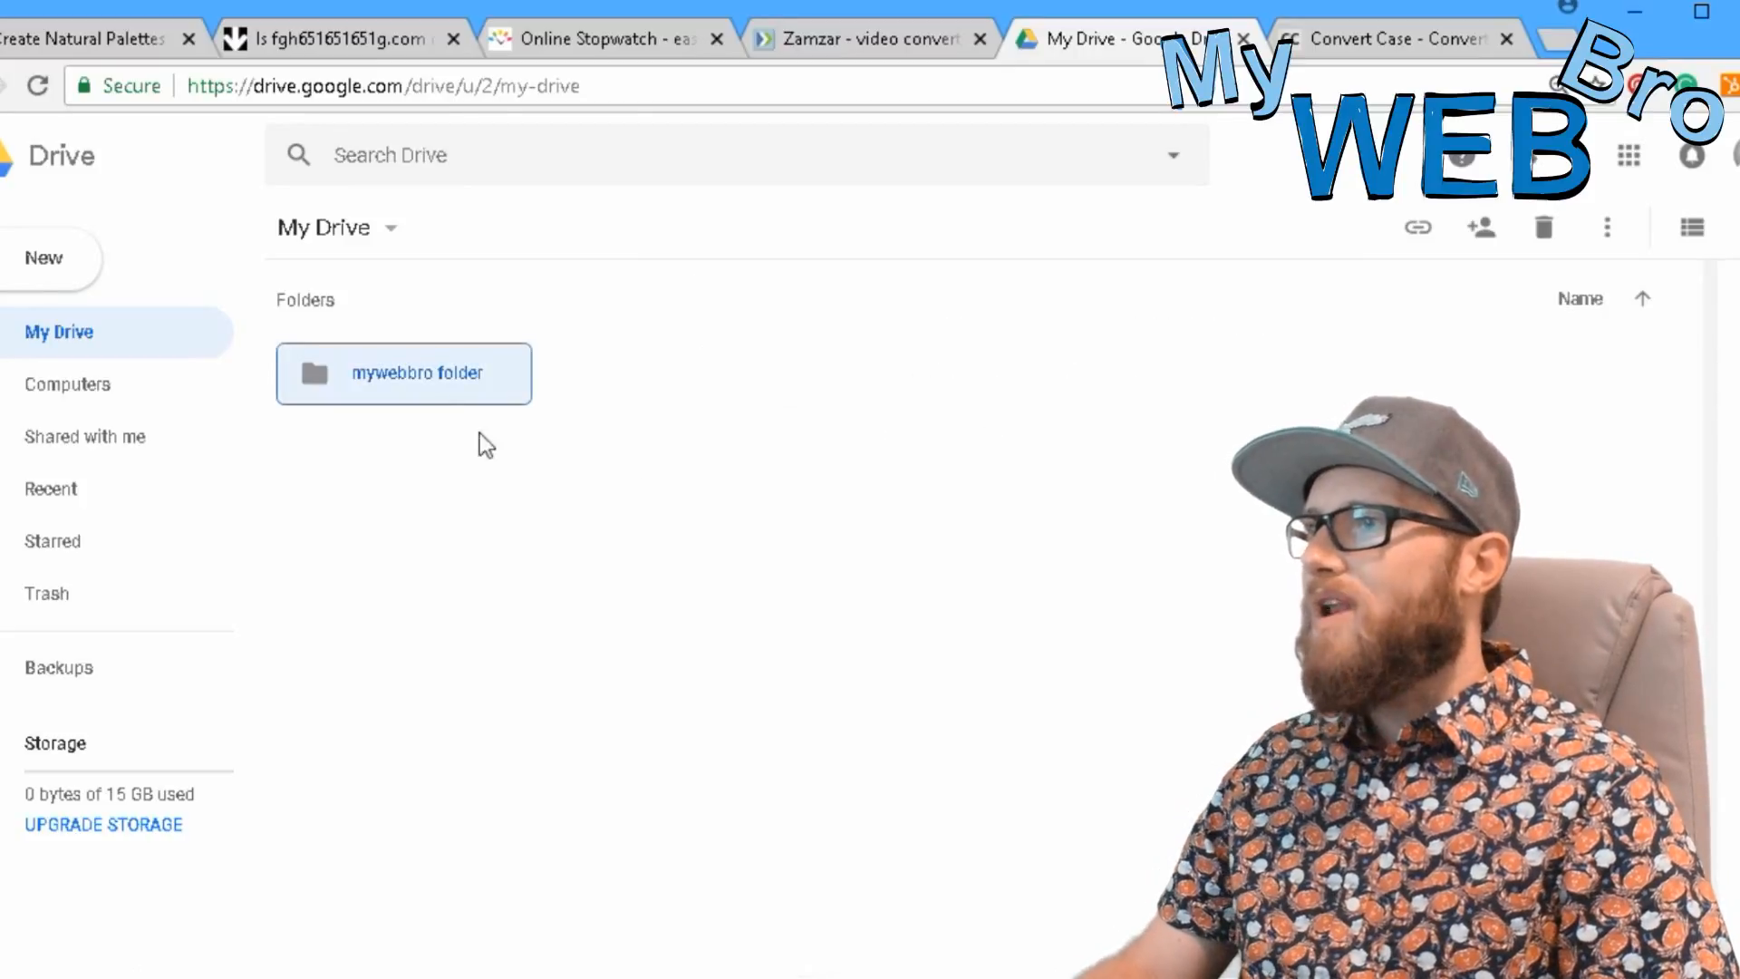
Step: Upload the 2018statsthumby image from Recent files into the mywebbro folder
{"action": "double_click", "coordinate": [404, 373]}
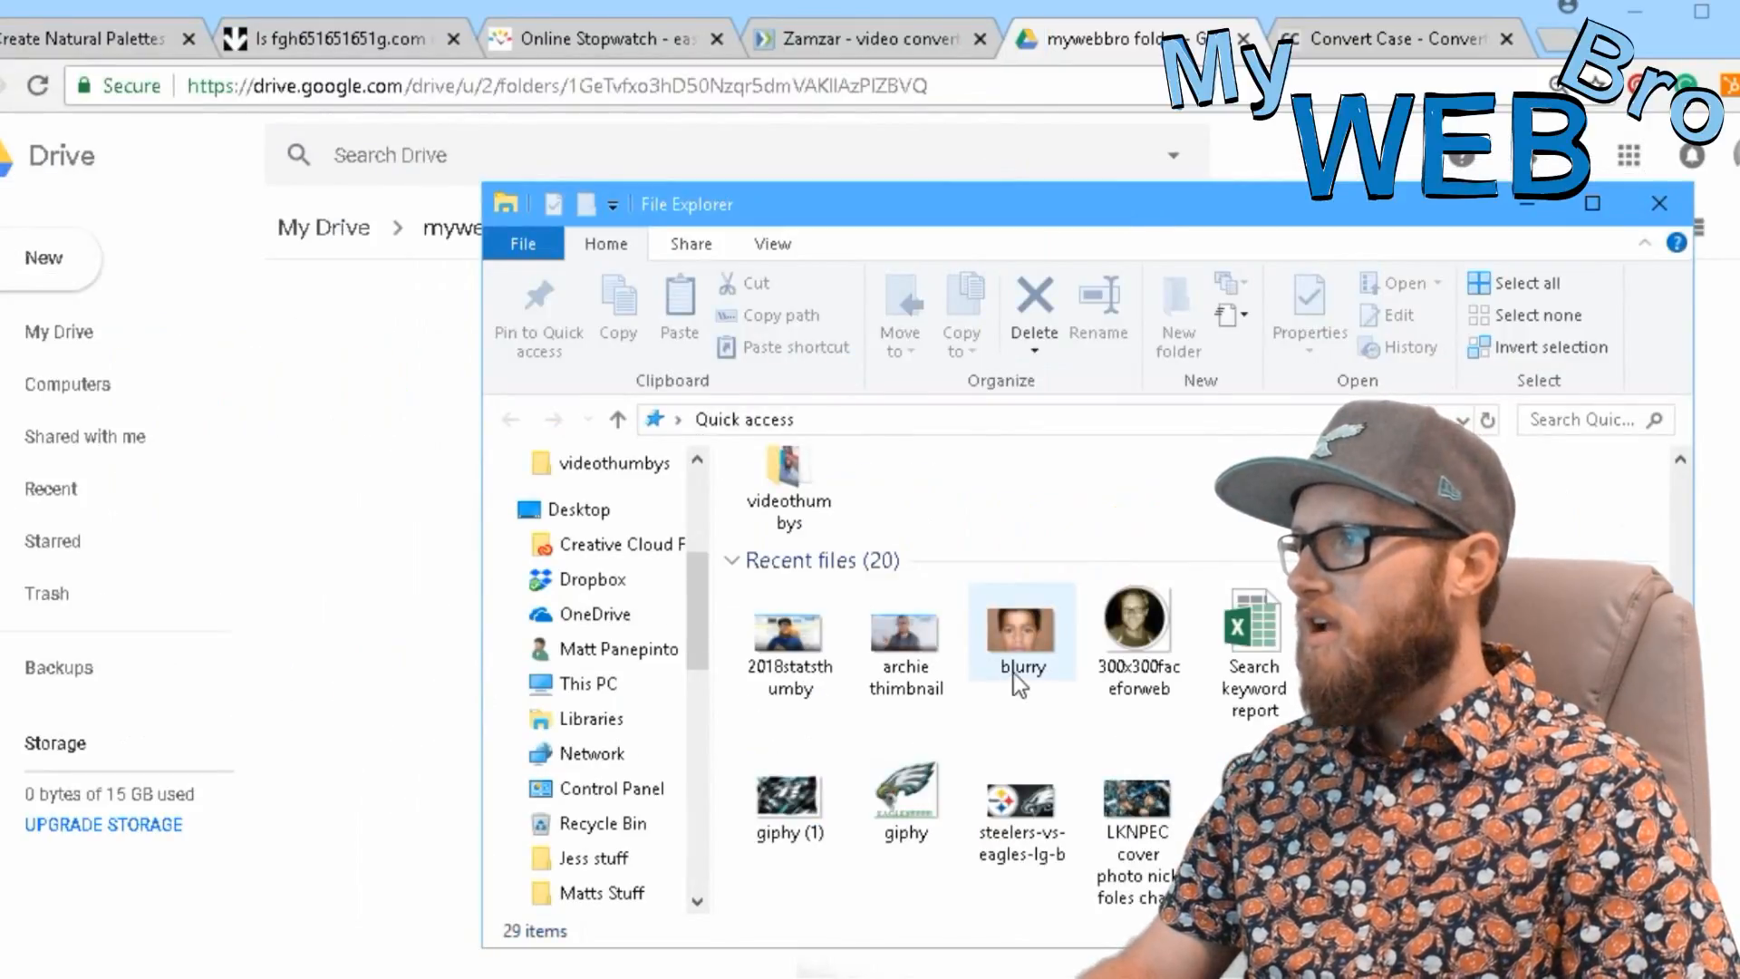
{"action": "left_click", "coordinate": [1657, 203]}
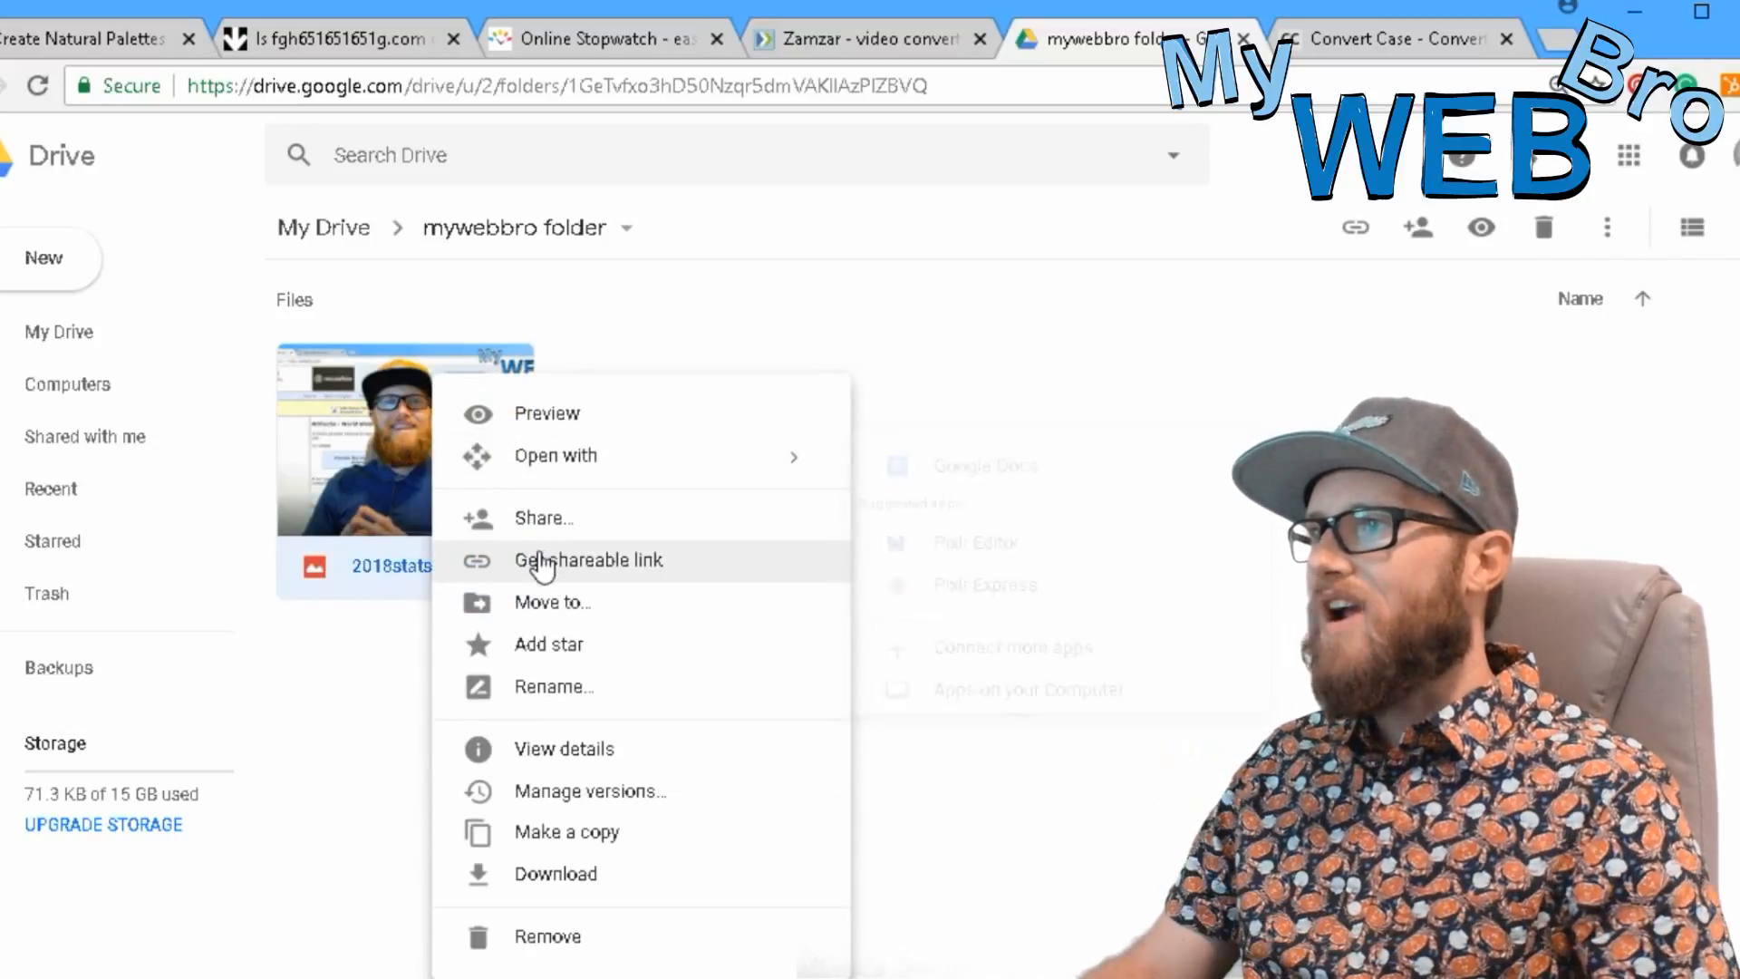
Step: Enable link sharing for 2018statsthumby, copy its link, and discard the Notepad scratch note
{"action": "left_click", "coordinate": [591, 560]}
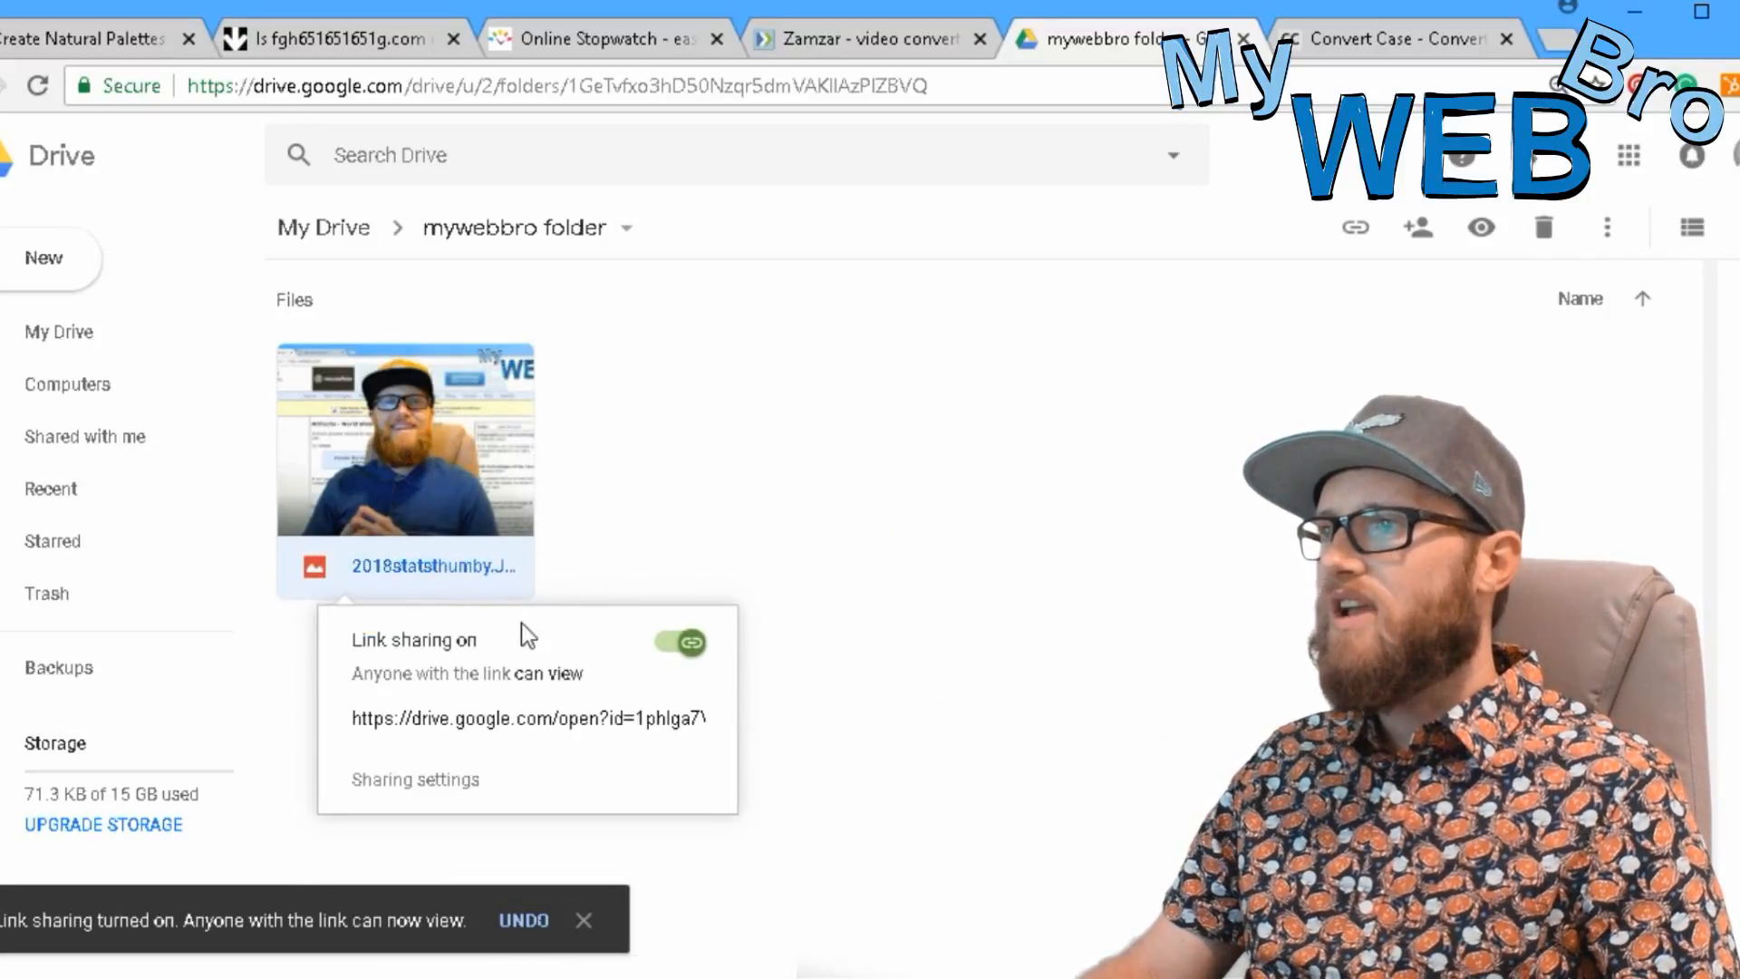
{"action": "left_click", "coordinate": [513, 716]}
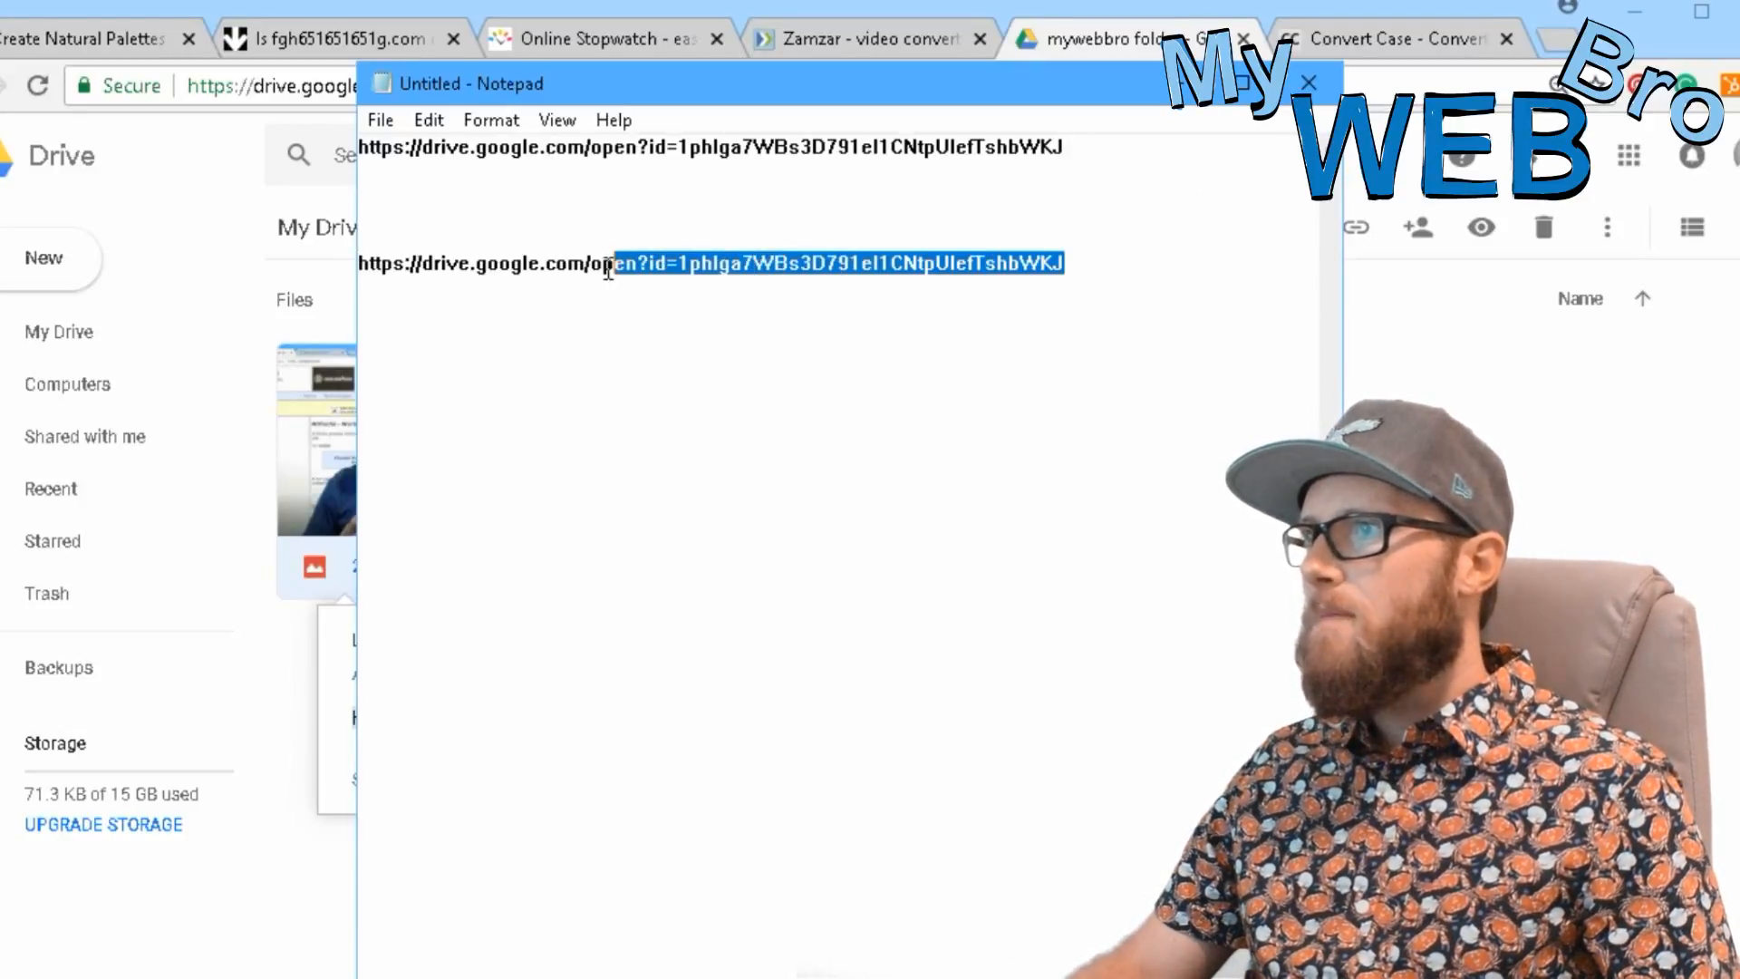
{"action": "left_click", "coordinate": [1311, 80]}
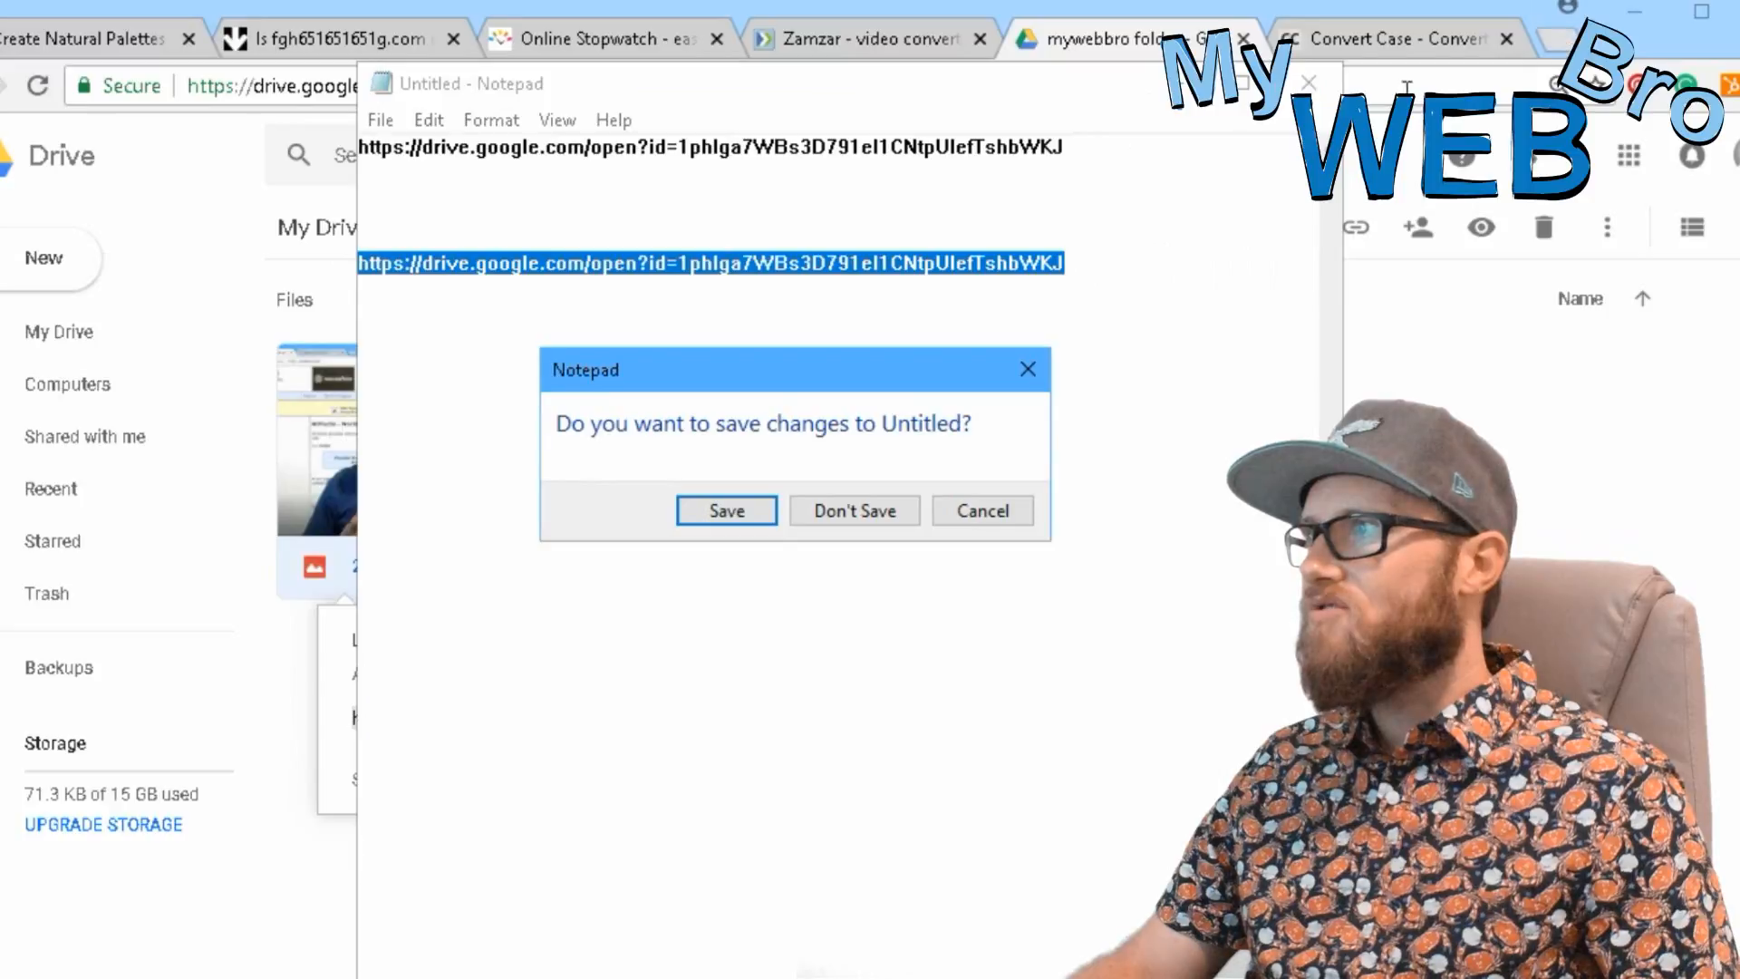
{"action": "left_click", "coordinate": [856, 512]}
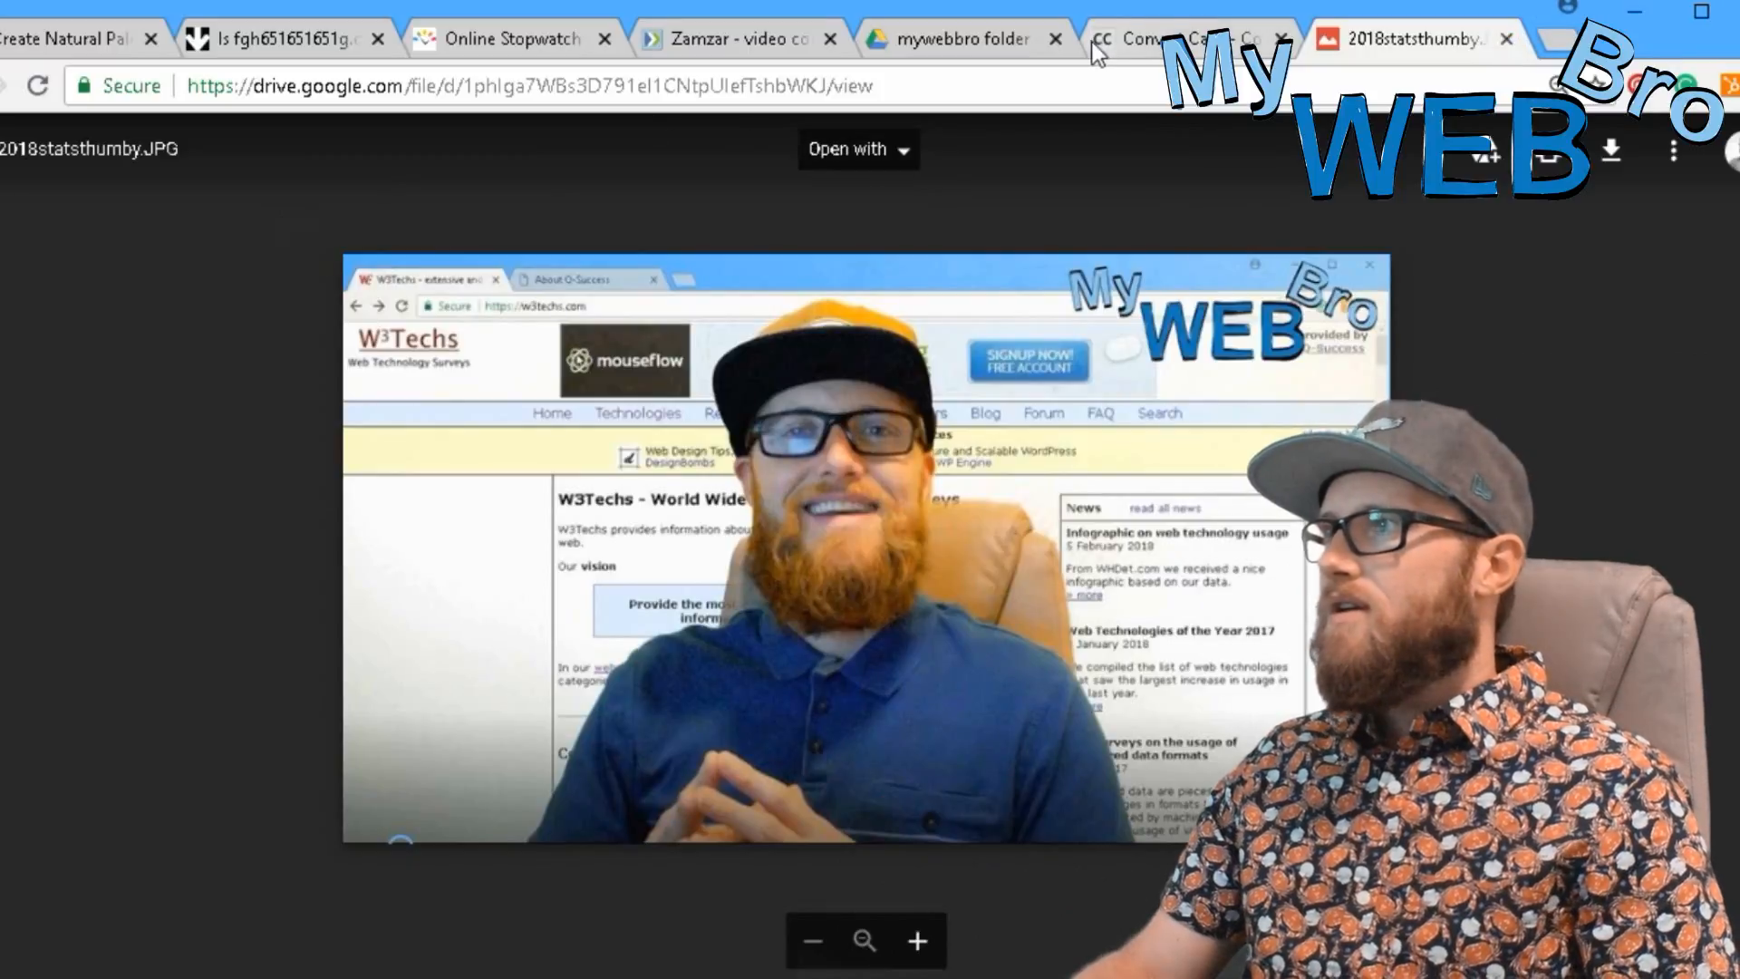
{"action": "left_click", "coordinate": [1154, 40]}
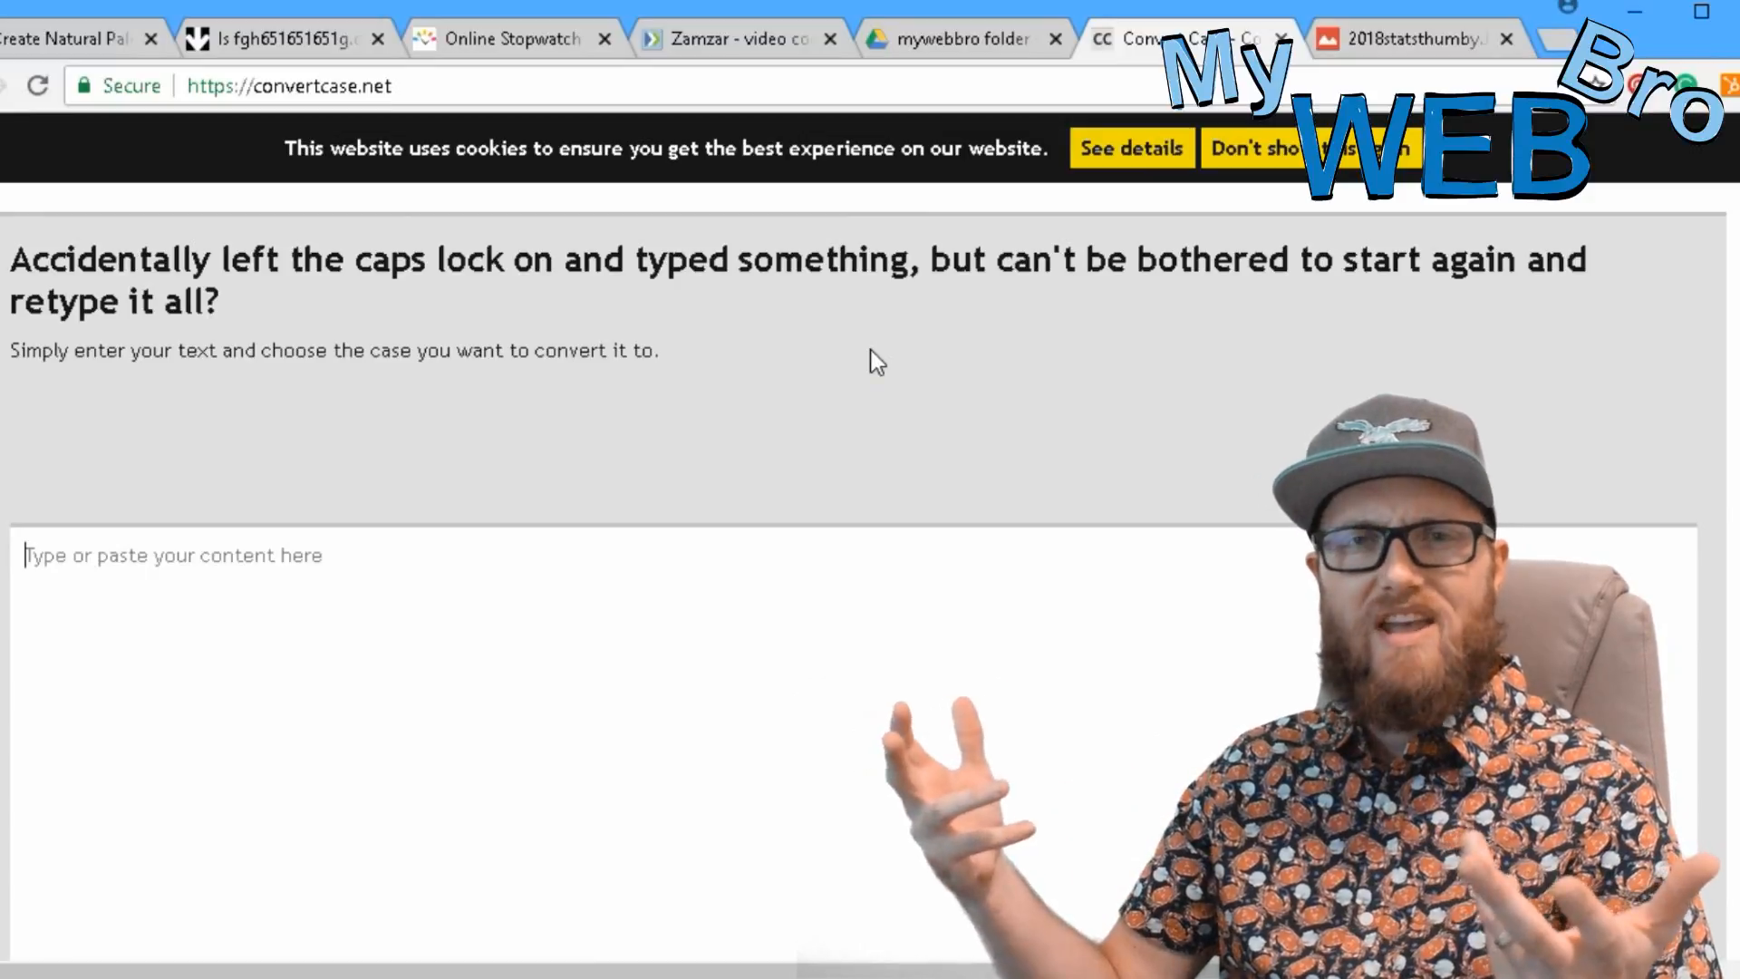
{"action": "mouse_move", "coordinate": [758, 370]}
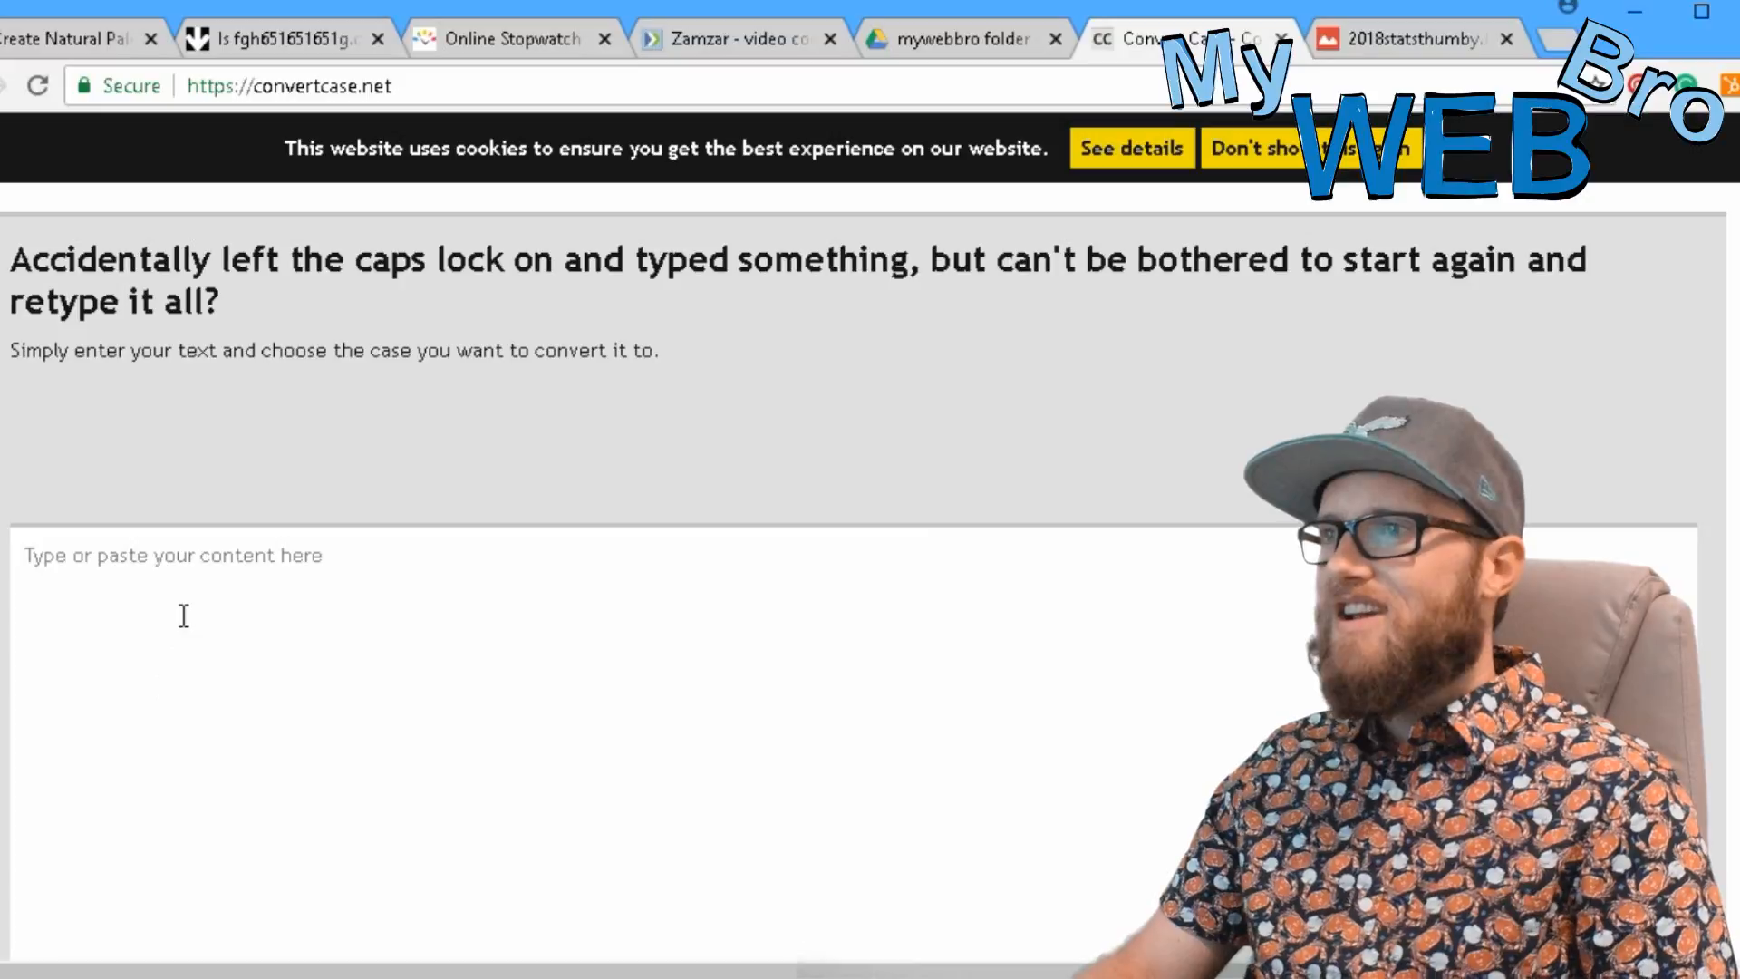
Step: Fill the text box with a long run of 'ASDFAS' capital letters for lower-casing
{"action": "type", "text": "ASDFAS"}
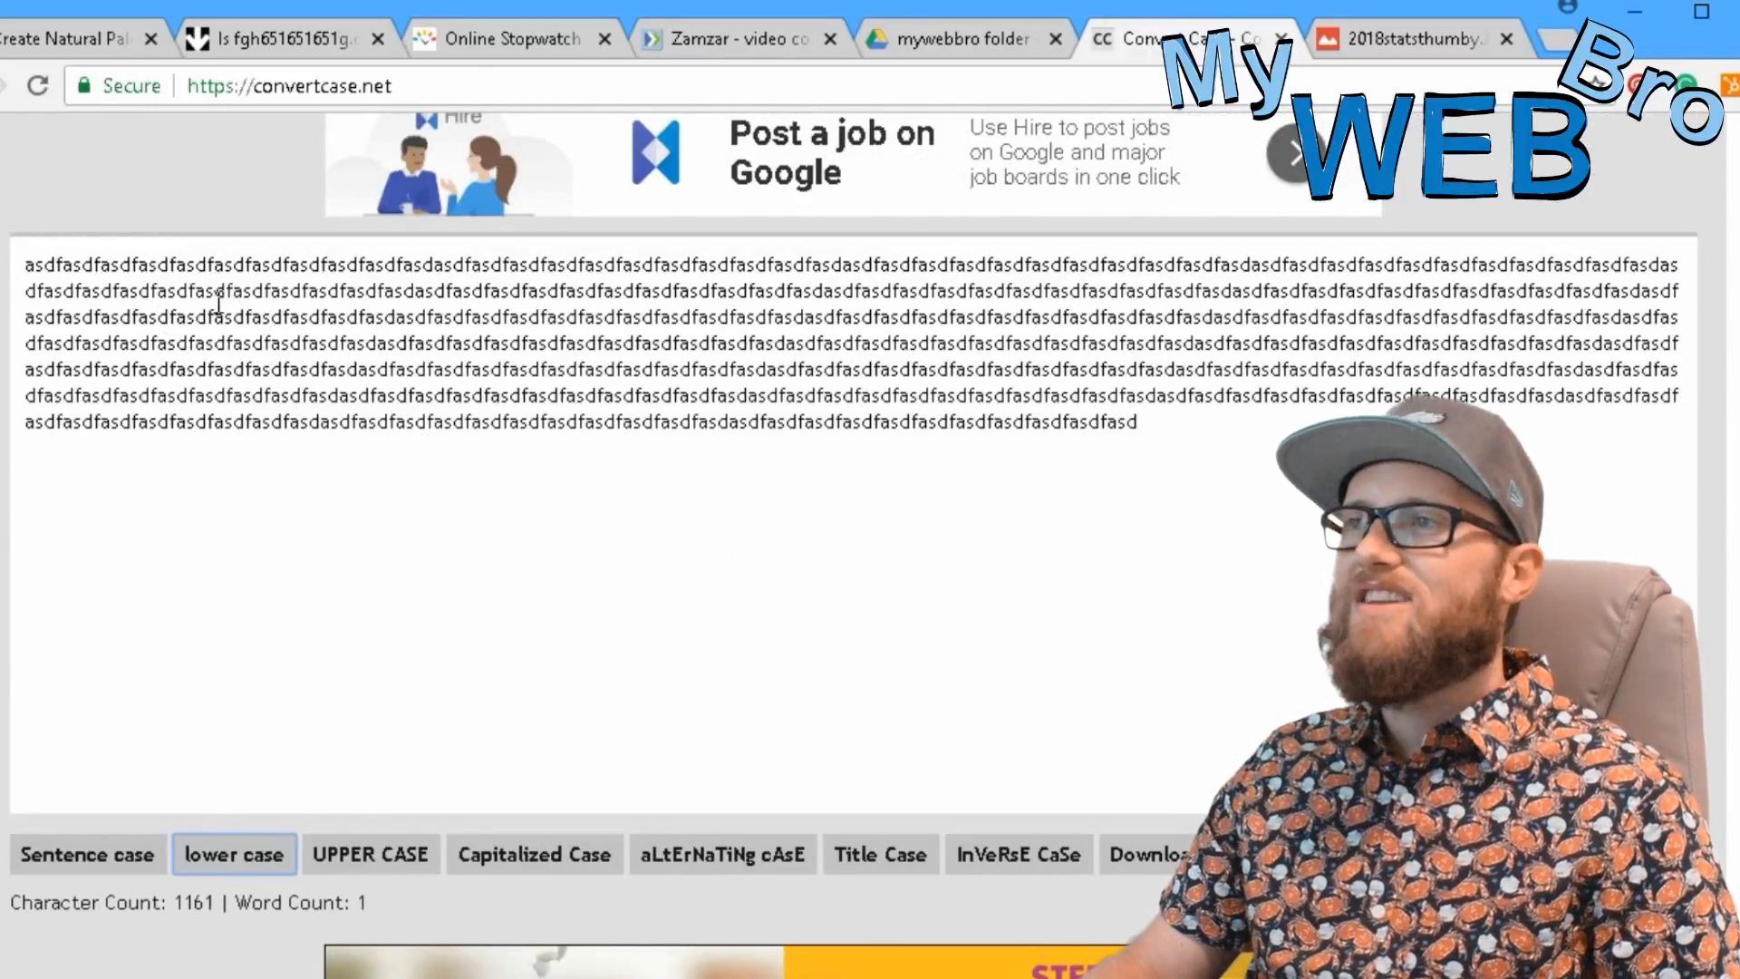
{"action": "mouse_move", "coordinate": [221, 911]}
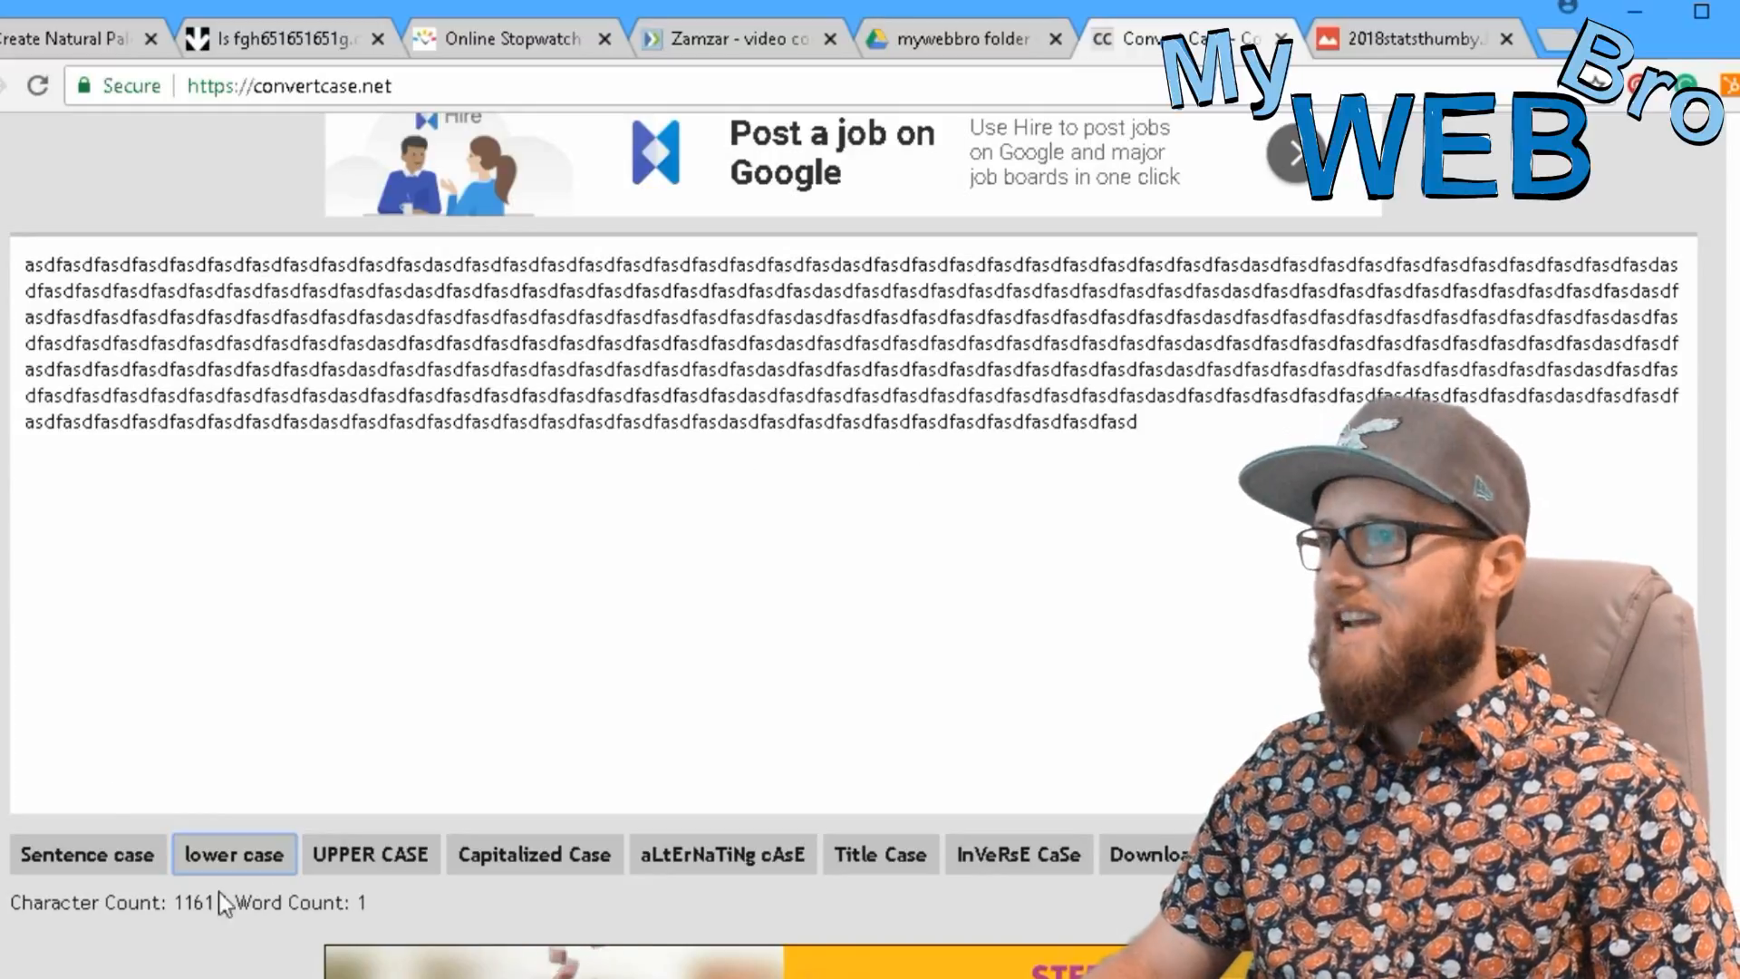
Step: Apply upper, capitalized, alternating and title case to the text, then return to the 4:50 stopwatch
{"action": "left_click", "coordinate": [370, 854]}
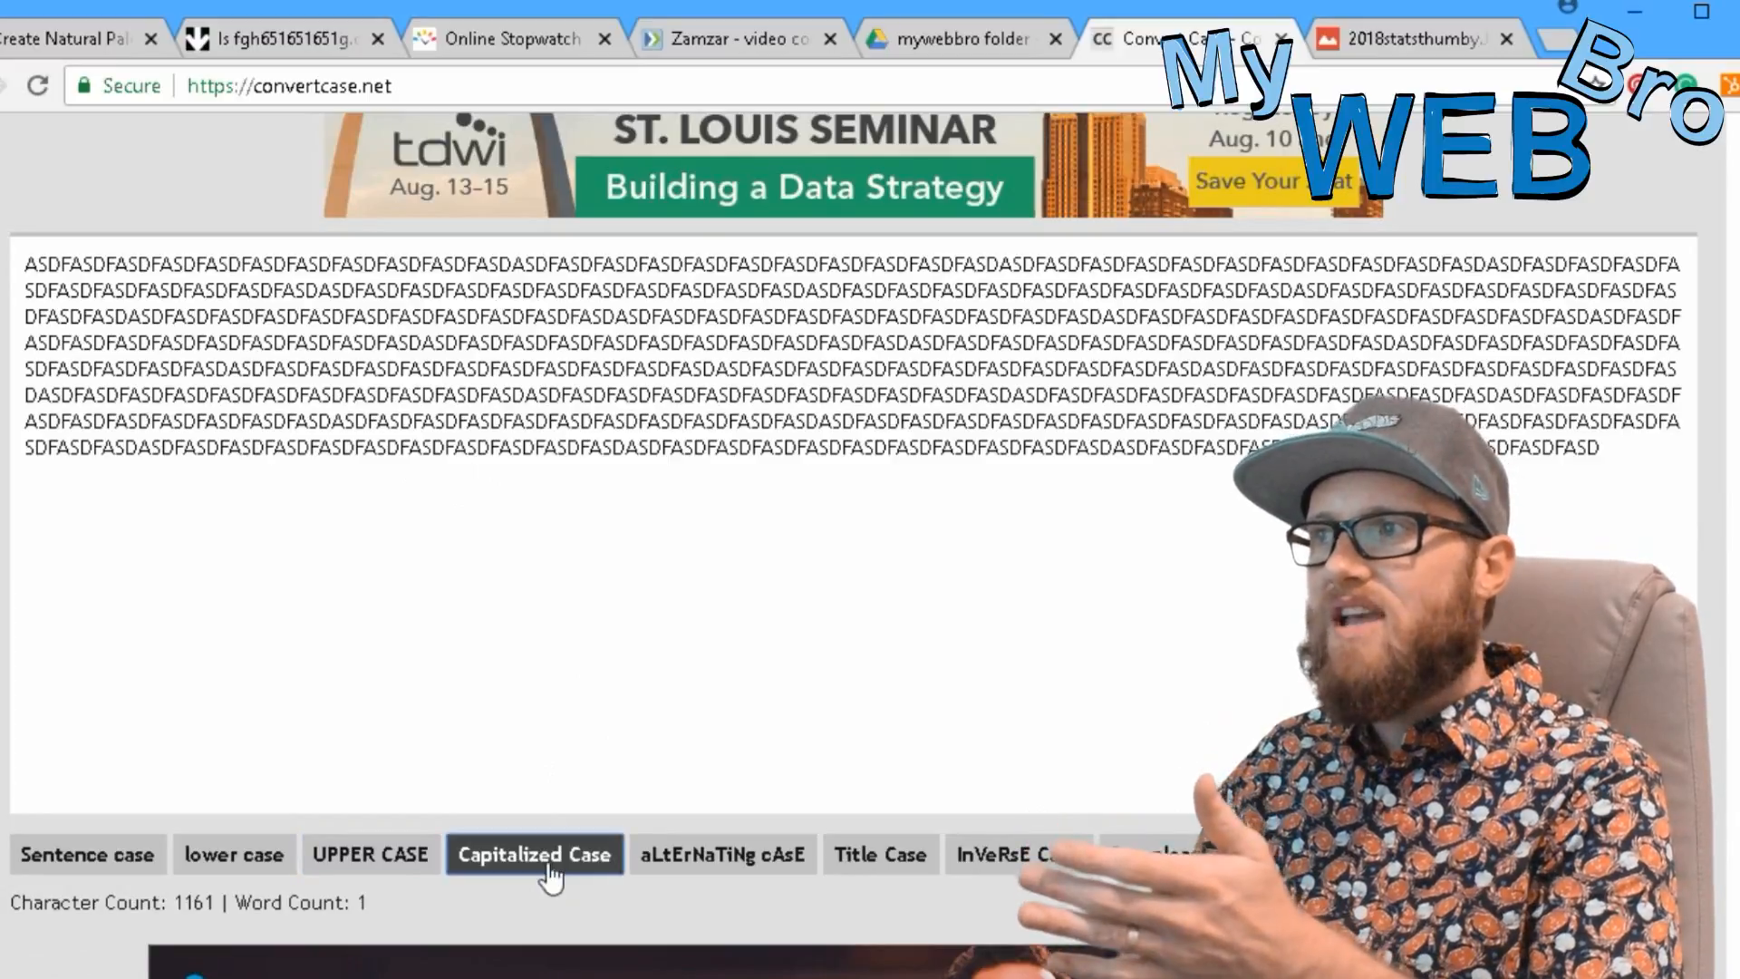
{"action": "left_click", "coordinate": [234, 854]}
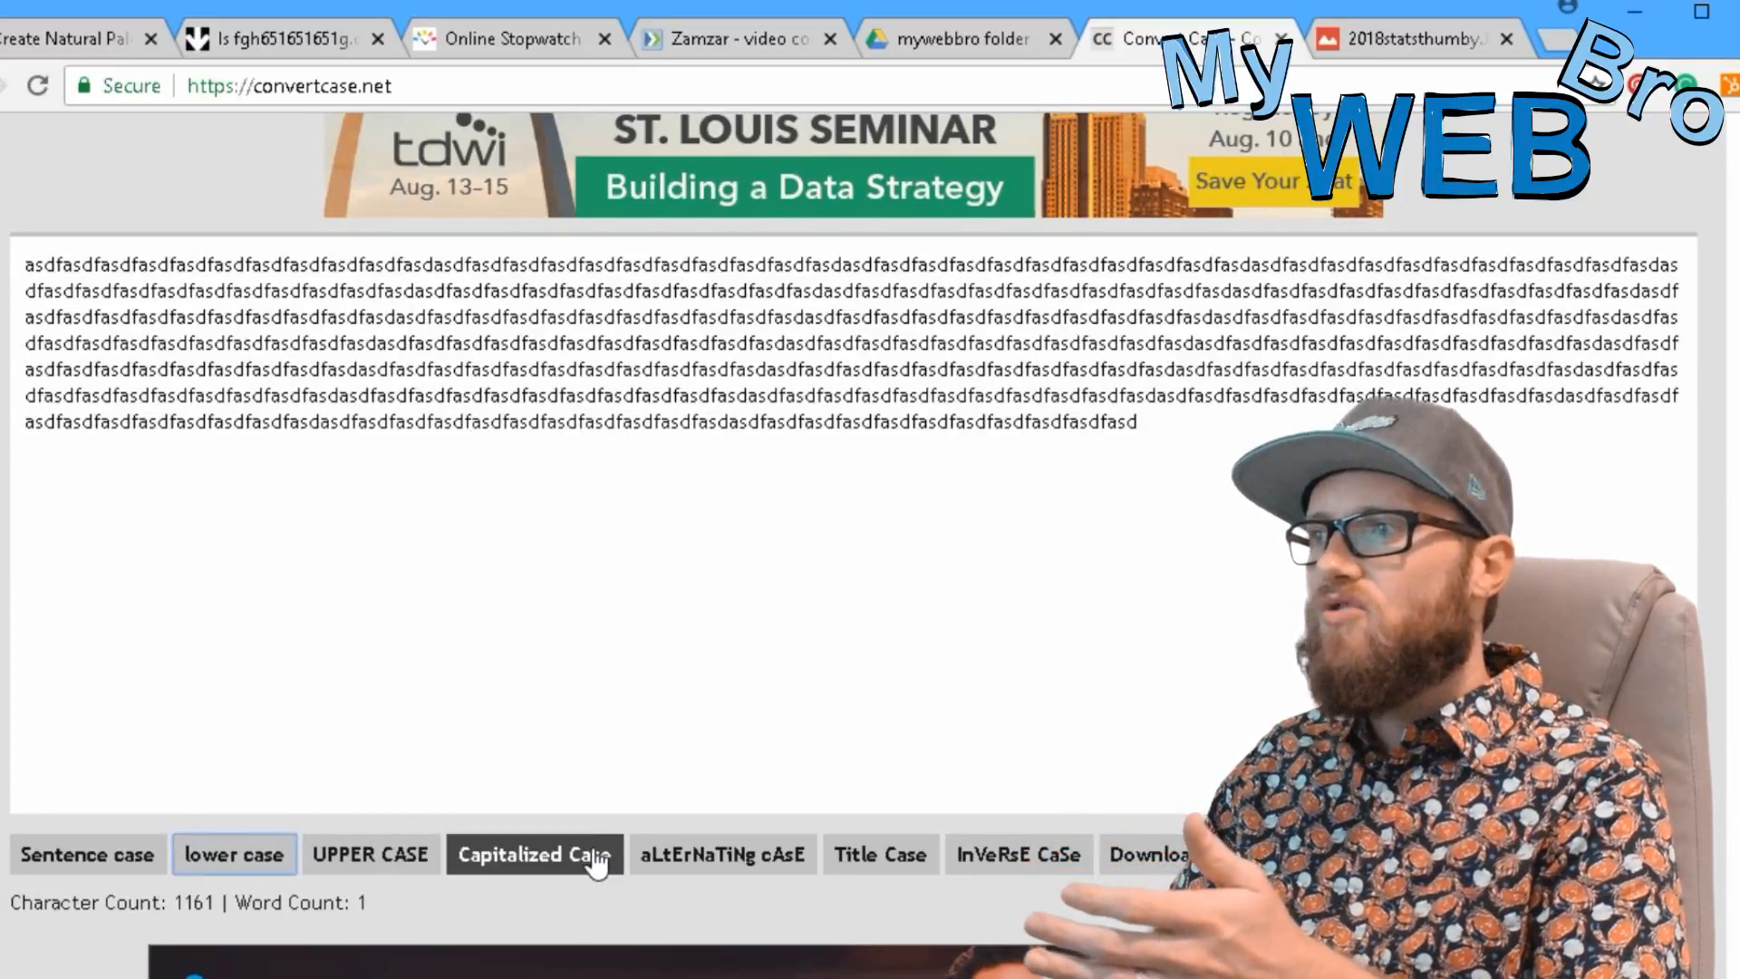
{"action": "mouse_move", "coordinate": [480, 903]}
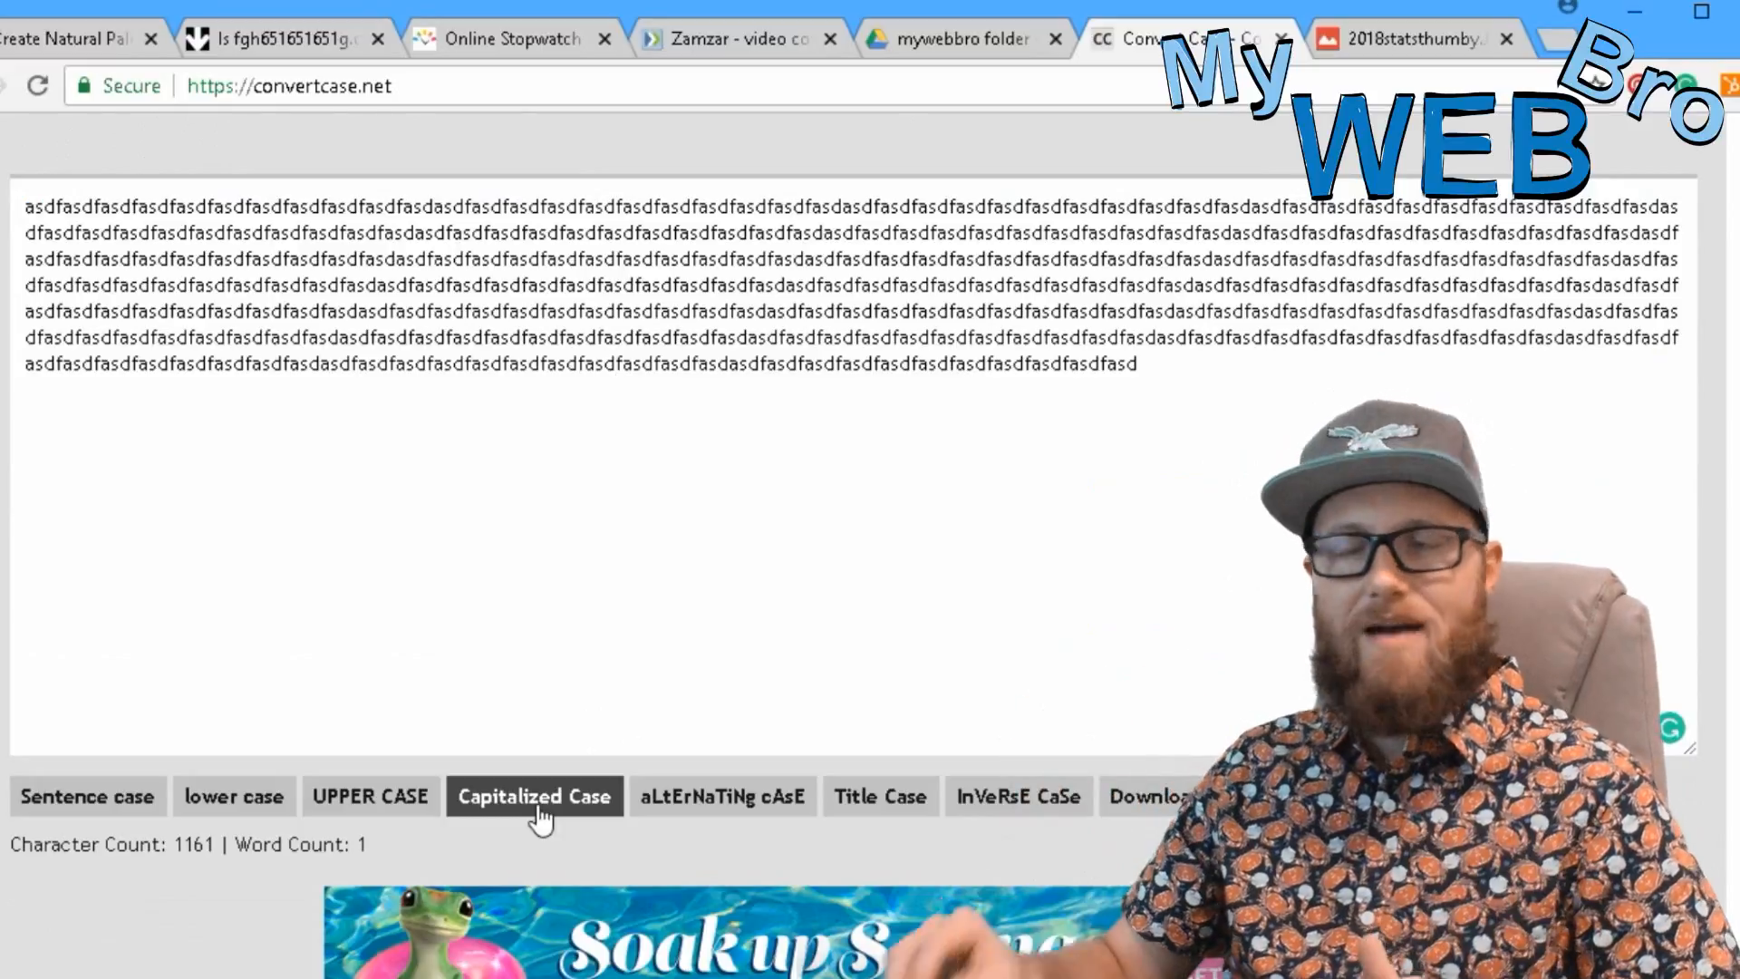
{"action": "left_click", "coordinate": [882, 798]}
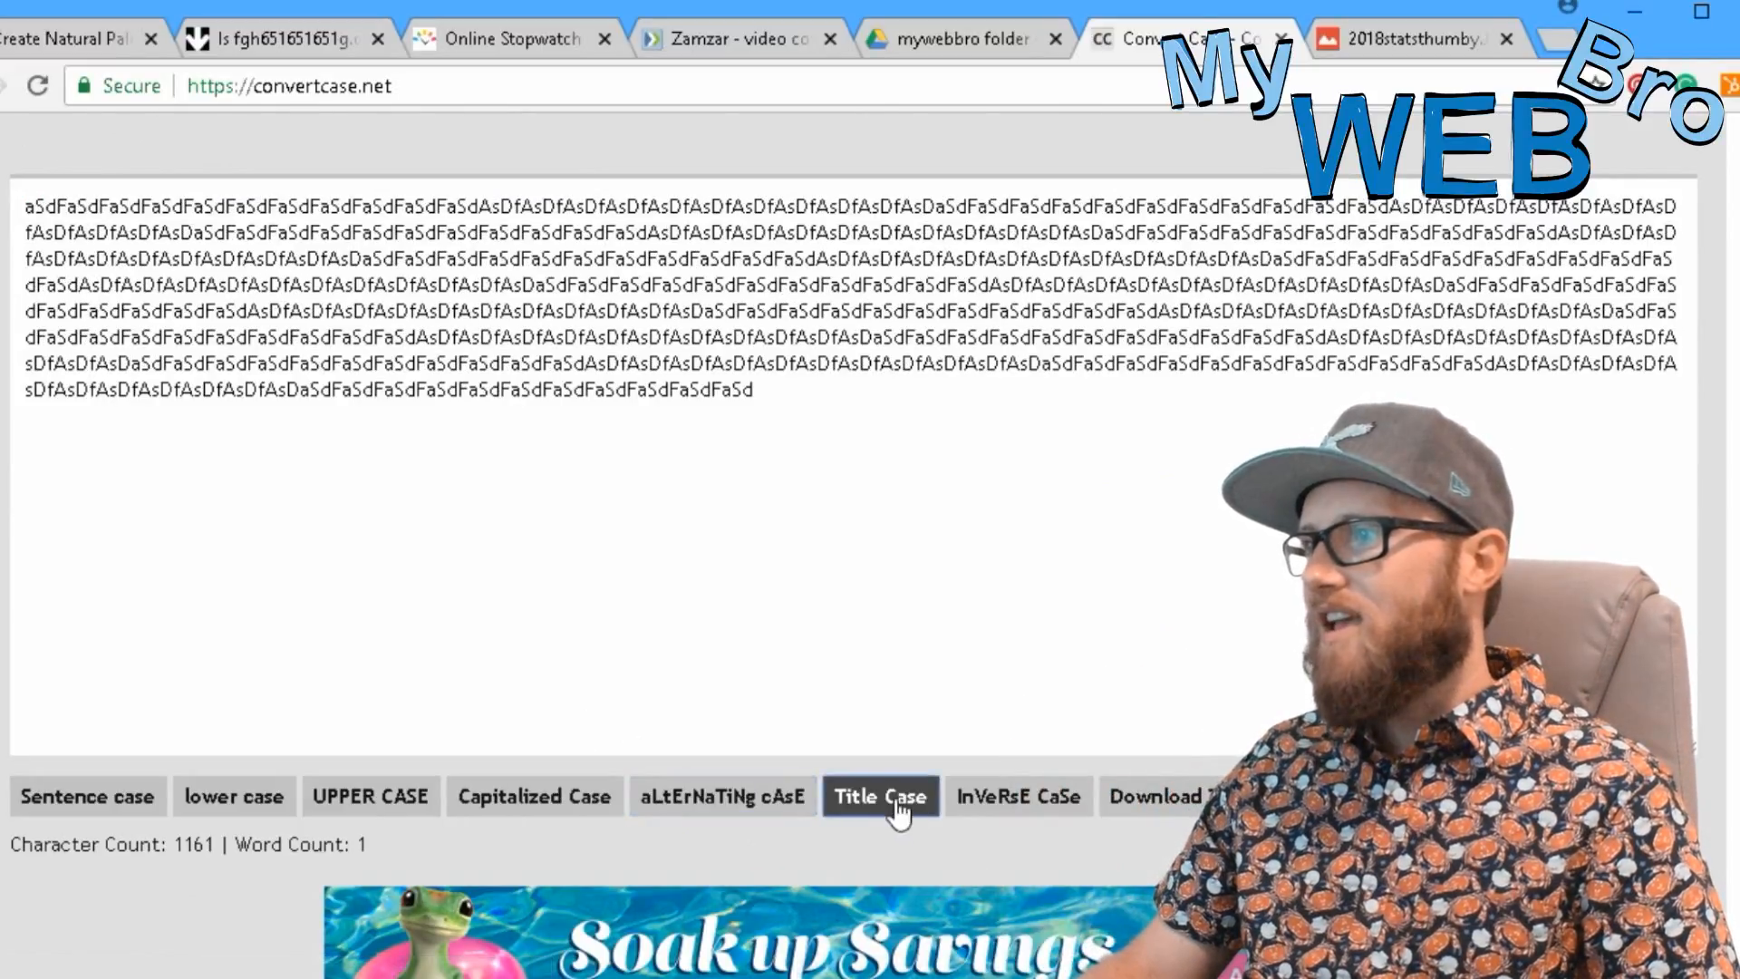
{"action": "left_click", "coordinate": [1018, 796]}
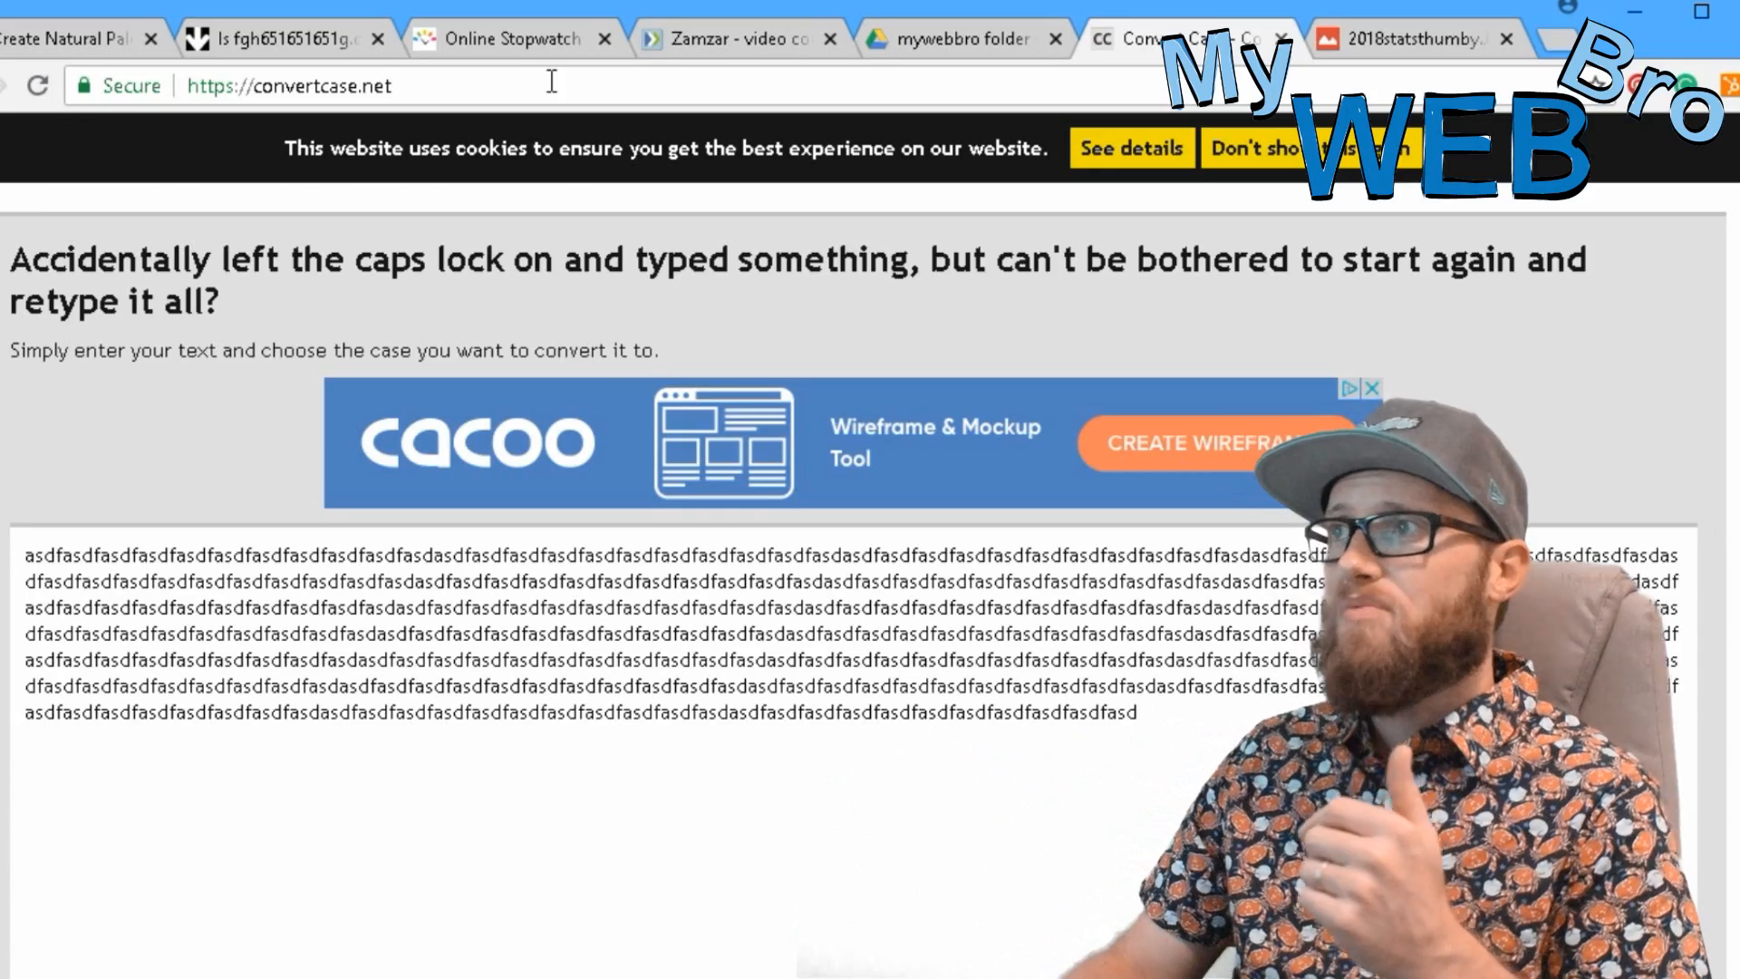
{"action": "left_click", "coordinate": [507, 40]}
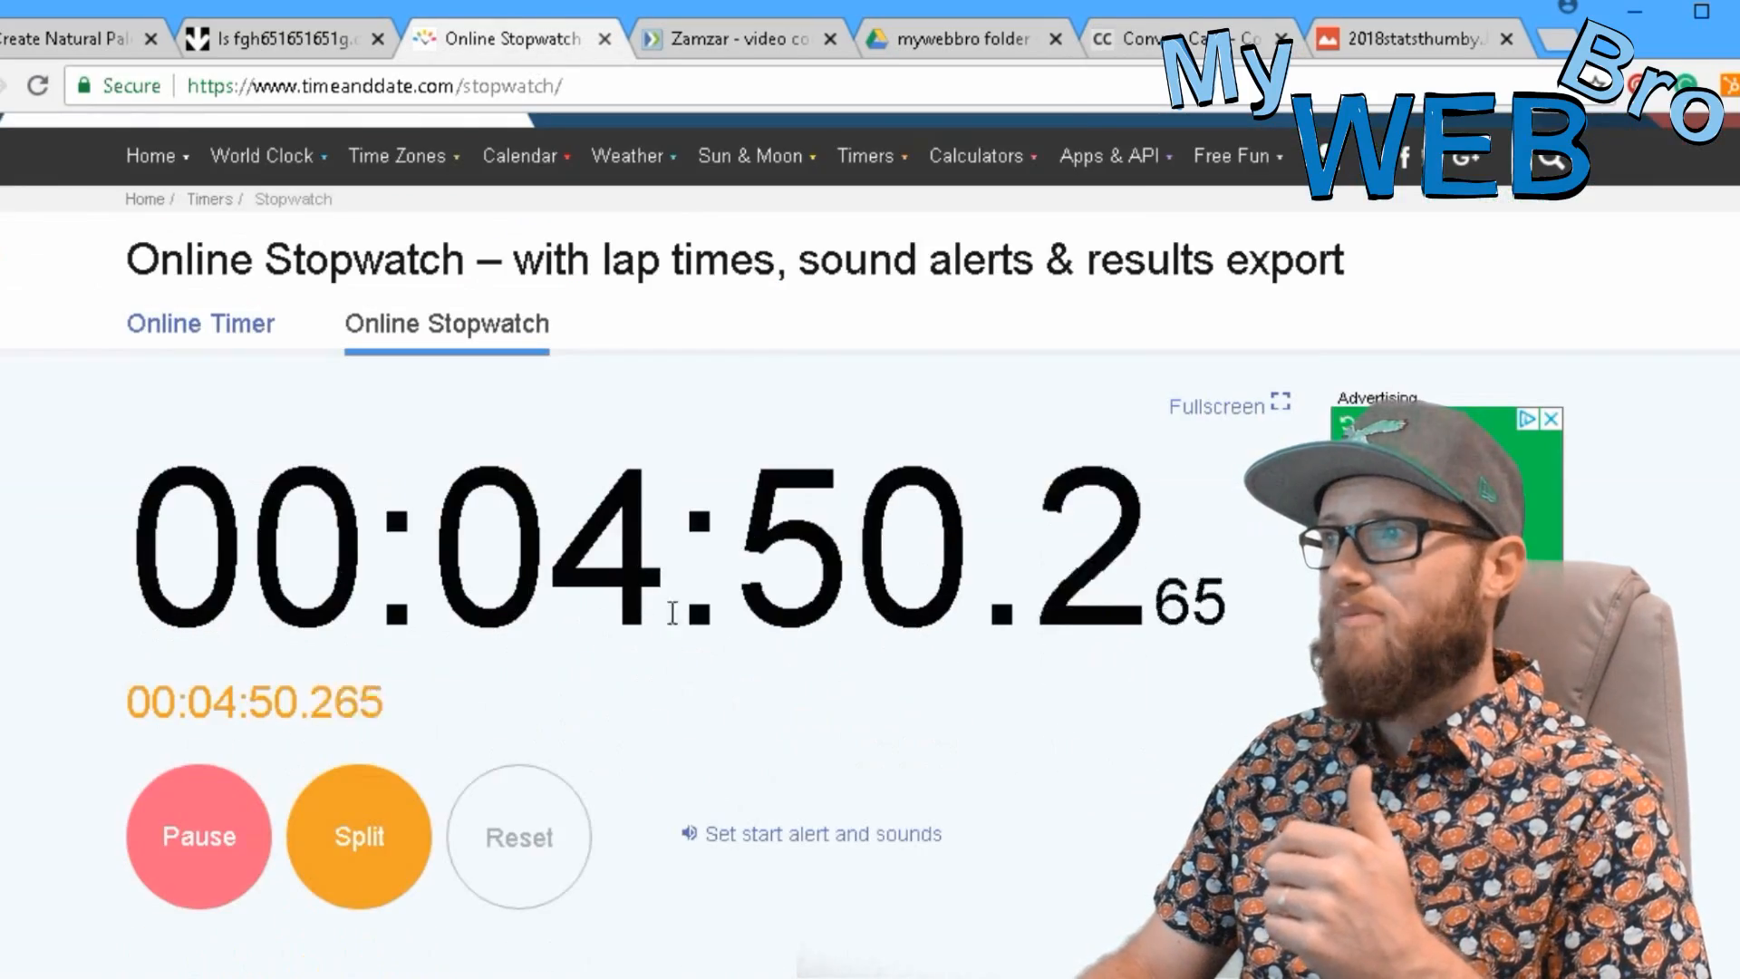